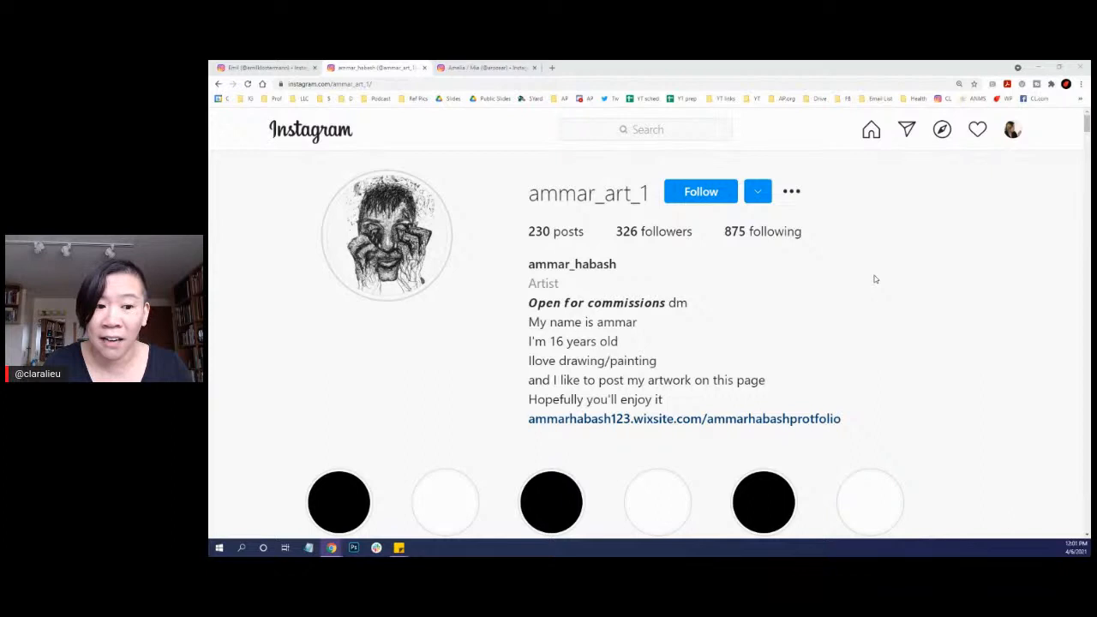
# Step: Highlight the bio text, including the line giving the artist's age
pyautogui.doubleClick(572, 264)
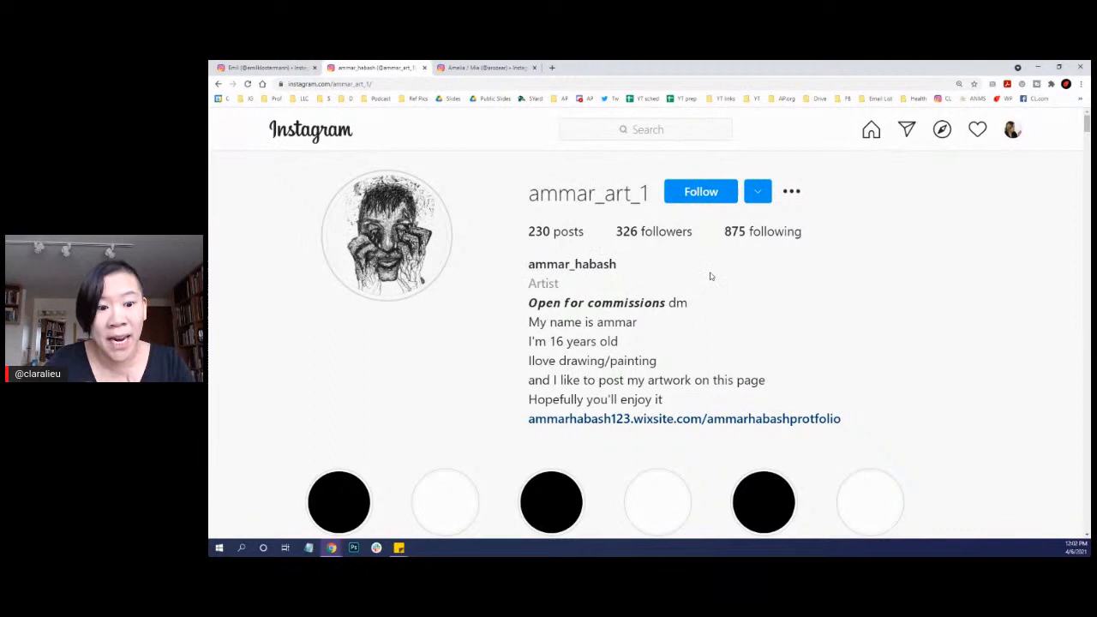
pyautogui.doubleClick(586, 192)
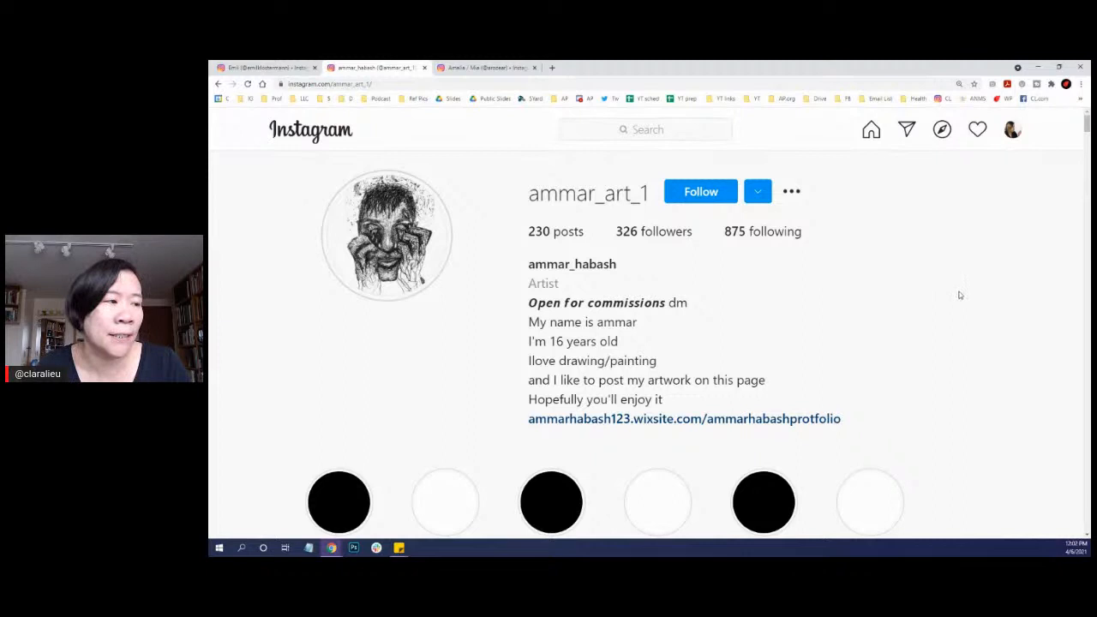
pyautogui.moveTo(1009, 292)
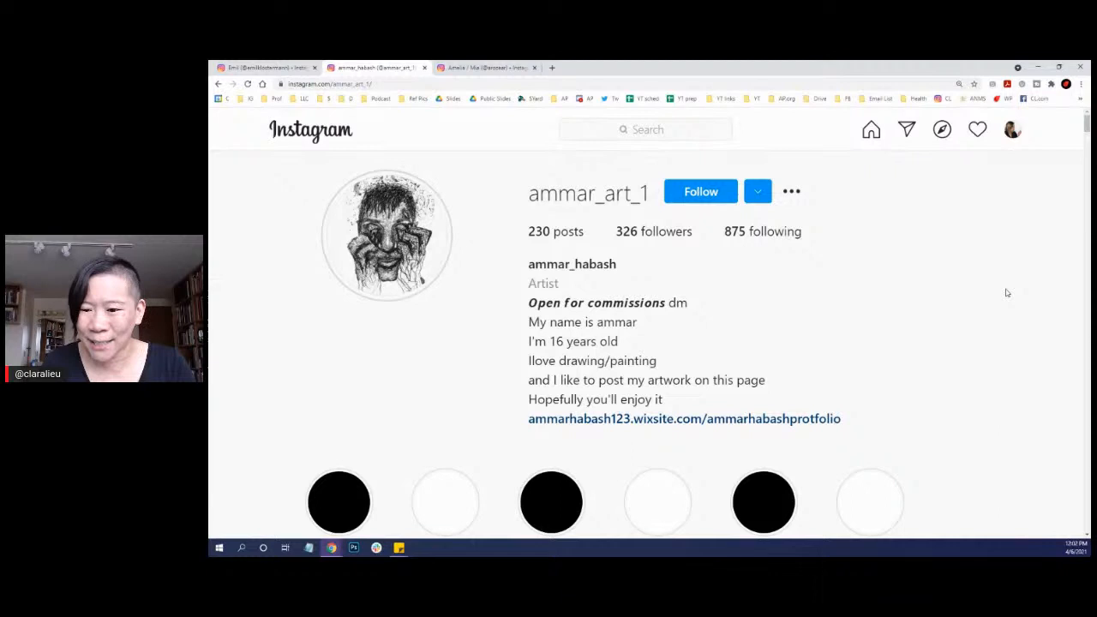
pyautogui.moveTo(528, 302); pyautogui.dragTo(682, 400)
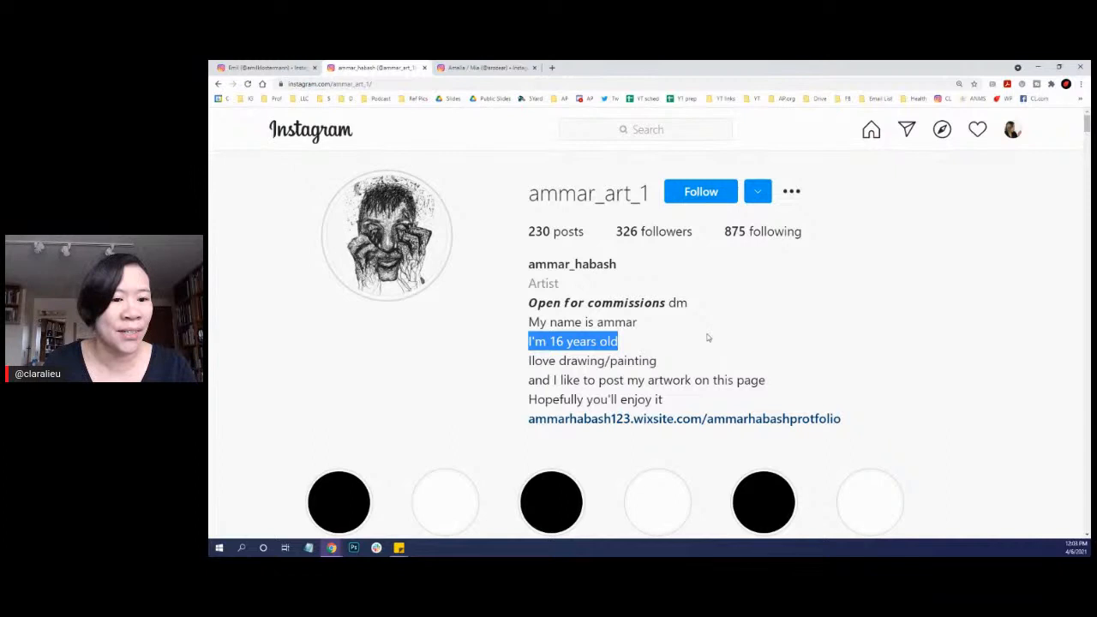
pyautogui.moveTo(667, 363)
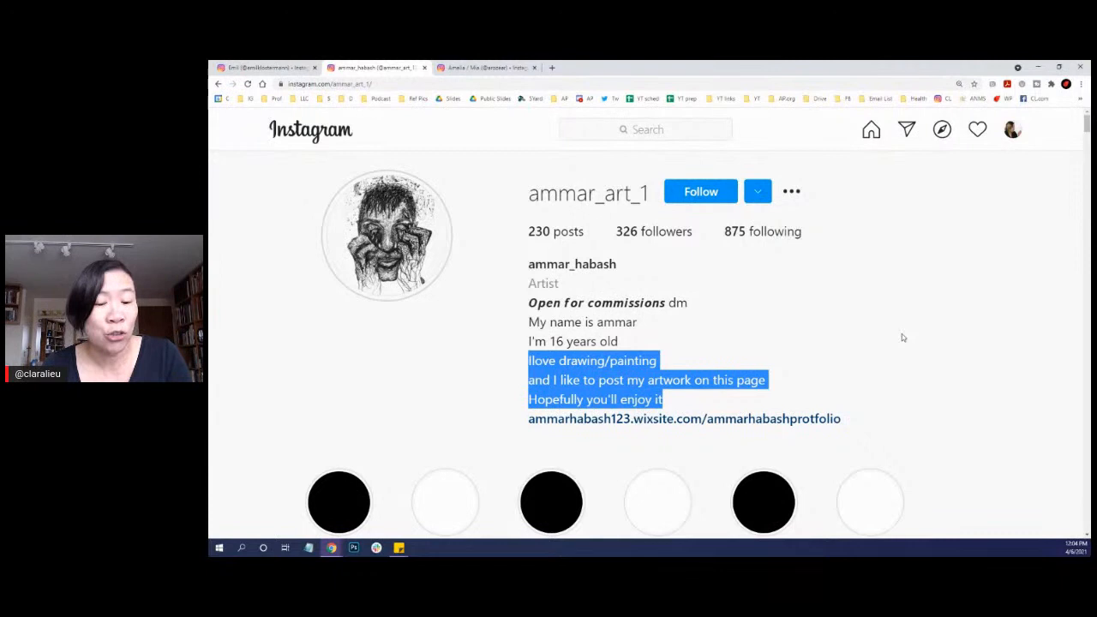
# Step: Clear the highlighted bio text by selecting an empty area of the profile
pyautogui.click(901, 336)
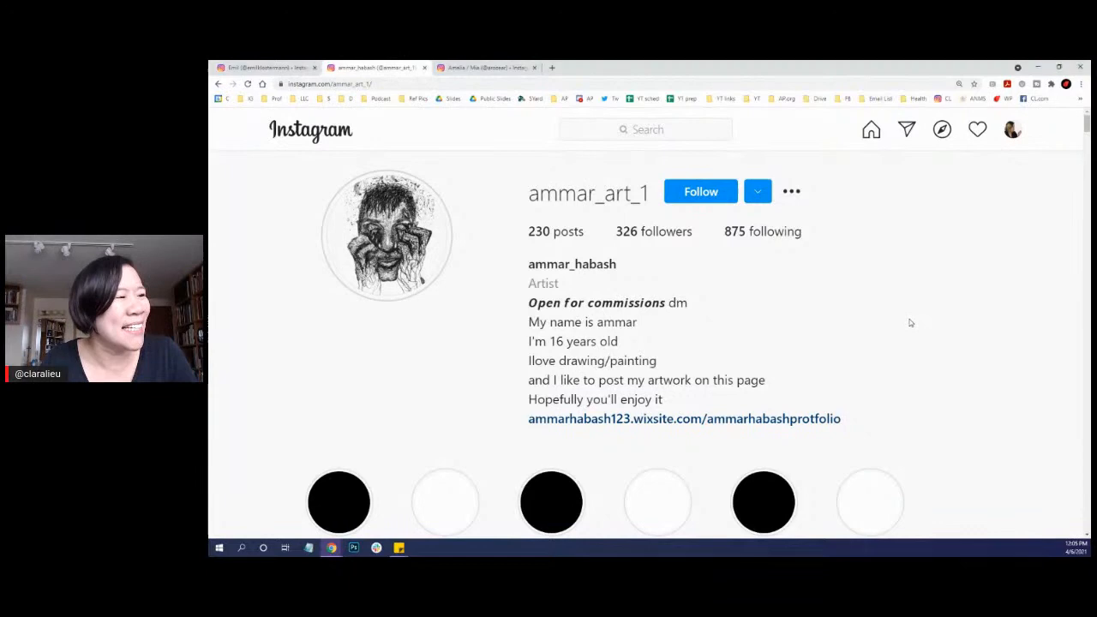
pyautogui.scroll(-3)
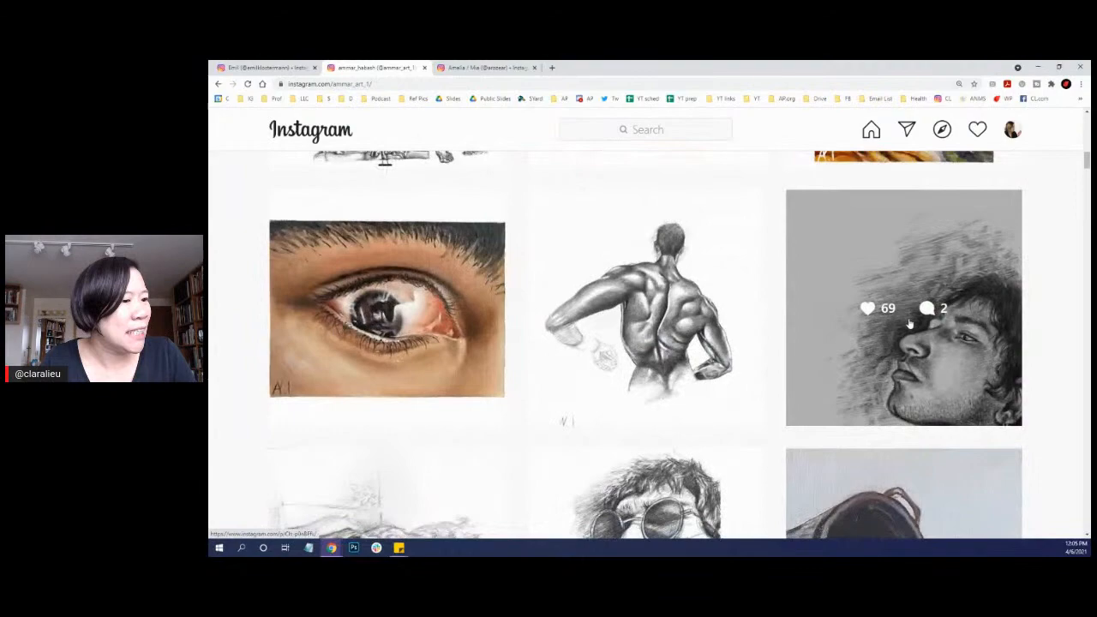
pyautogui.click(904, 308)
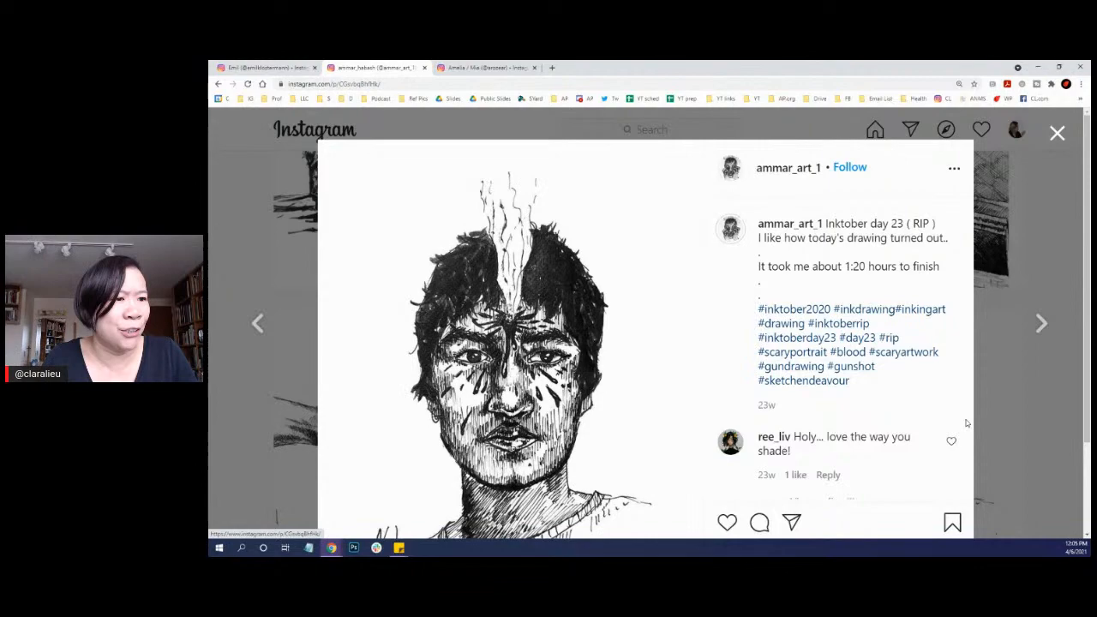
pyautogui.click(1056, 134)
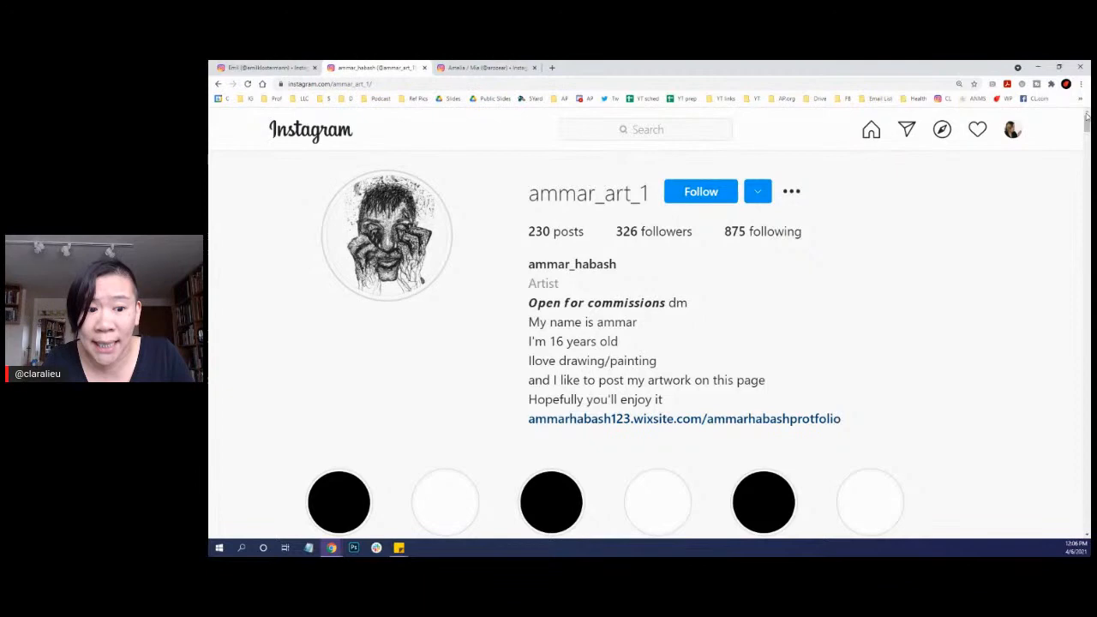
pyautogui.click(340, 502)
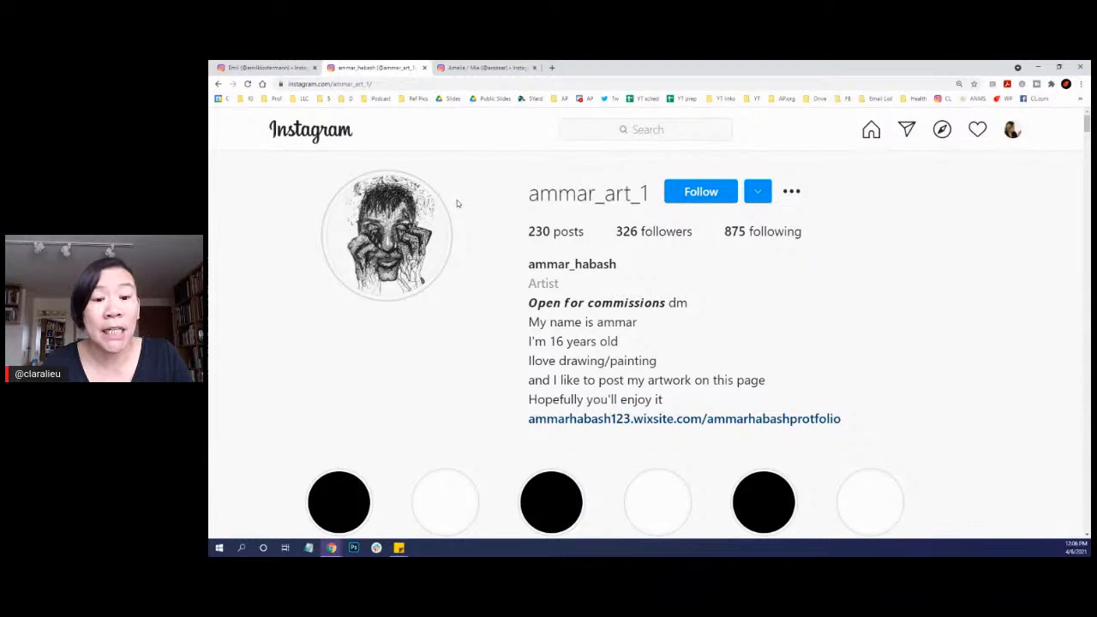
pyautogui.moveTo(466, 204)
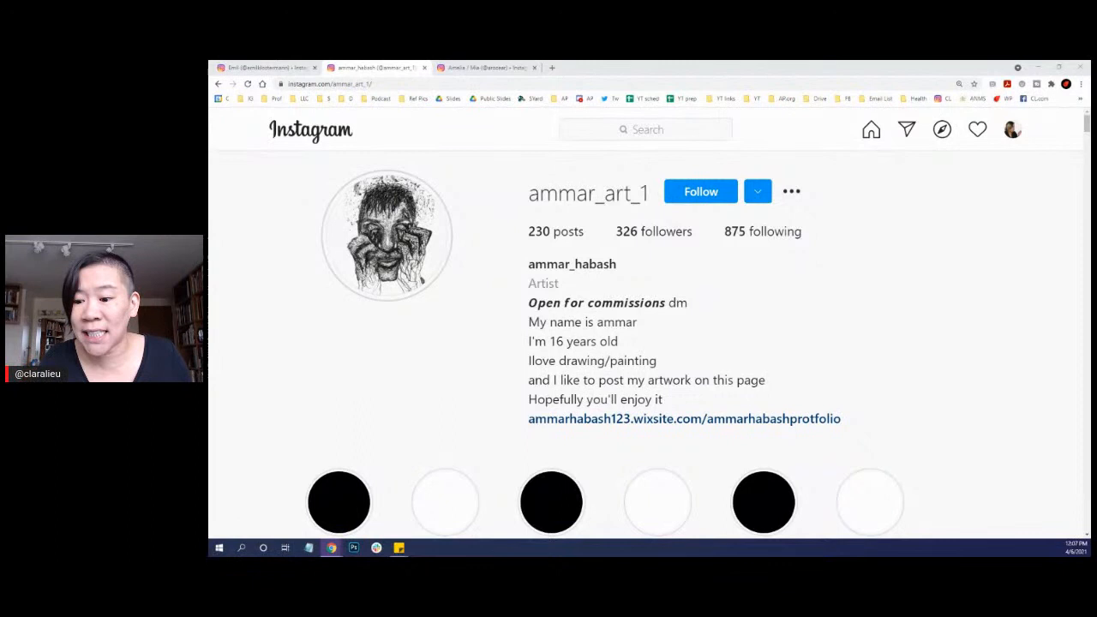
pyautogui.click(684, 419)
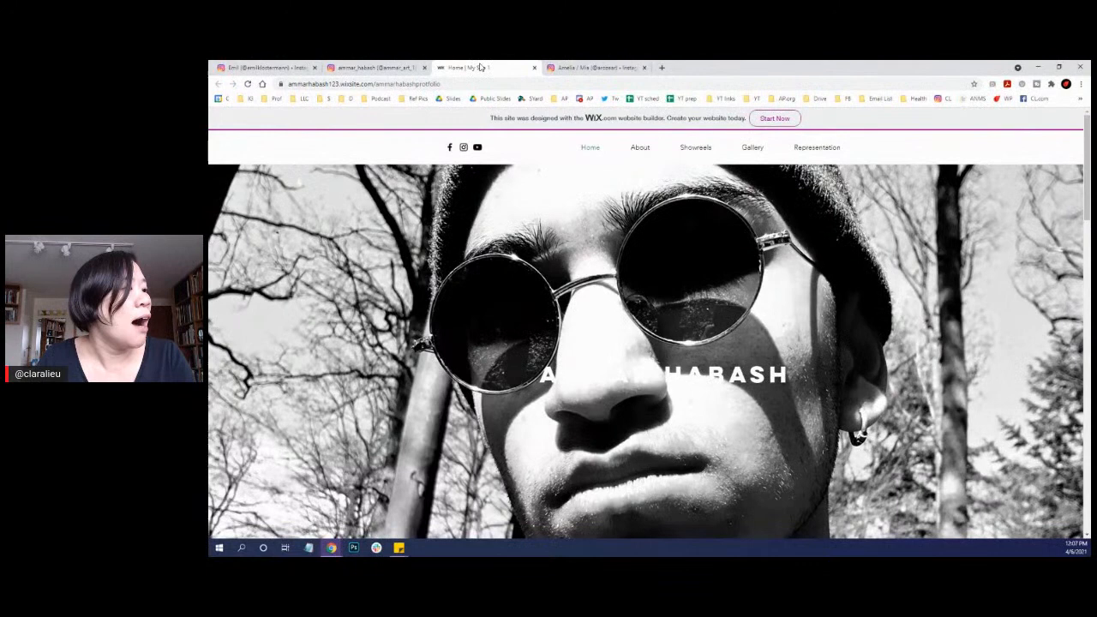
# Step: Leave the Wix portfolio and return to the ammar_art_1 profile tab
pyautogui.click(374, 68)
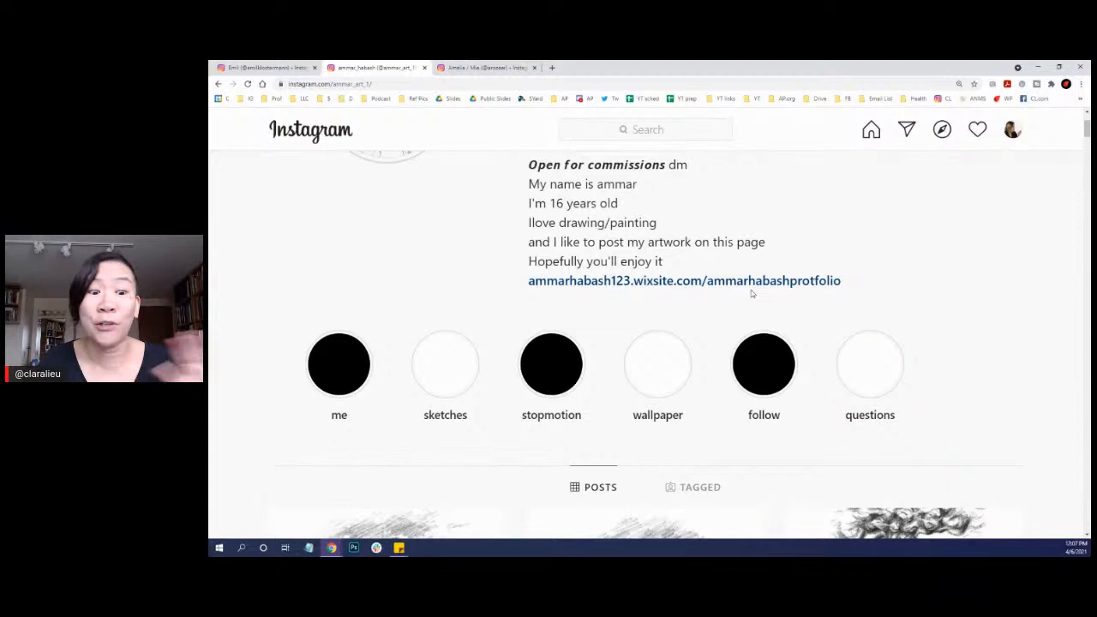
pyautogui.moveTo(1047, 288)
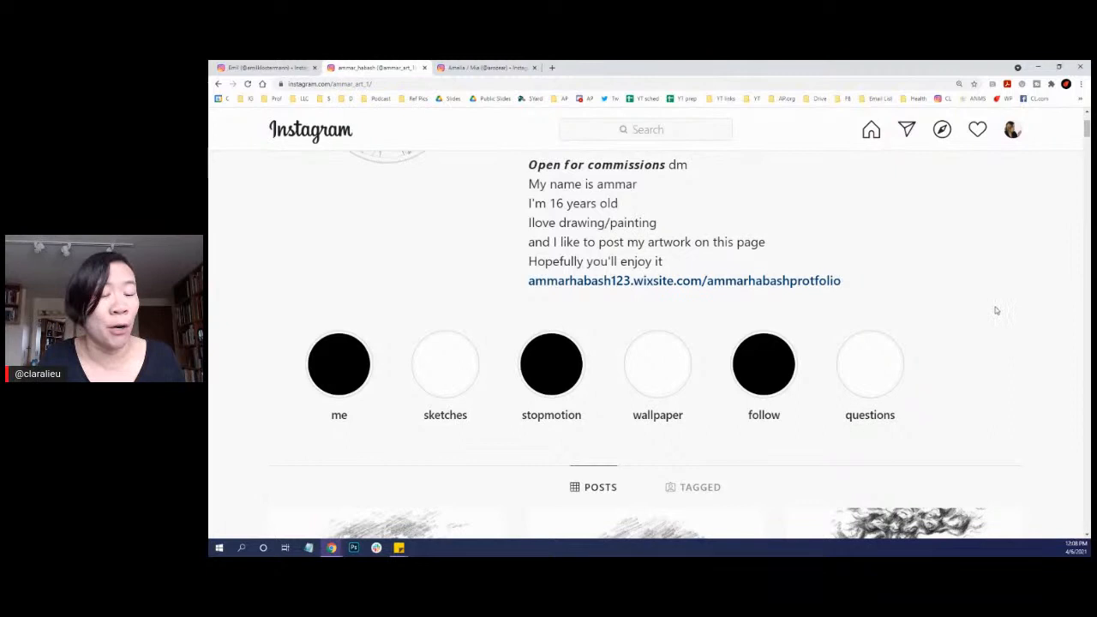
pyautogui.scroll(-3)
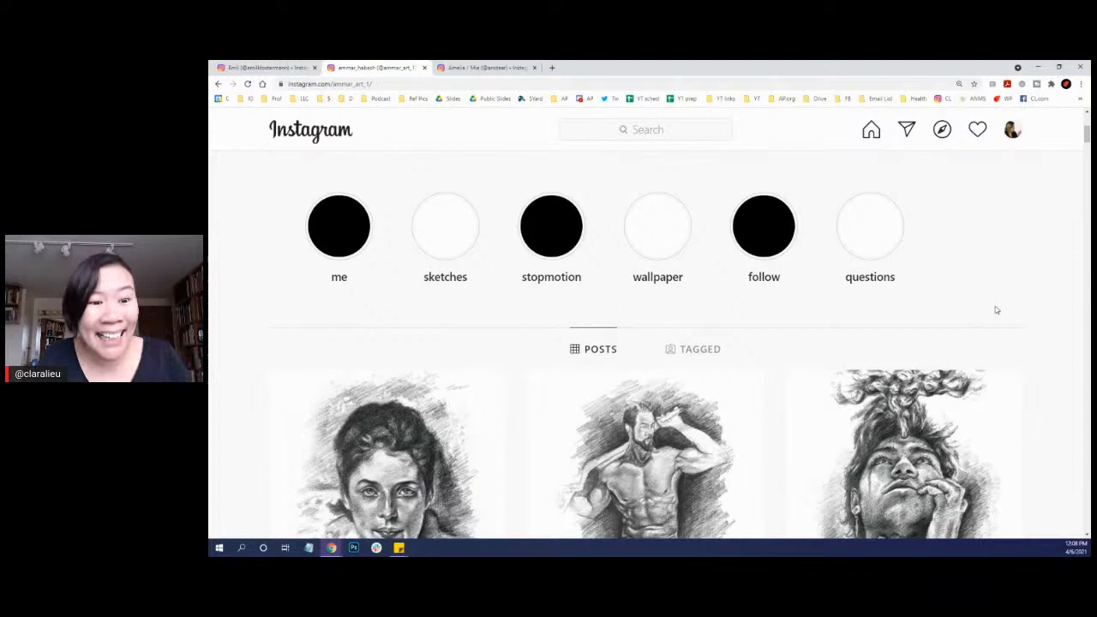
pyautogui.moveTo(1004, 307)
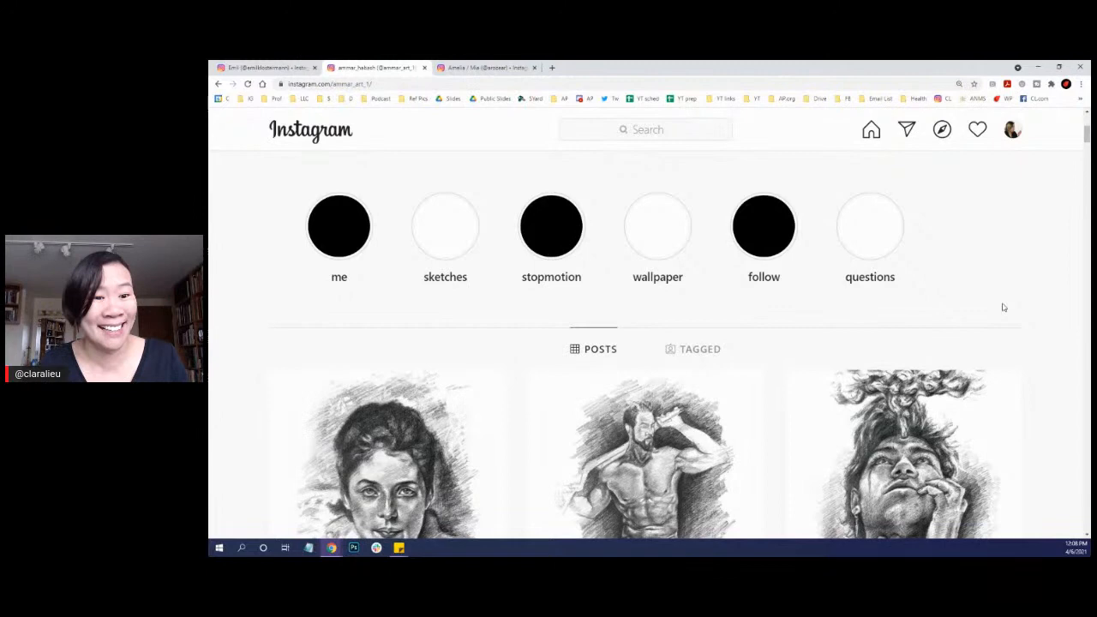
pyautogui.moveTo(1032, 274)
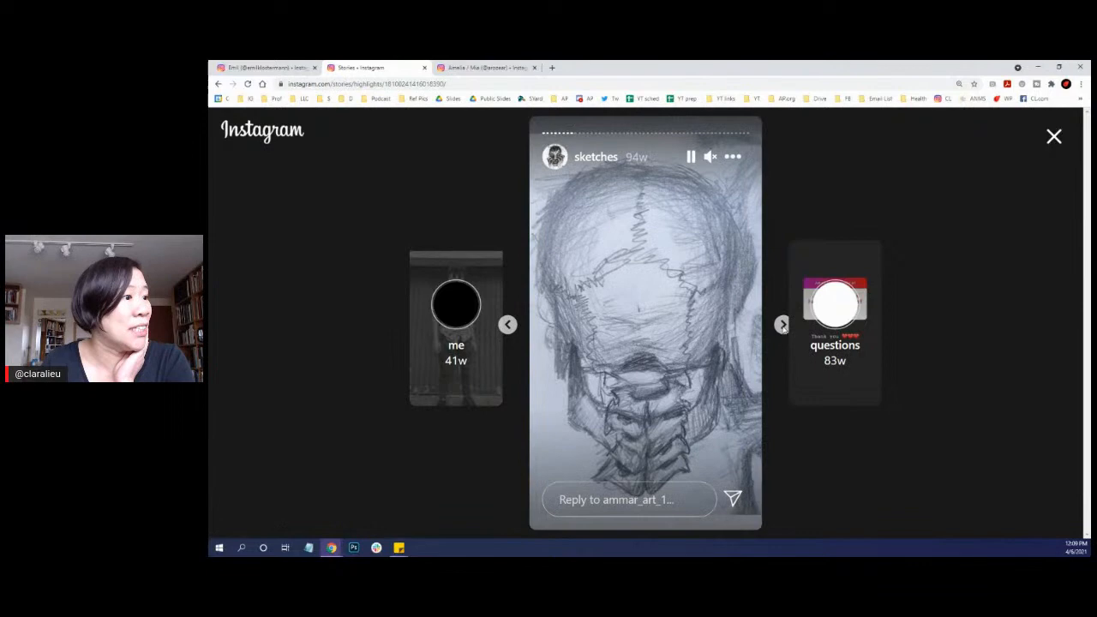
# Step: Advance through the pencil sketches in the sketches highlight
pyautogui.click(782, 324)
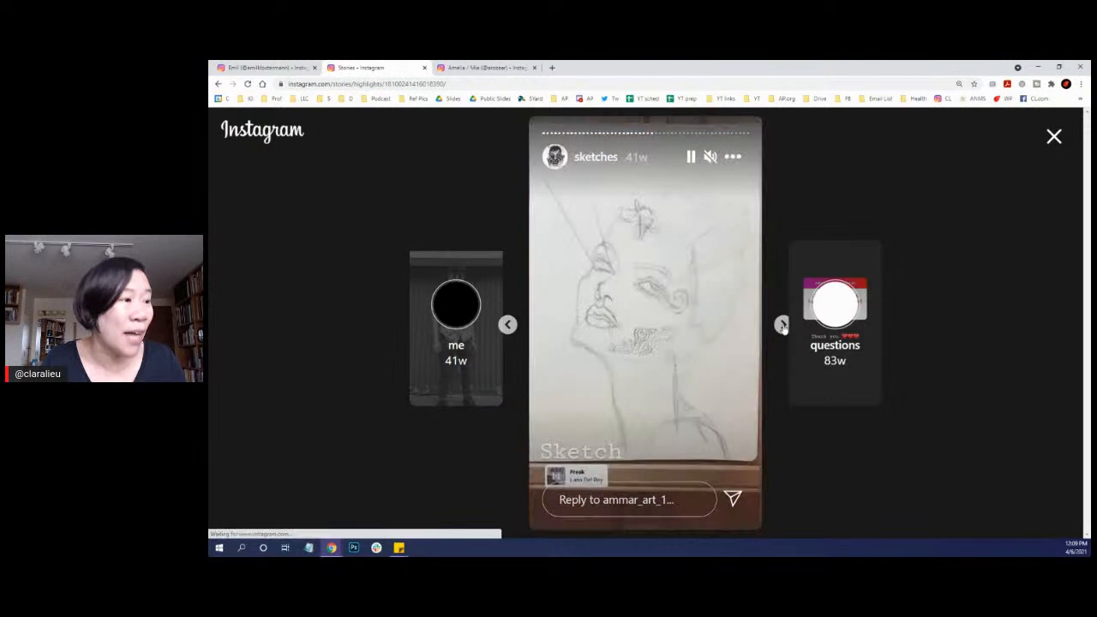
pyautogui.click(782, 324)
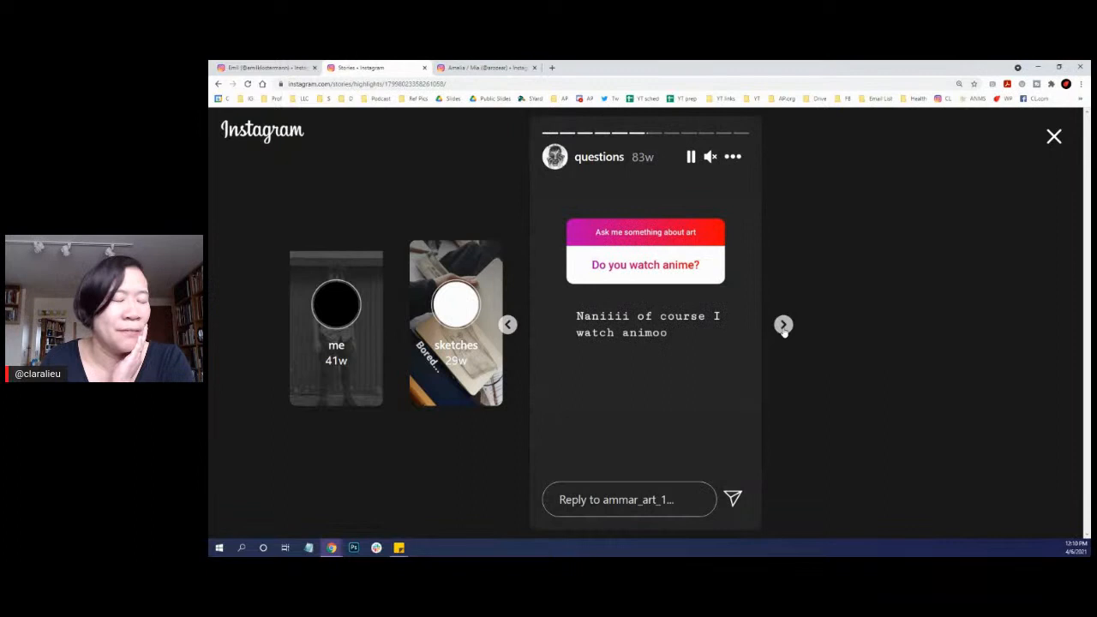
# Step: Step through the questions highlight's art Q&A answers one story at a time
pyautogui.click(782, 324)
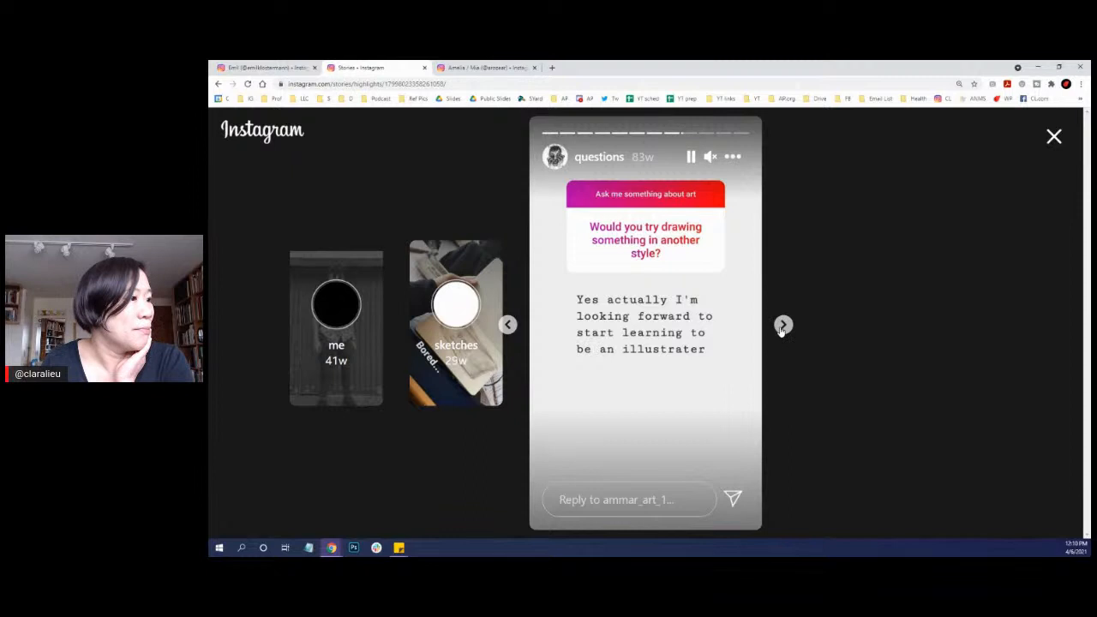
pyautogui.click(782, 324)
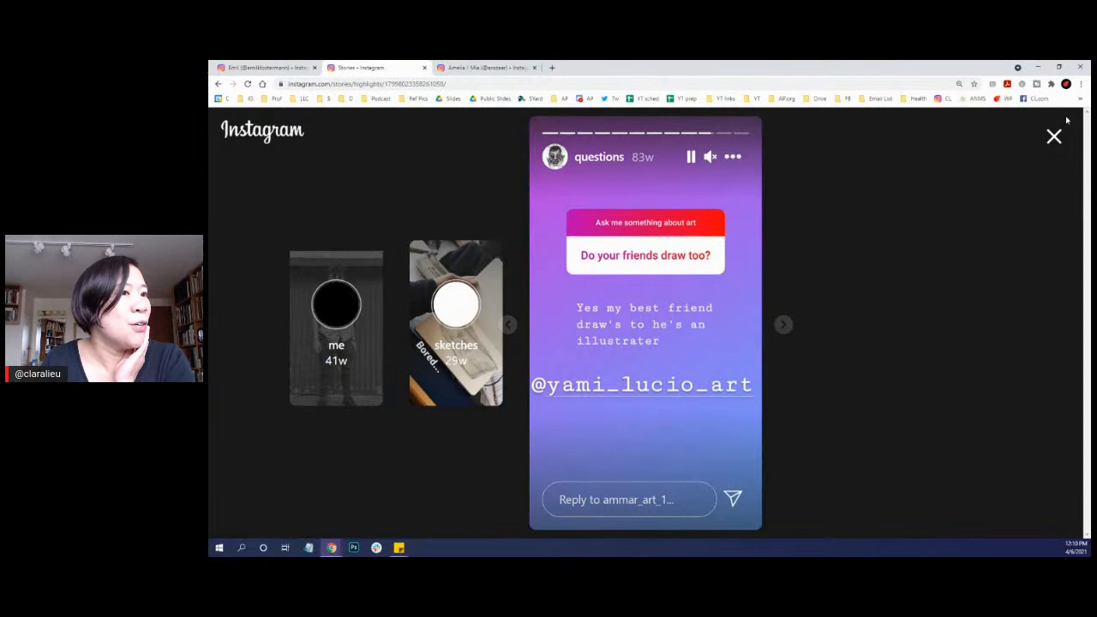
pyautogui.click(1053, 137)
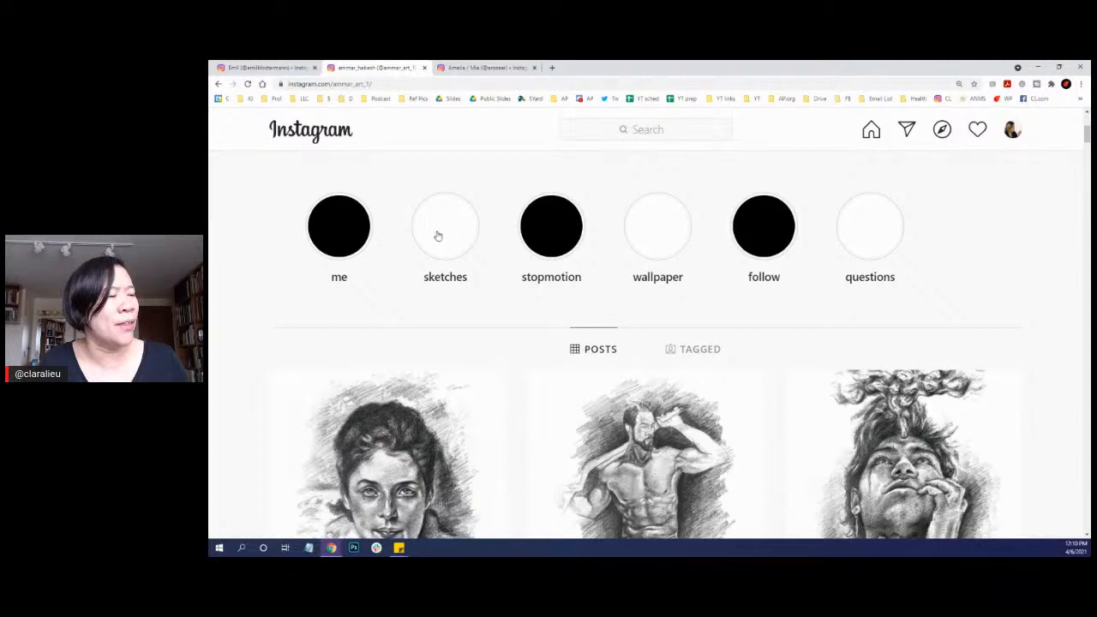
pyautogui.moveTo(765, 242)
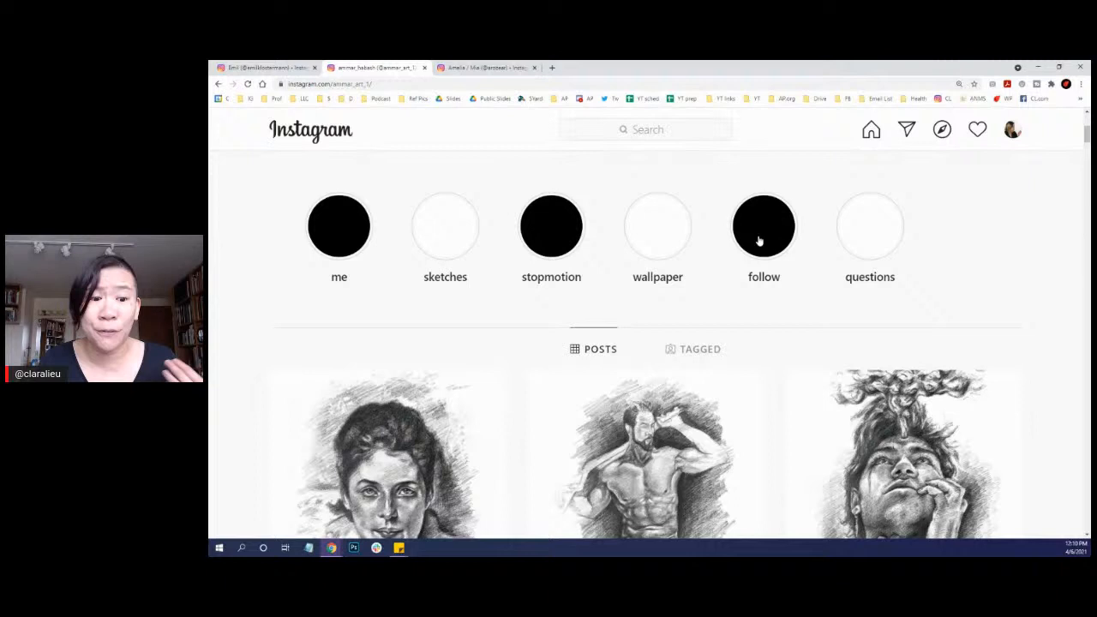
pyautogui.moveTo(672, 246)
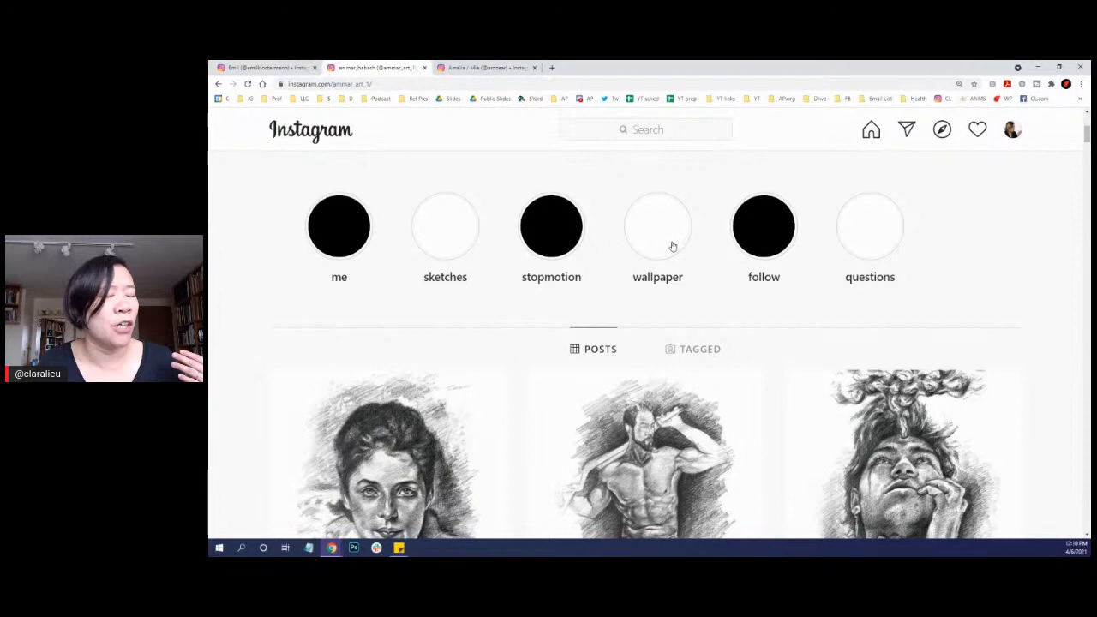
pyautogui.moveTo(878, 230)
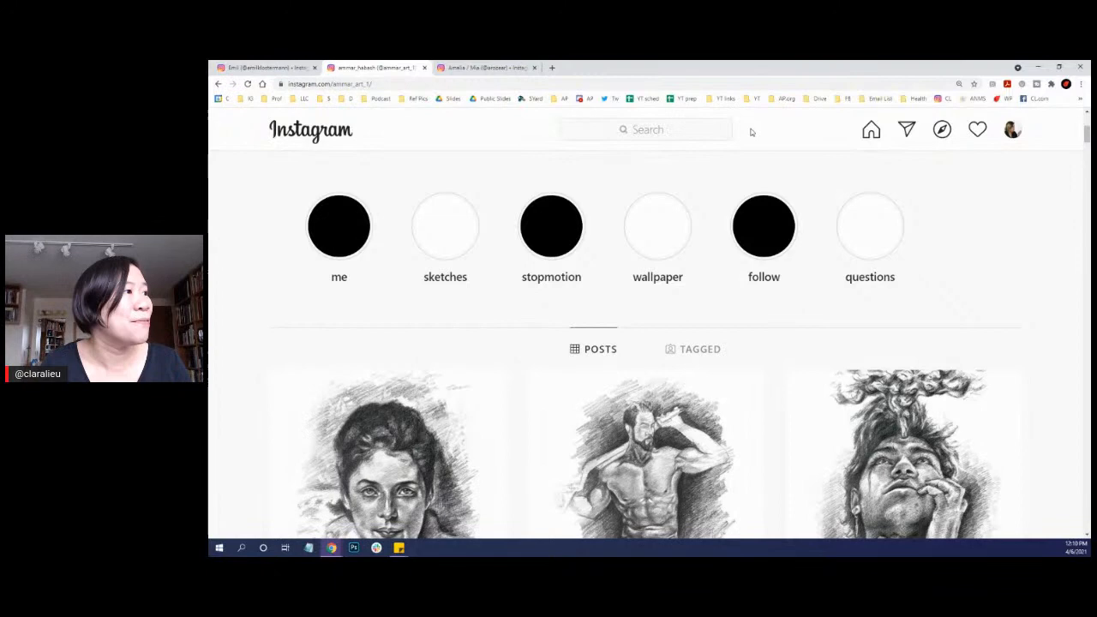
pyautogui.click(487, 68)
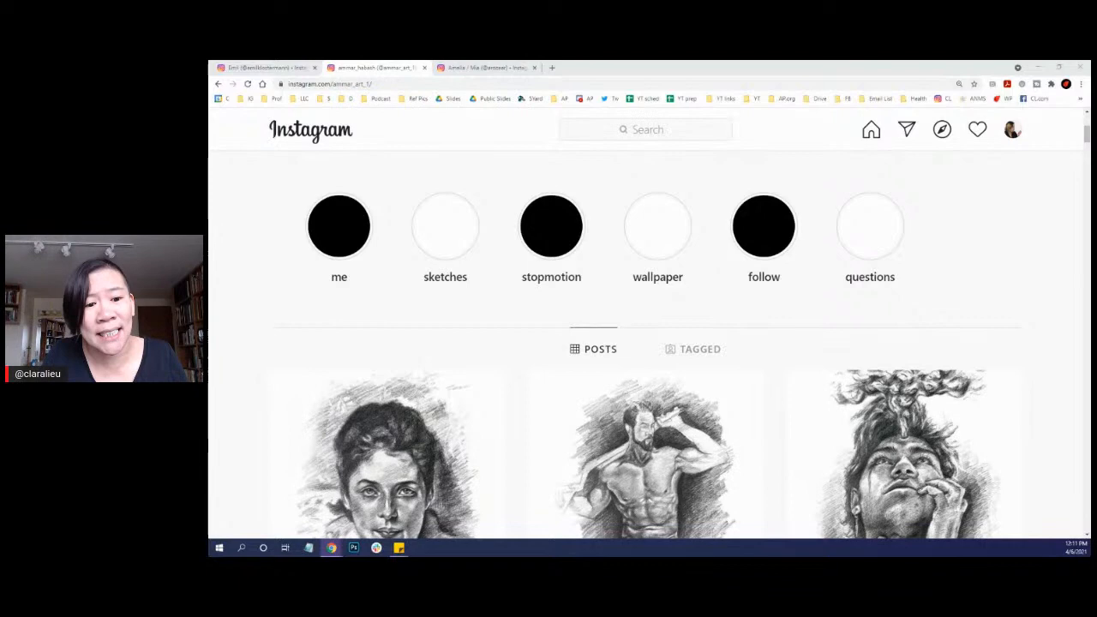
# Step: Scroll down through the artist's grid of drawings and paintings
pyautogui.scroll(-3)
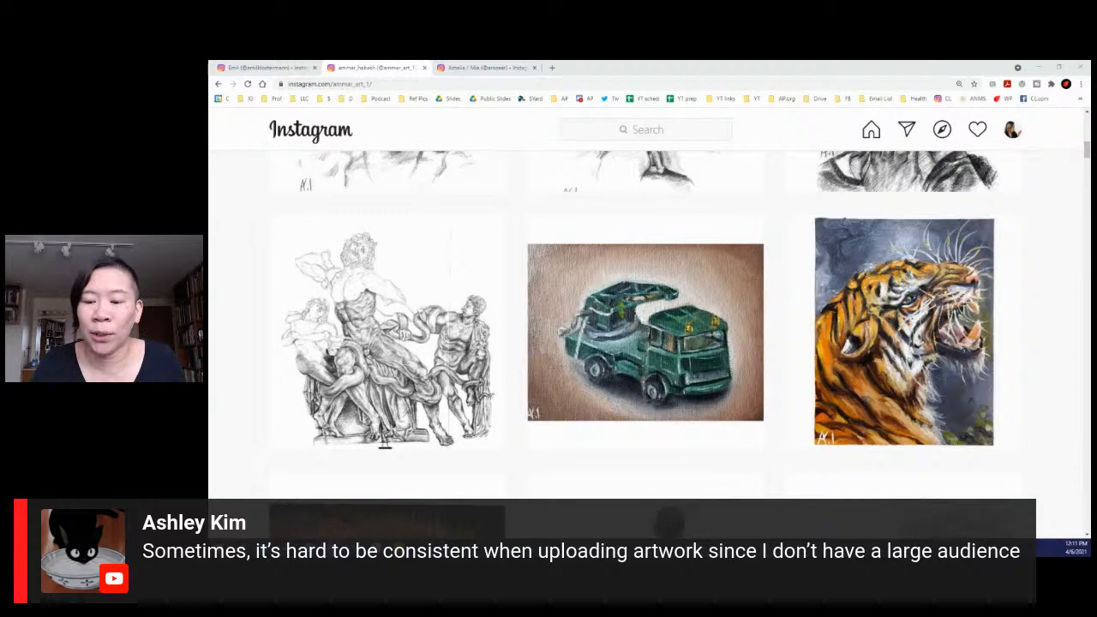
pyautogui.scroll(-3)
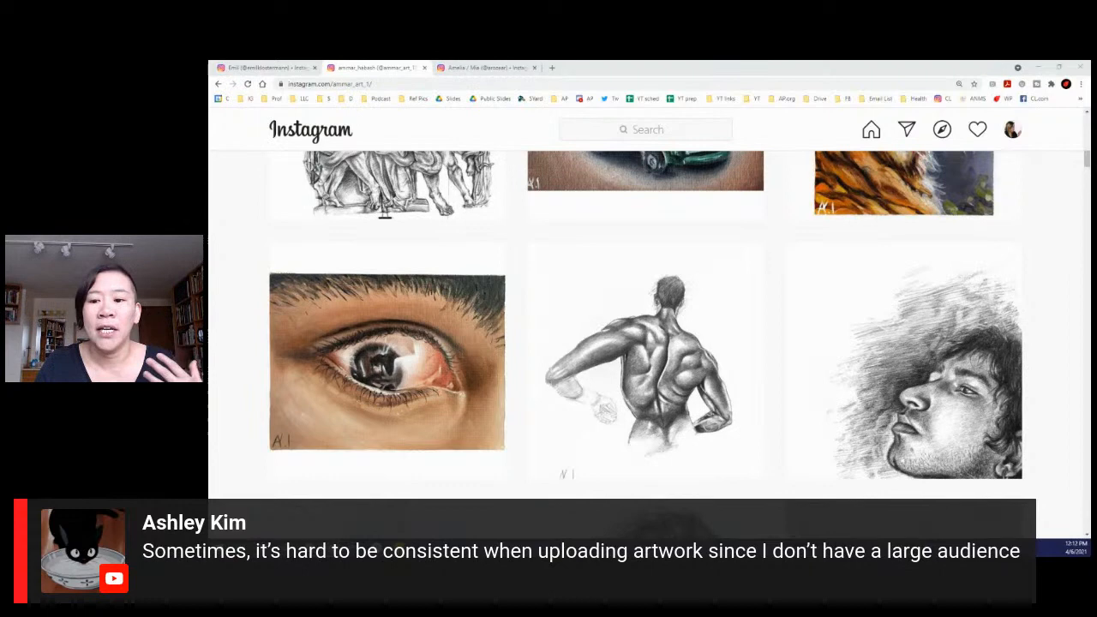
pyautogui.scroll(-3)
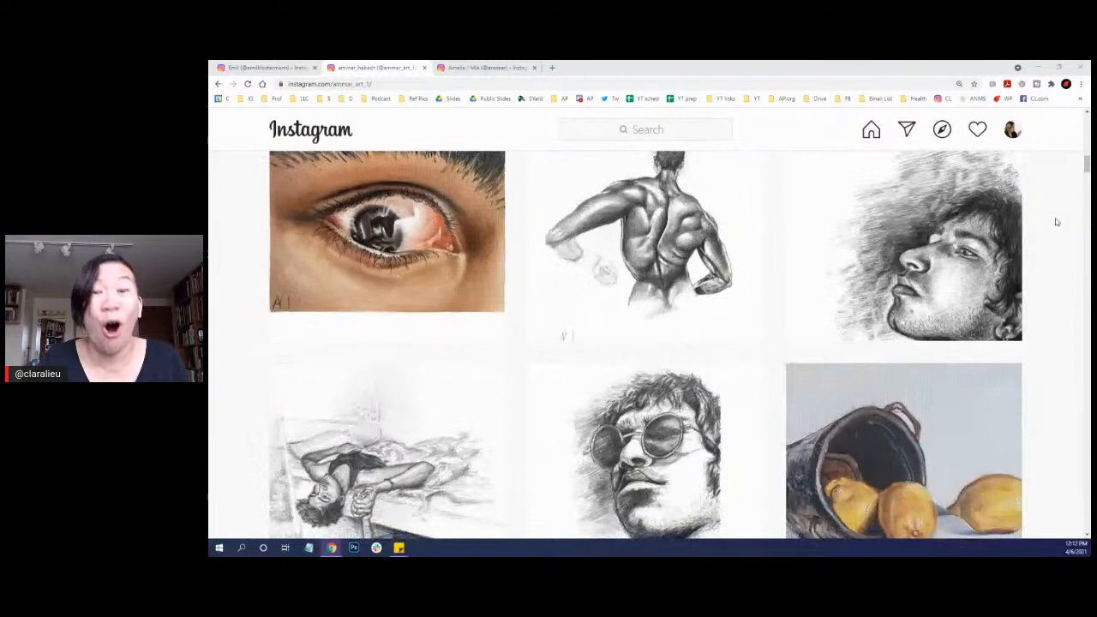
pyautogui.scroll(-3)
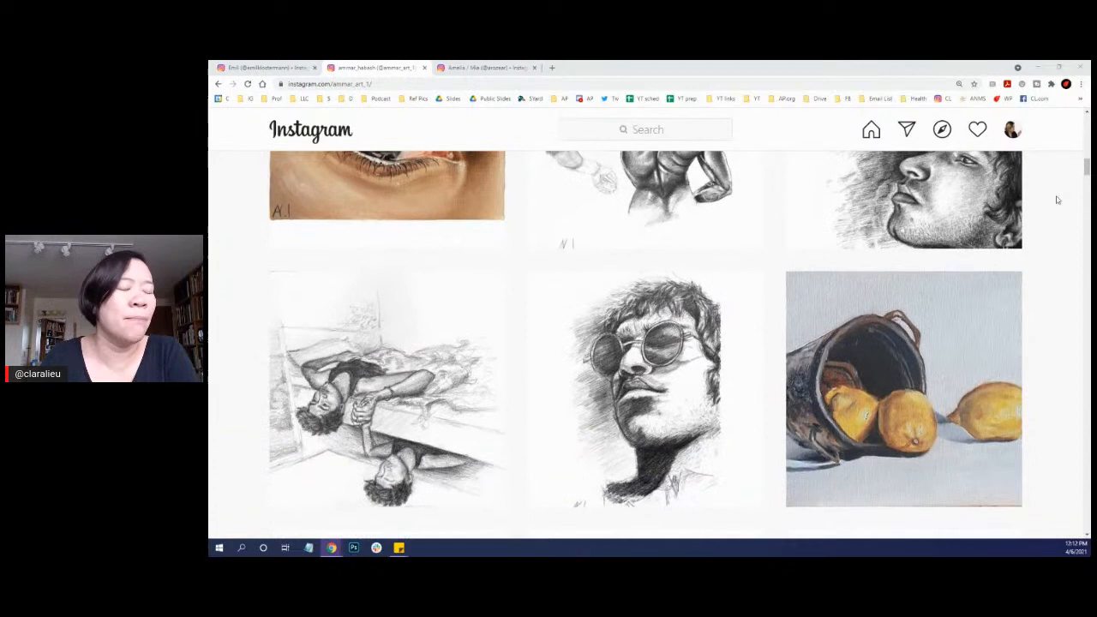
pyautogui.scroll(-3)
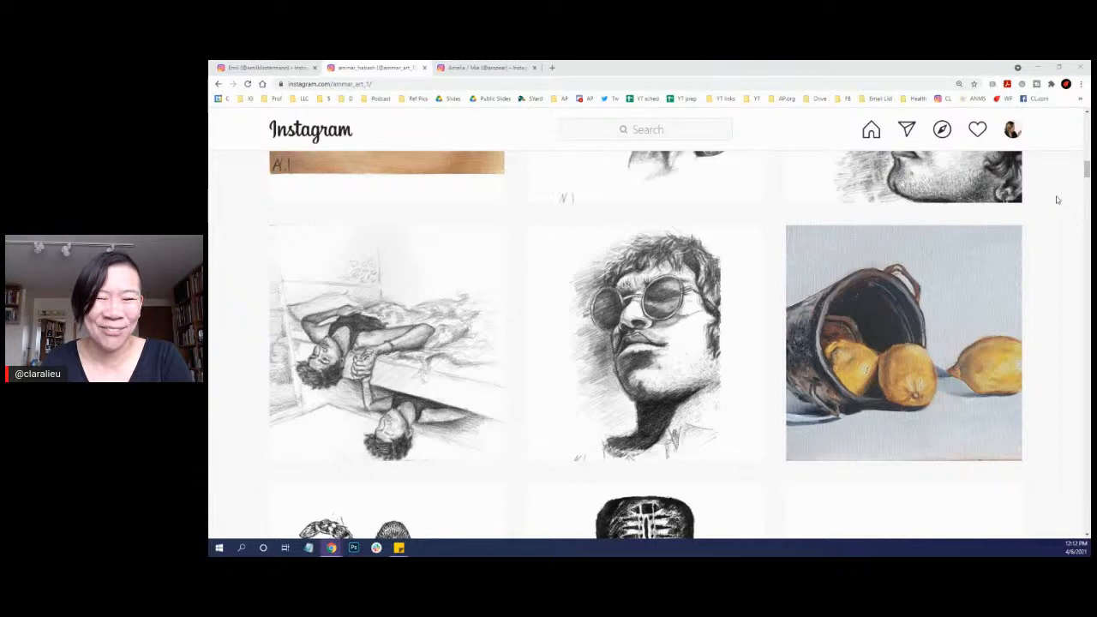
pyautogui.scroll(-3)
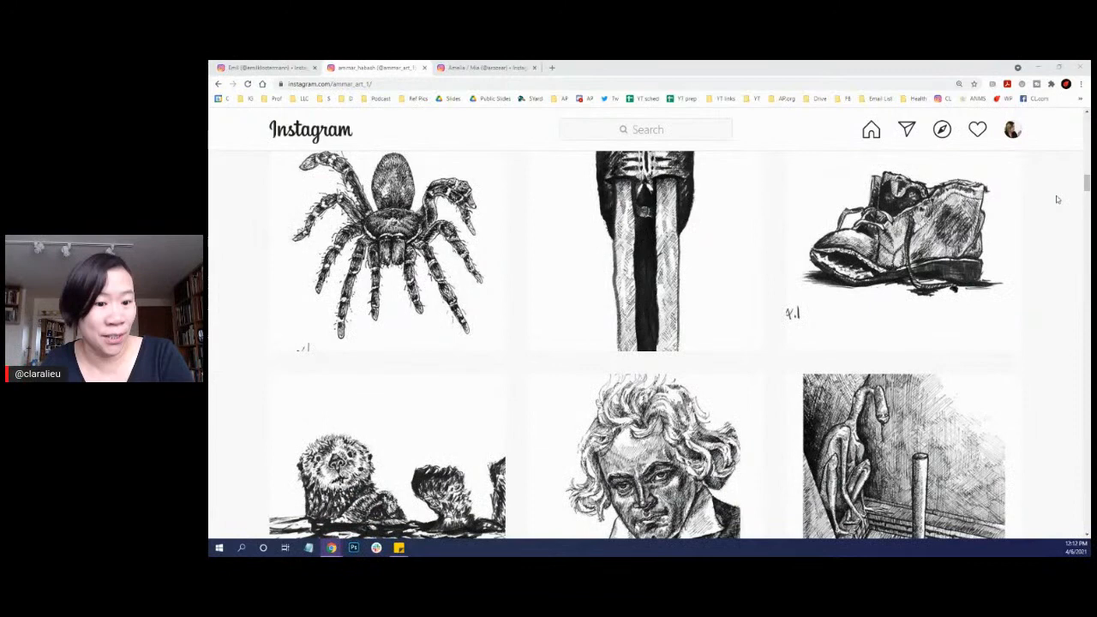
pyautogui.scroll(-3)
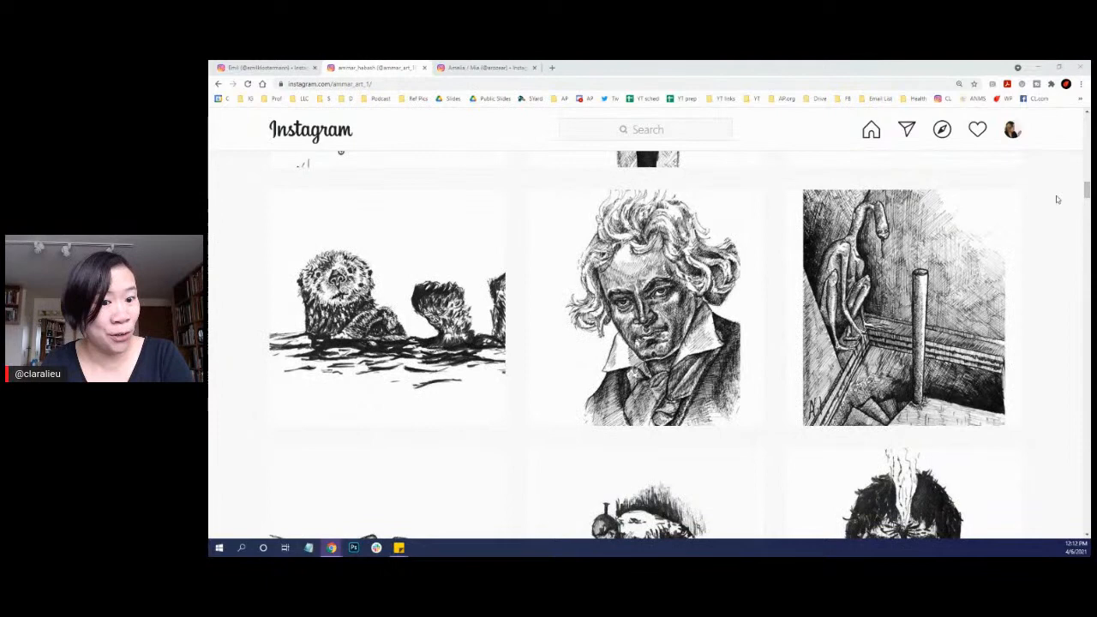
pyautogui.scroll(-3)
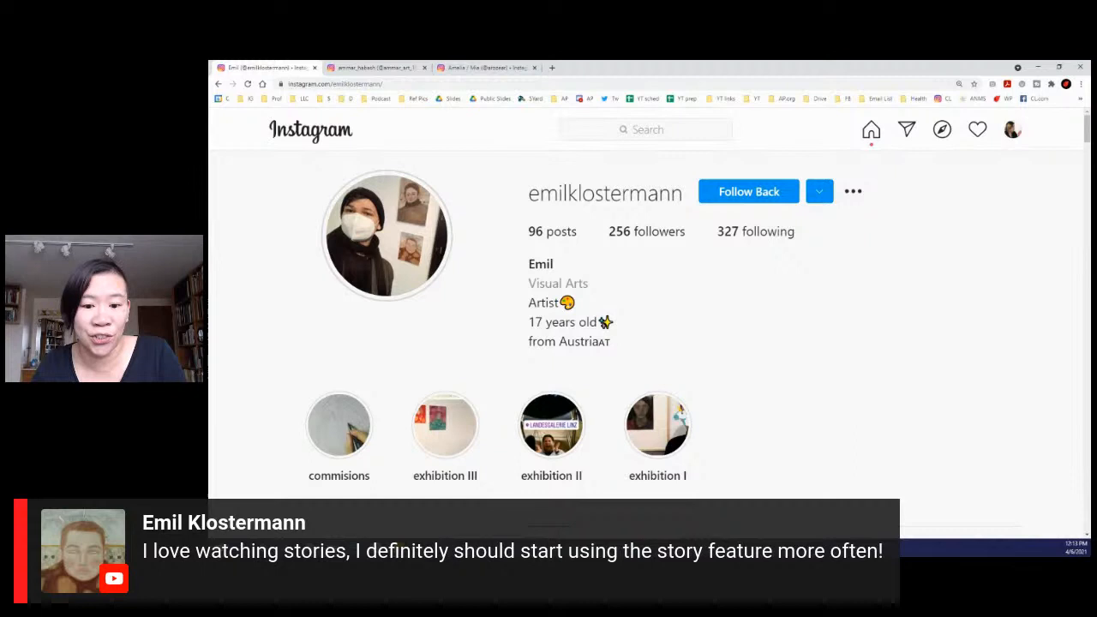
# Step: Switch back to the ammar_art_1 tab showing the ink-drawing posts grid
pyautogui.click(374, 68)
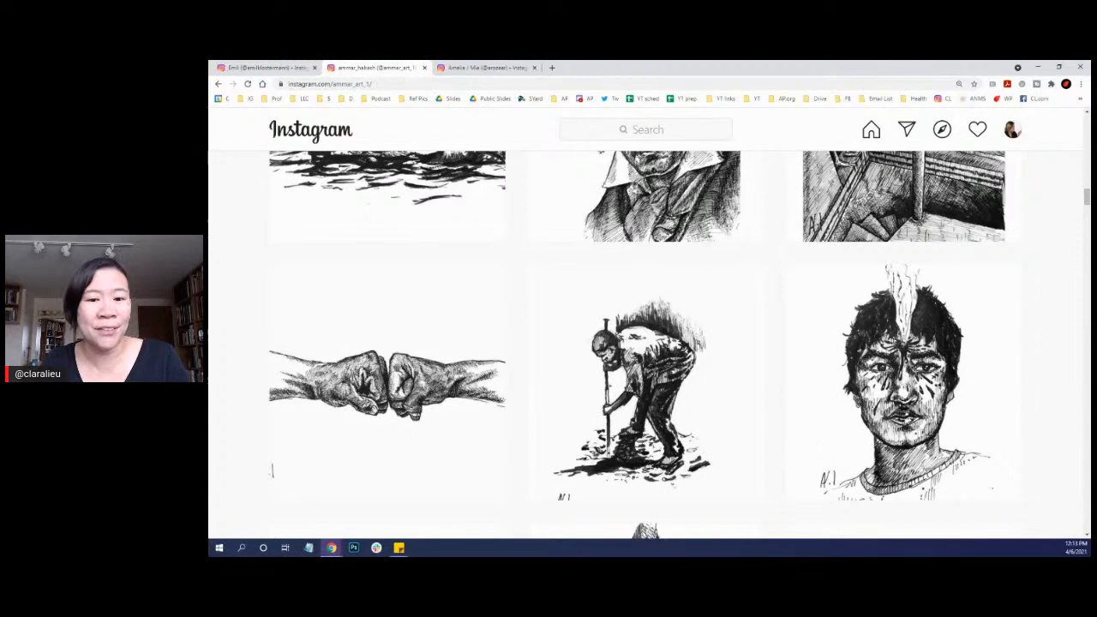
pyautogui.scroll(-3)
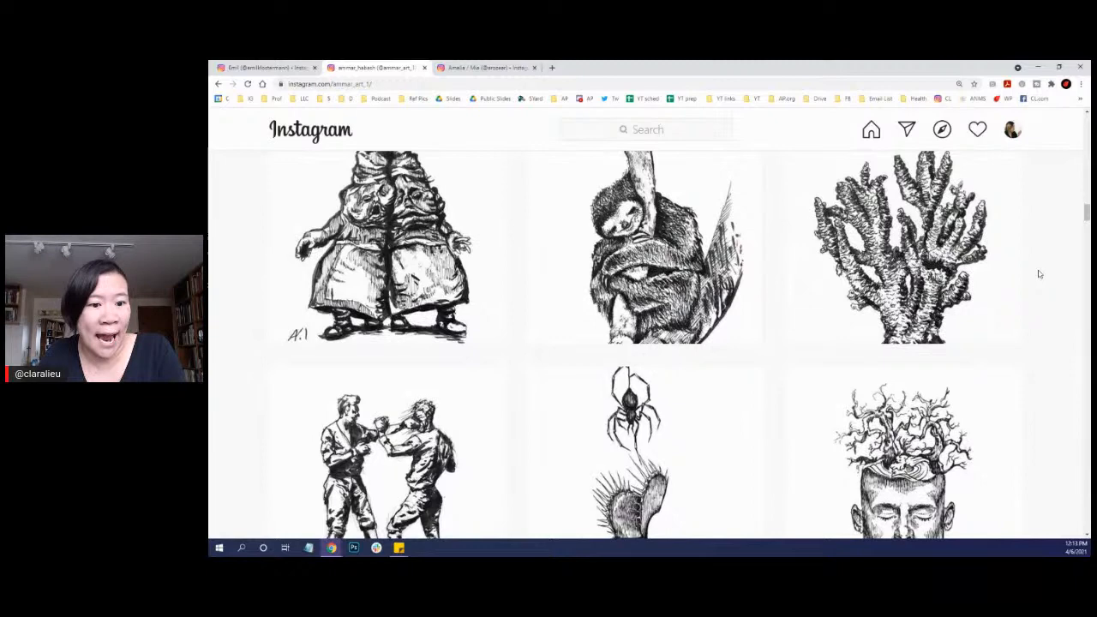
pyautogui.scroll(-3)
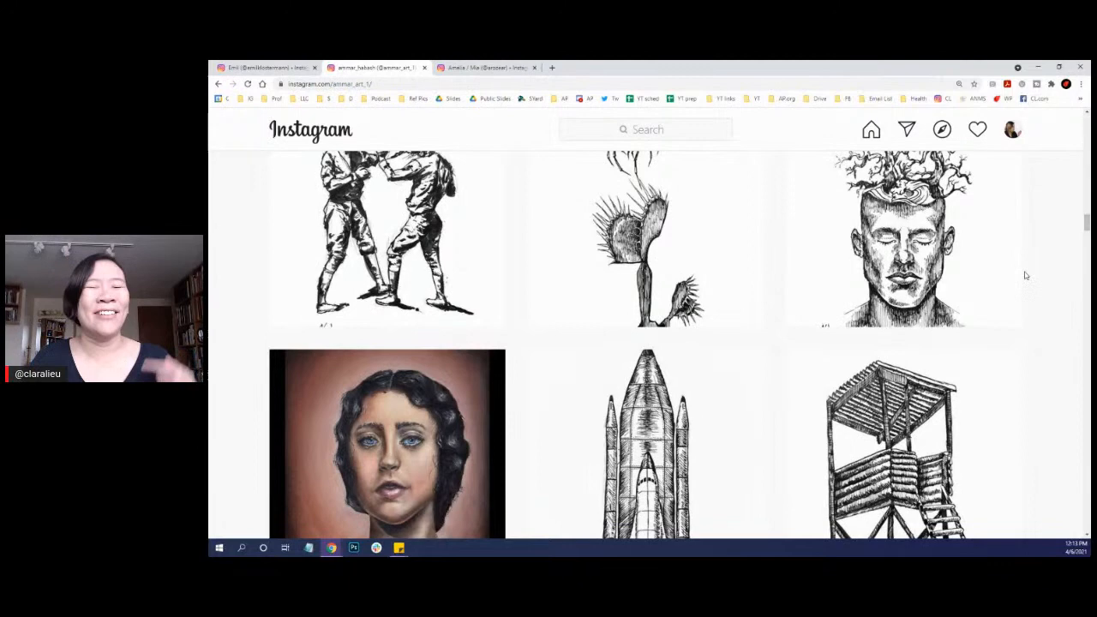
pyautogui.scroll(-3)
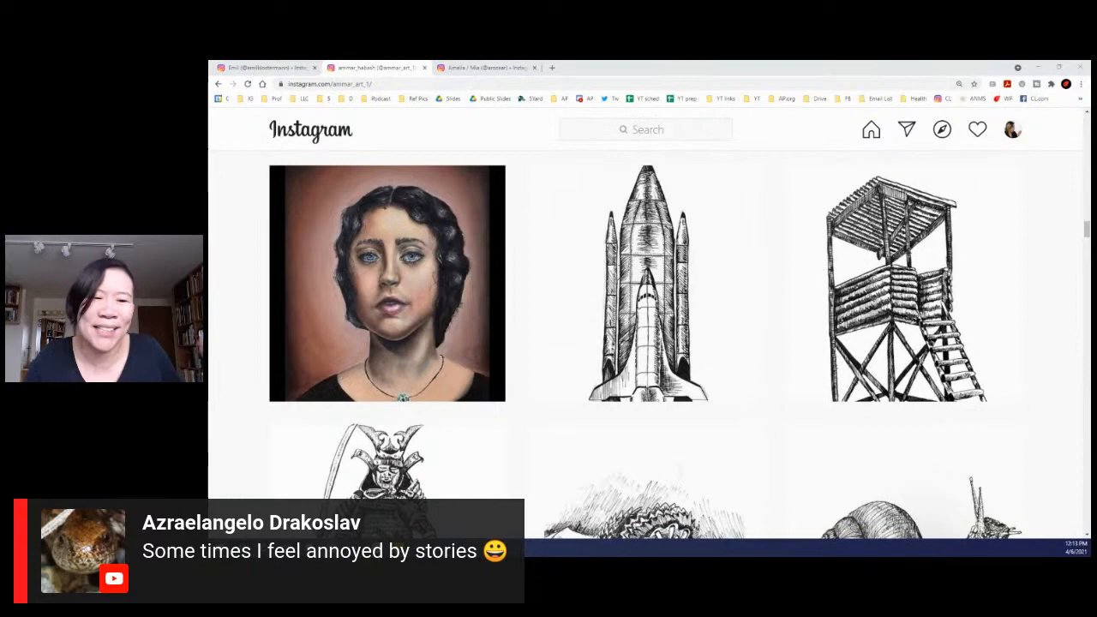
pyautogui.scroll(-3)
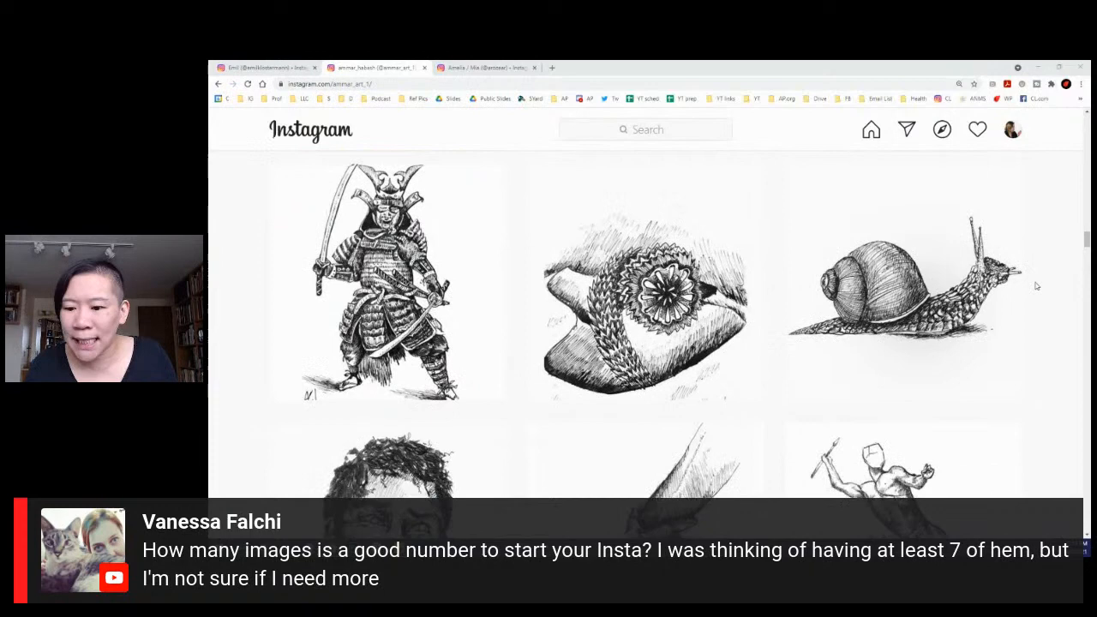
pyautogui.scroll(-3)
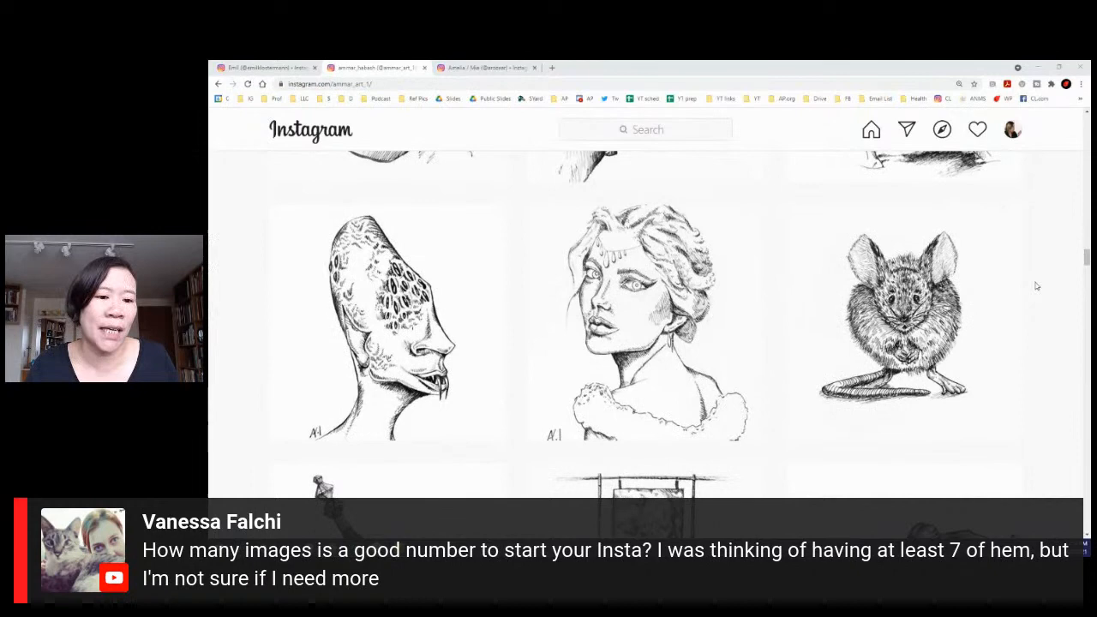
pyautogui.scroll(-3)
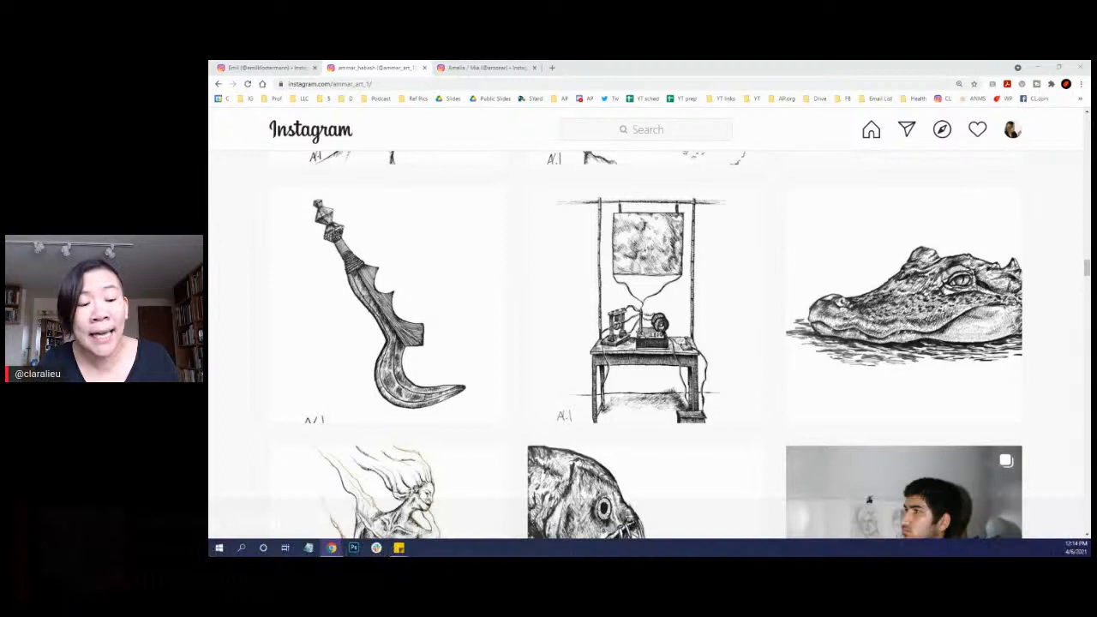
pyautogui.scroll(-3)
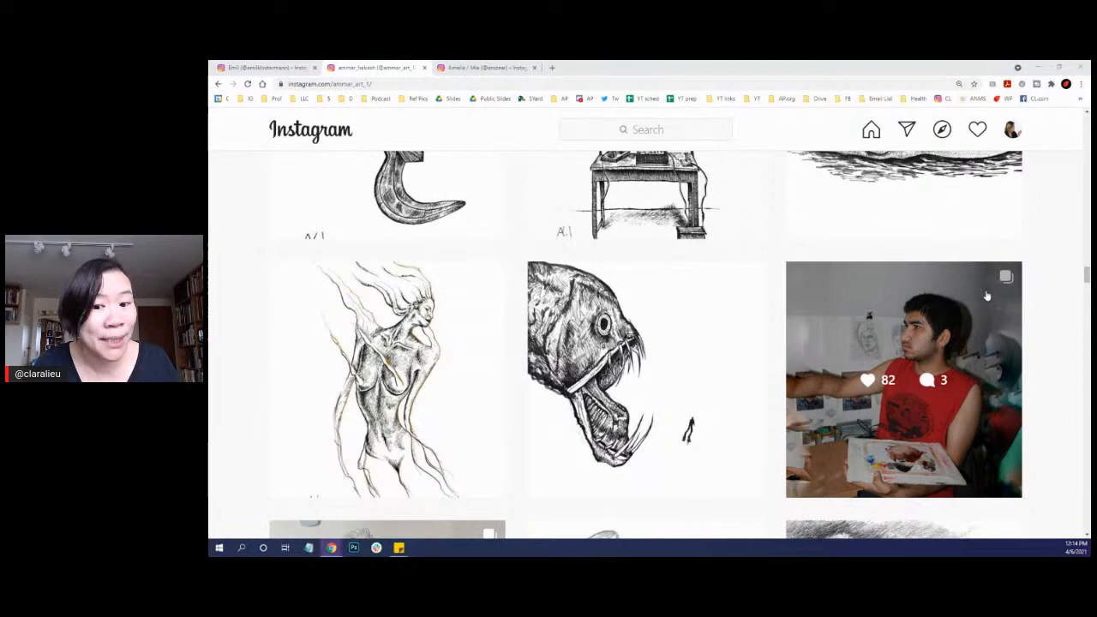
pyautogui.scroll(3)
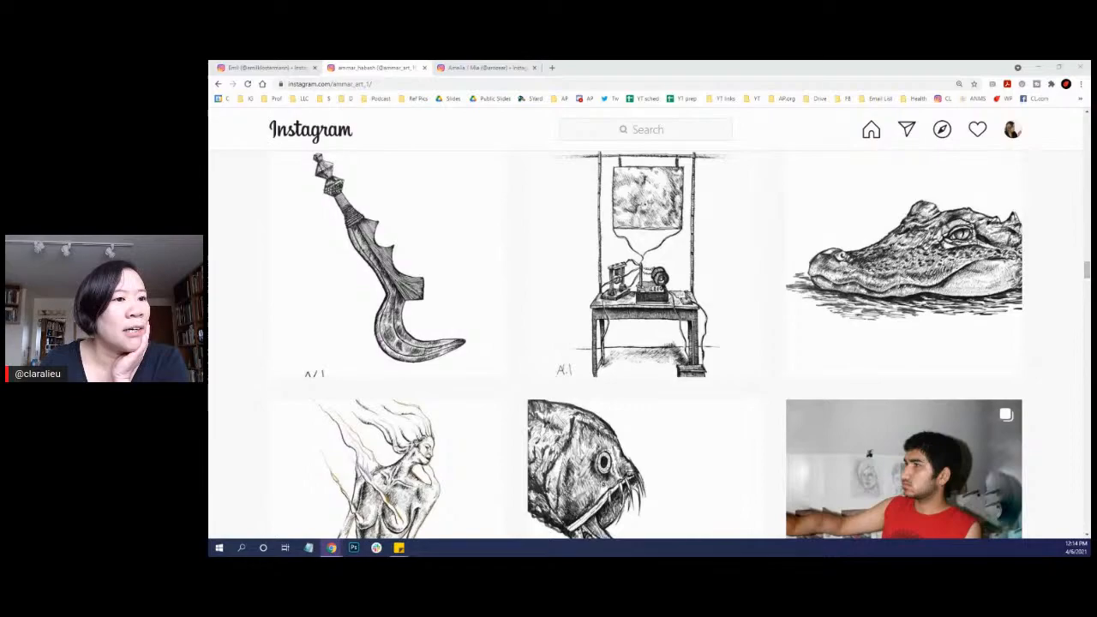
pyautogui.scroll(-3)
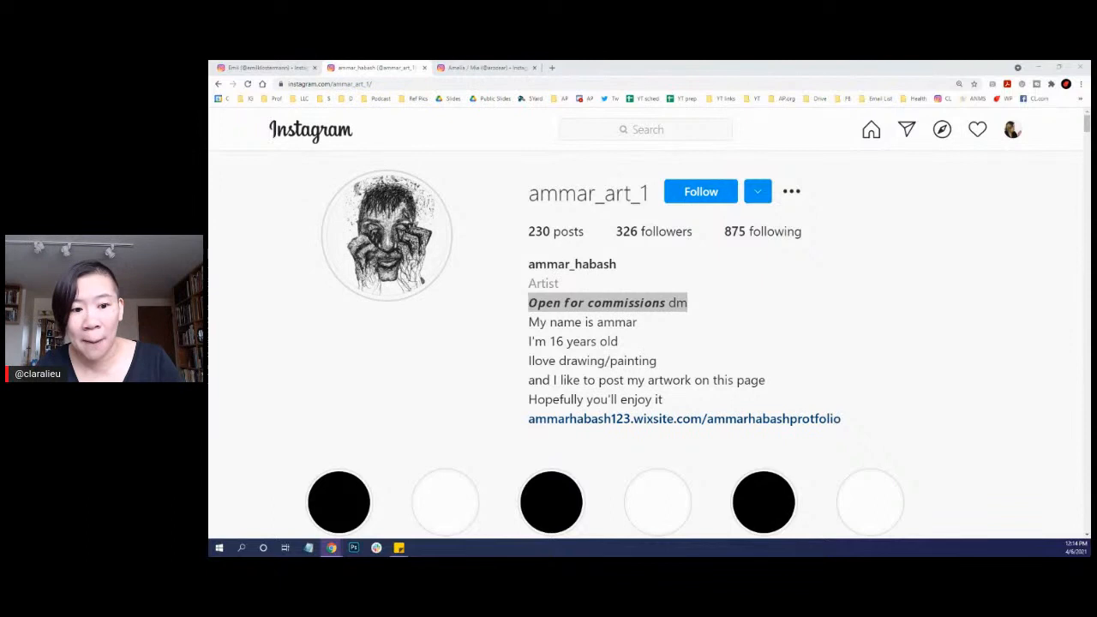
pyautogui.scroll(-3)
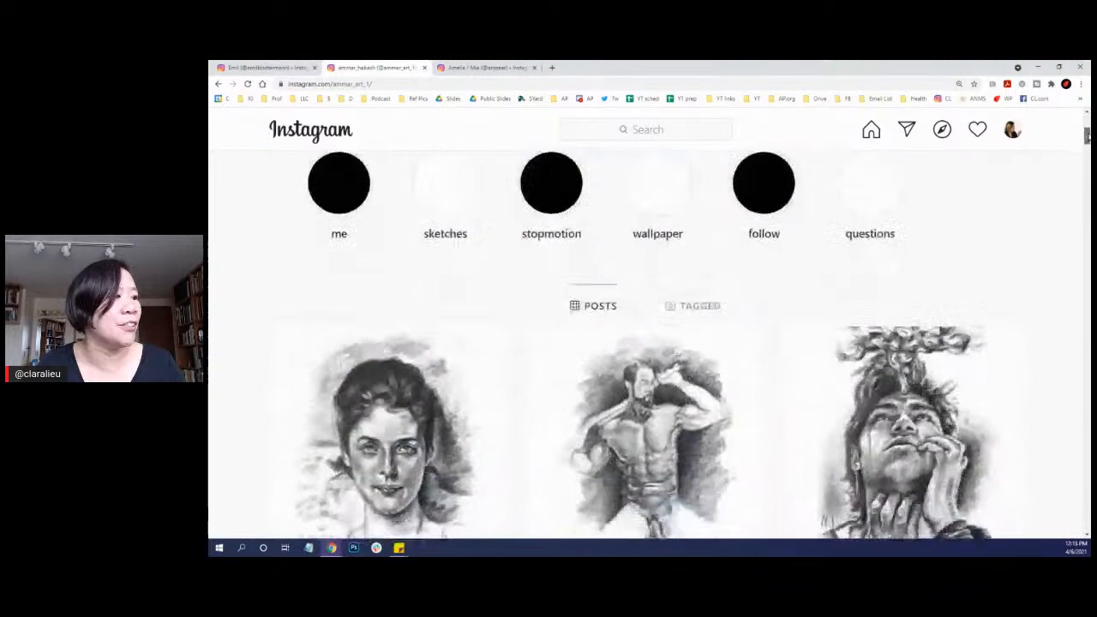
pyautogui.scroll(-3)
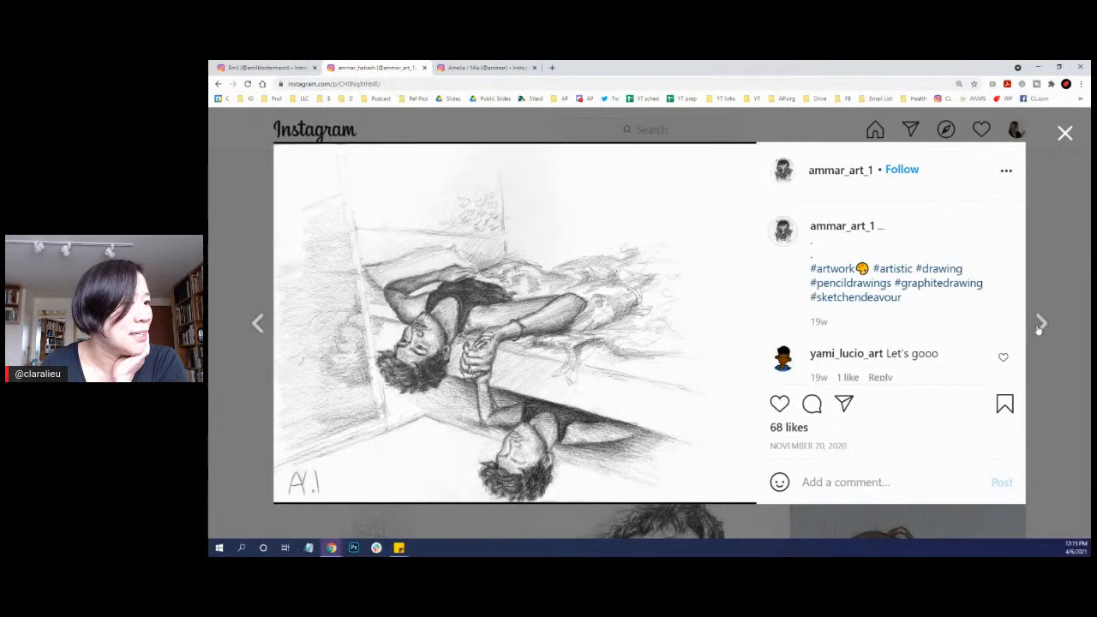
pyautogui.click(1041, 322)
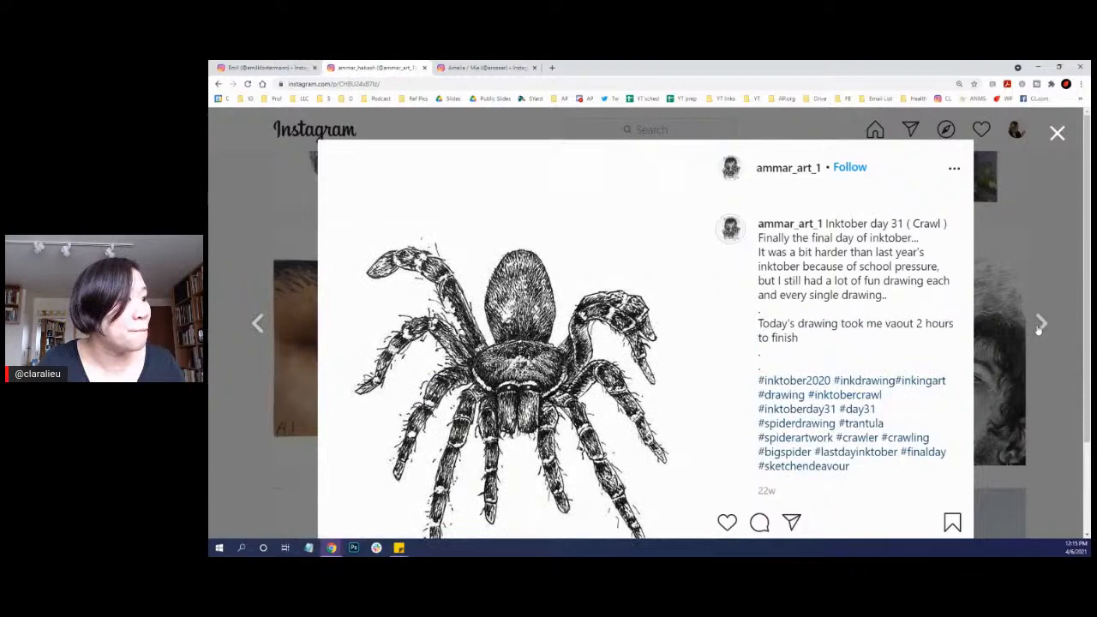
pyautogui.click(1058, 133)
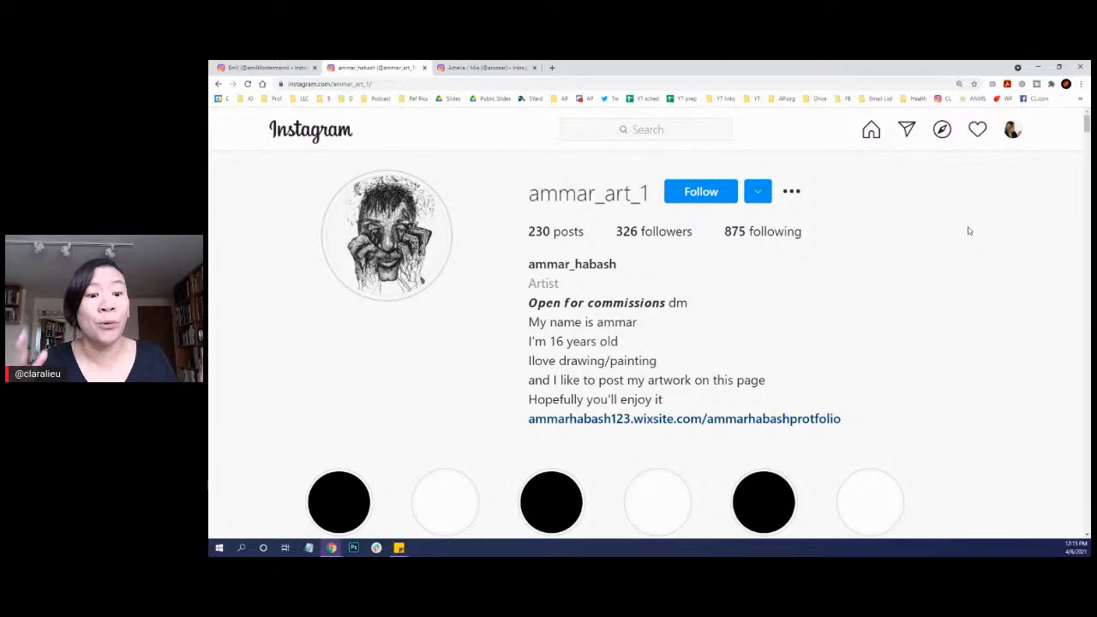
pyautogui.scroll(-3)
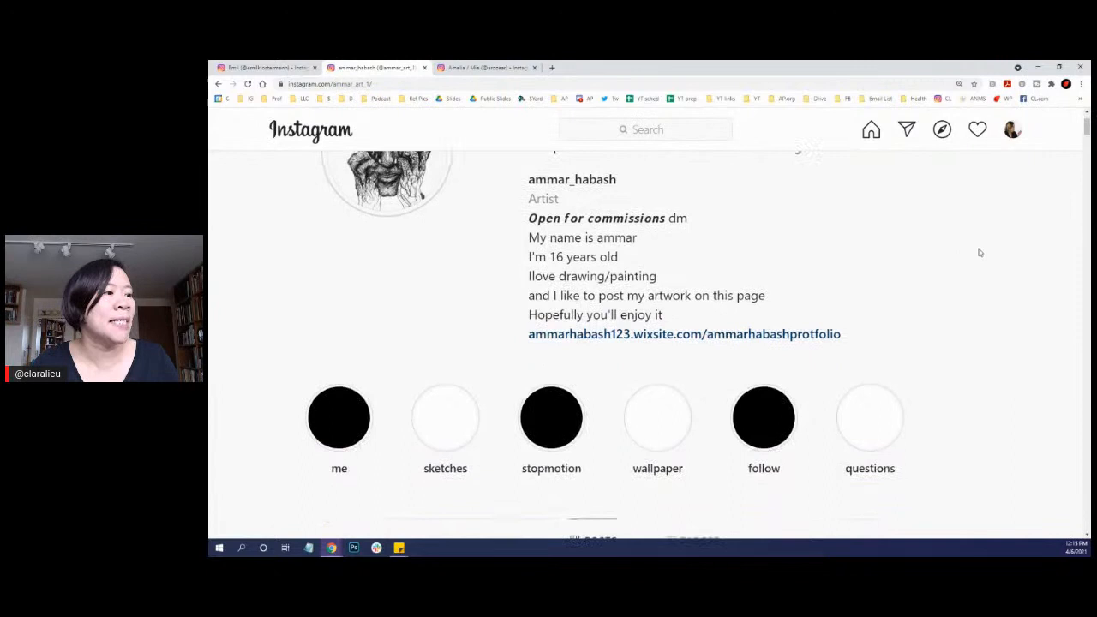
pyautogui.scroll(-3)
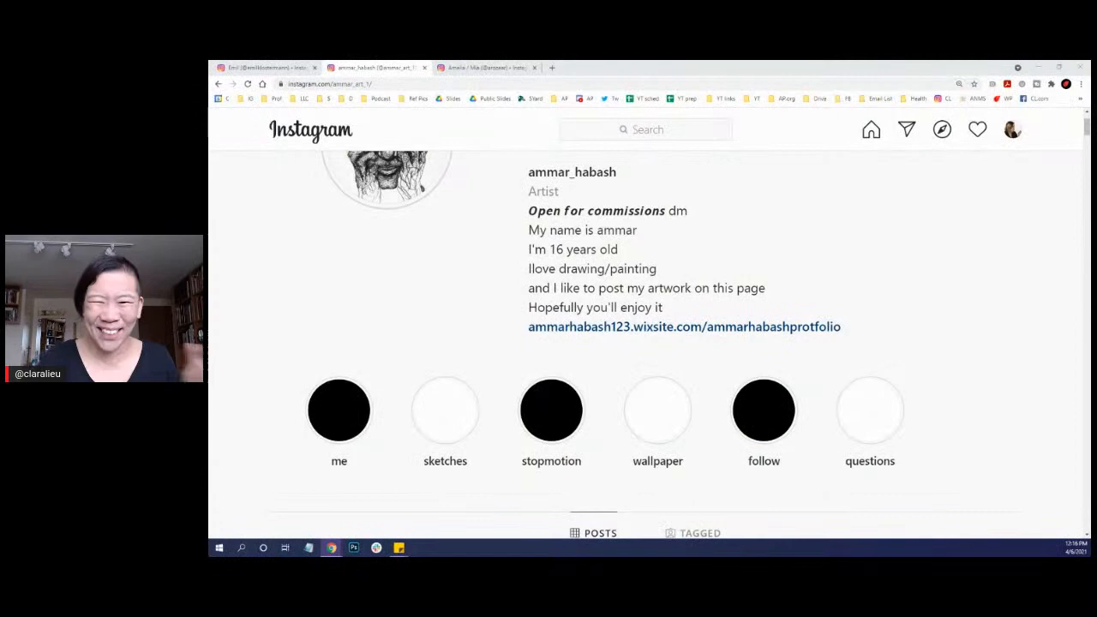
pyautogui.scroll(-3)
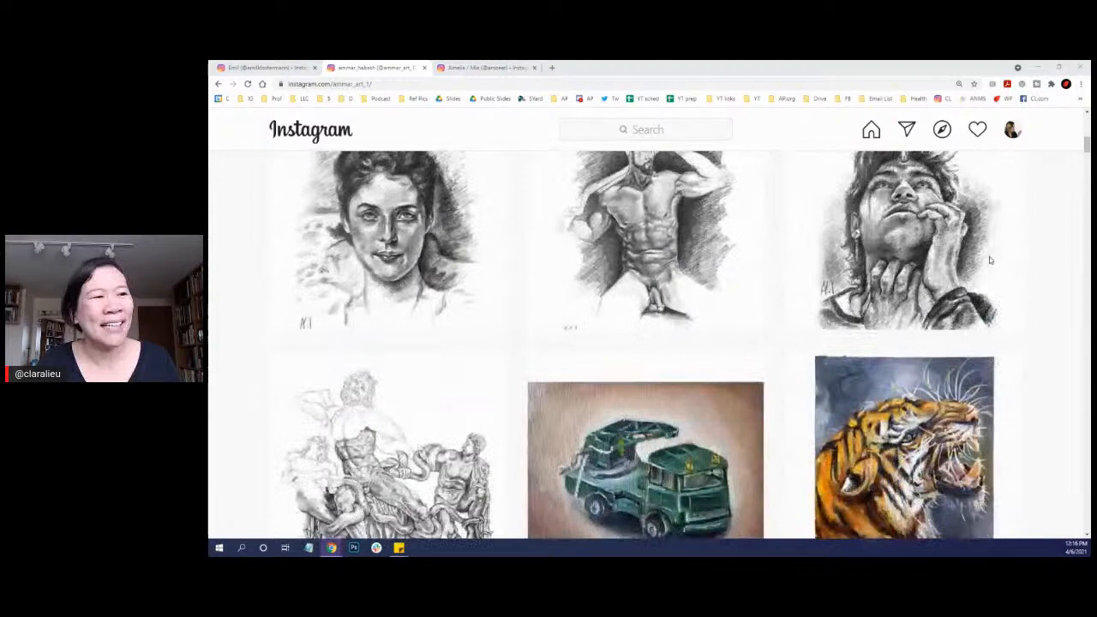
pyautogui.scroll(-3)
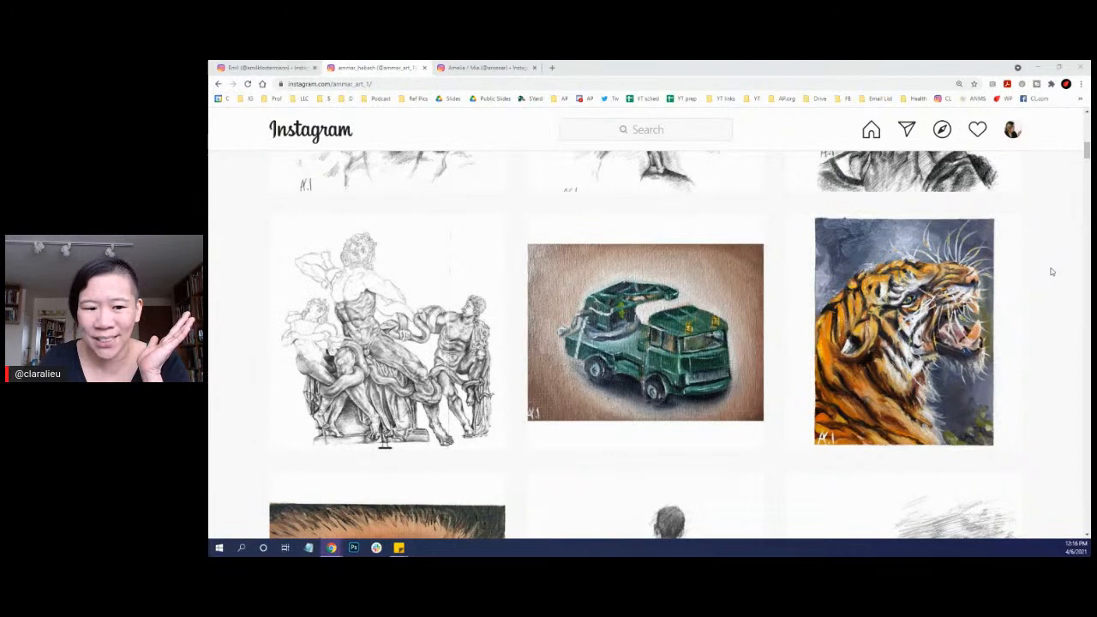
pyautogui.scroll(-3)
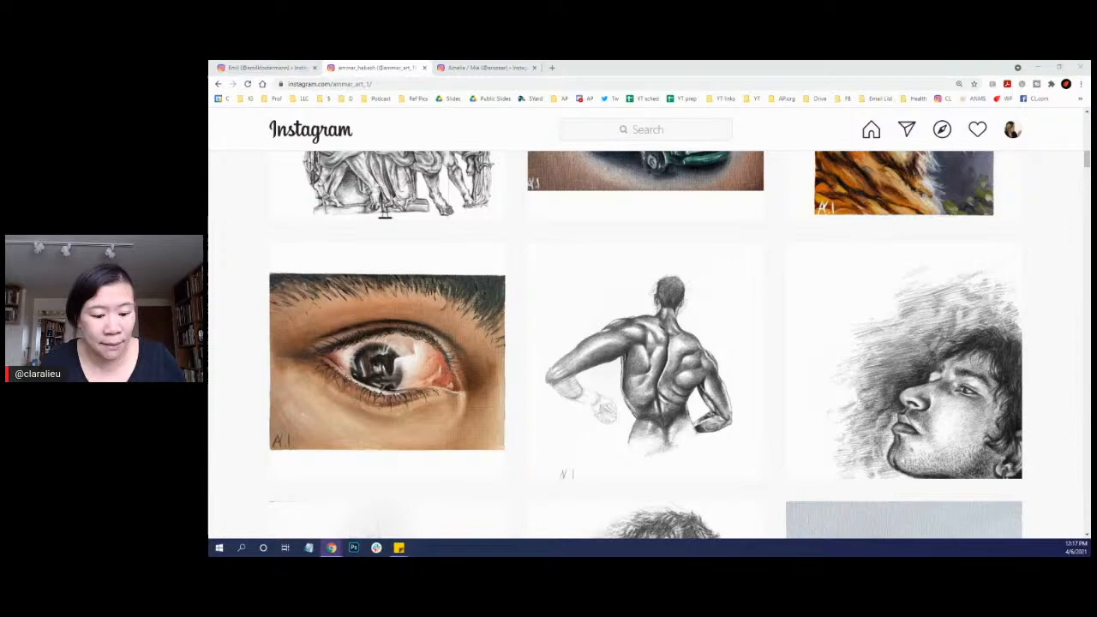
# Step: Scroll further down the ammar_art_1 grid to the graphite flower studies post
pyautogui.scroll(-3)
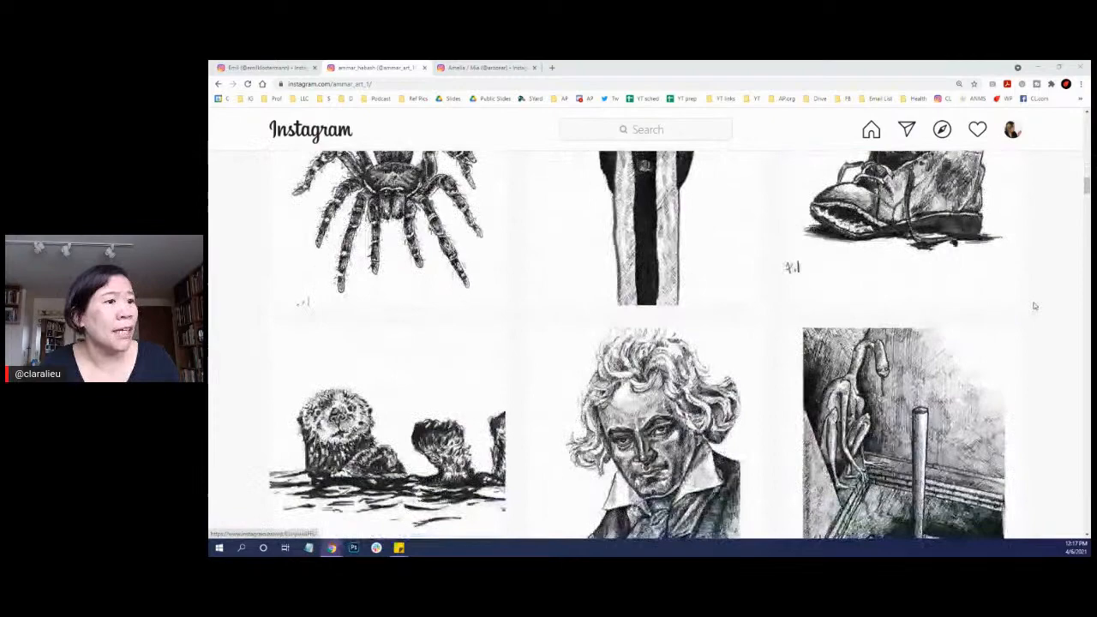
pyautogui.scroll(-3)
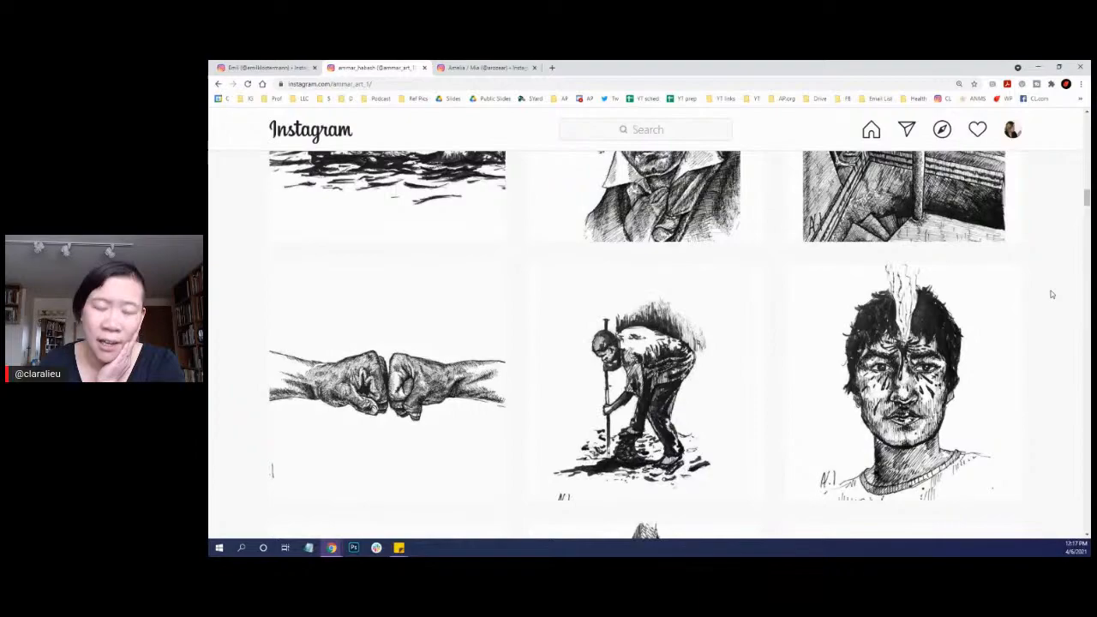
pyautogui.scroll(-3)
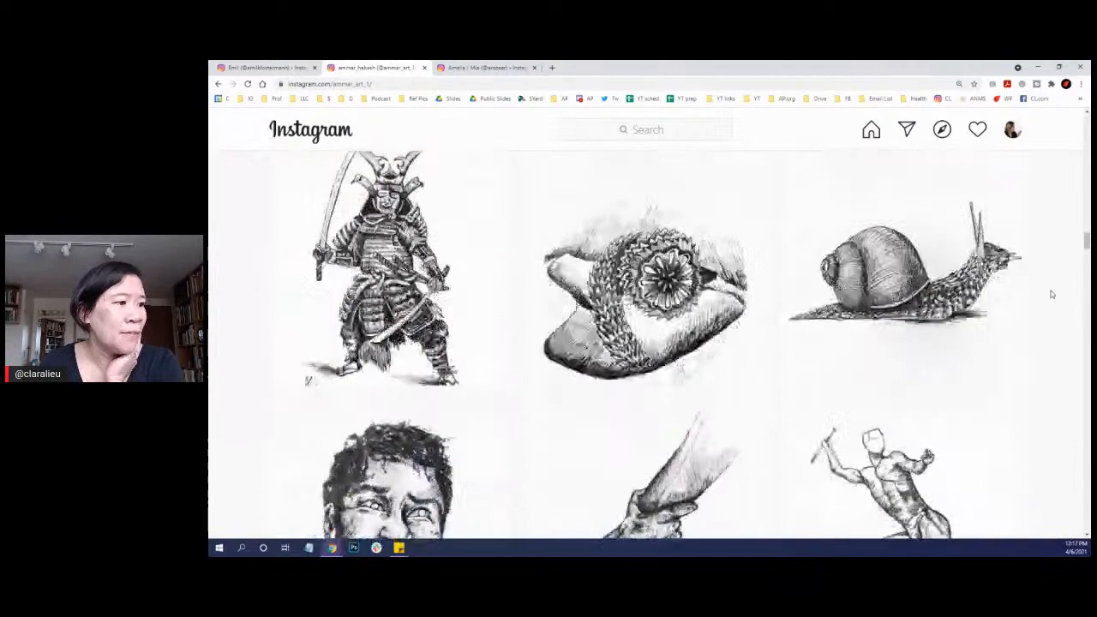
pyautogui.scroll(-3)
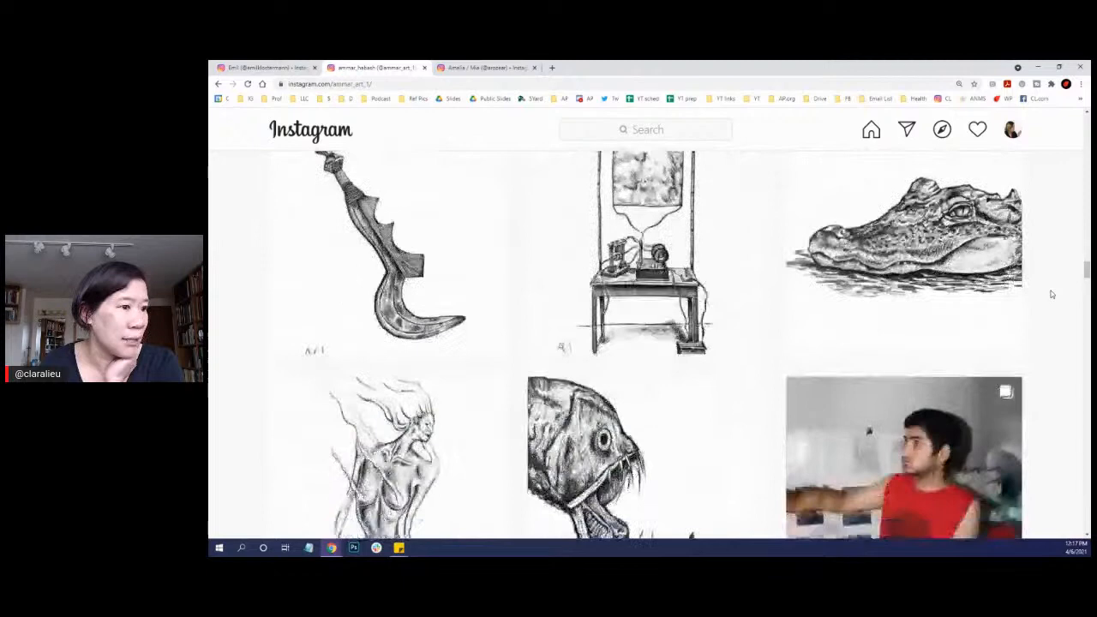
pyautogui.scroll(-3)
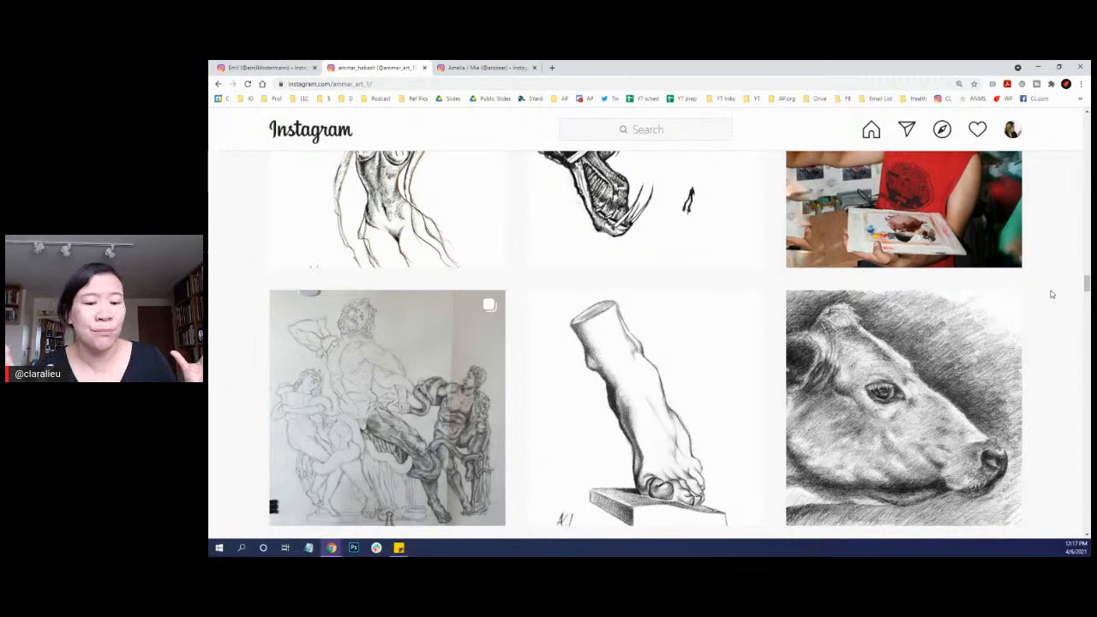
pyautogui.scroll(-3)
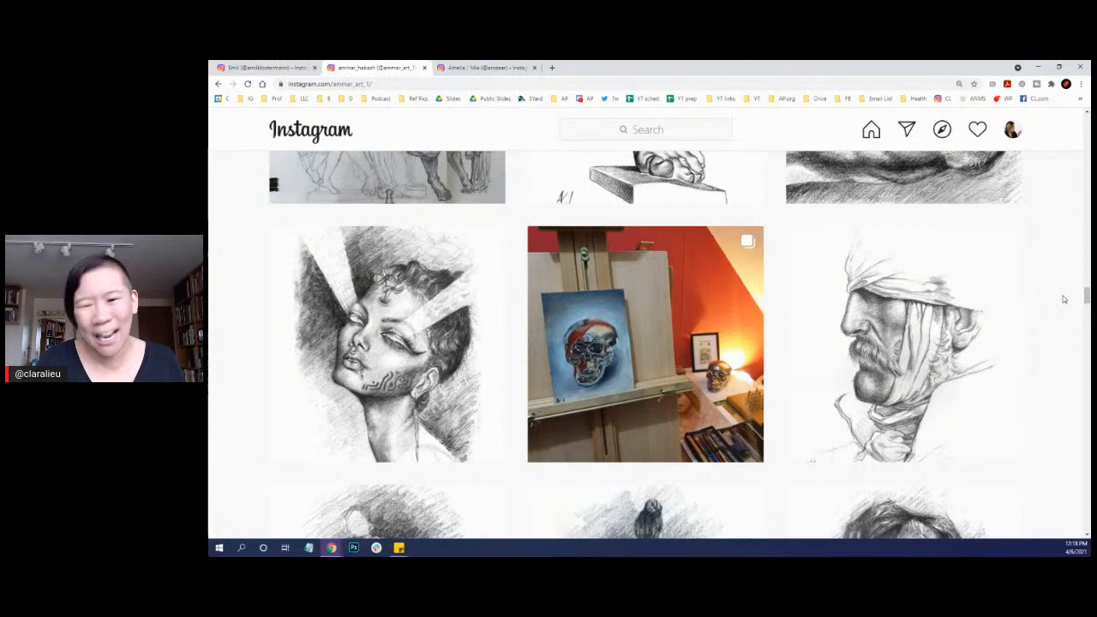
pyautogui.scroll(-3)
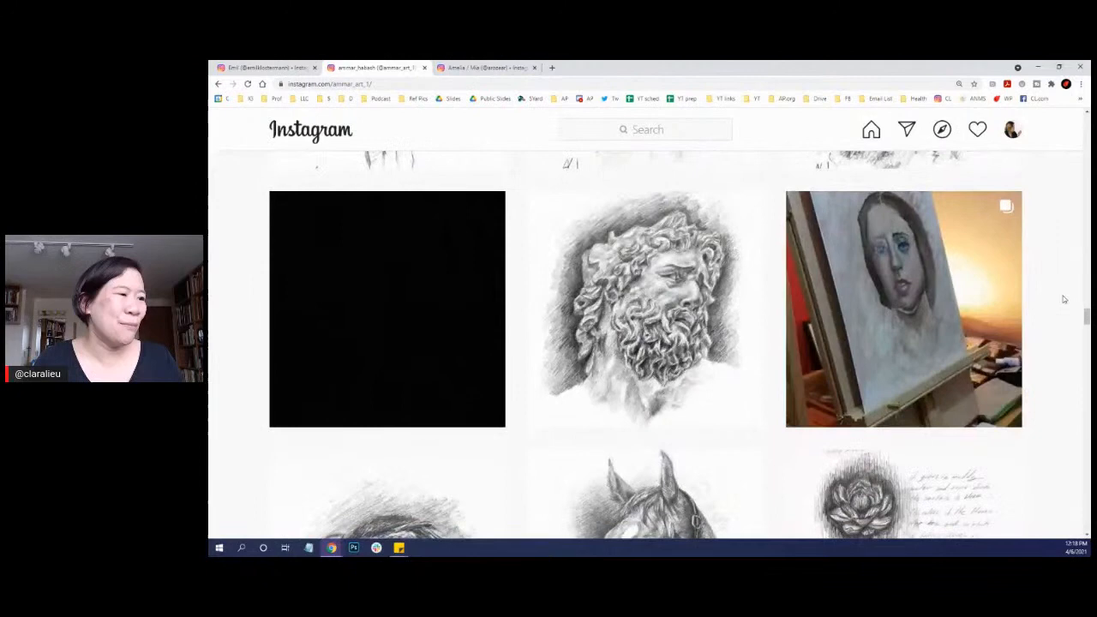
pyautogui.scroll(-3)
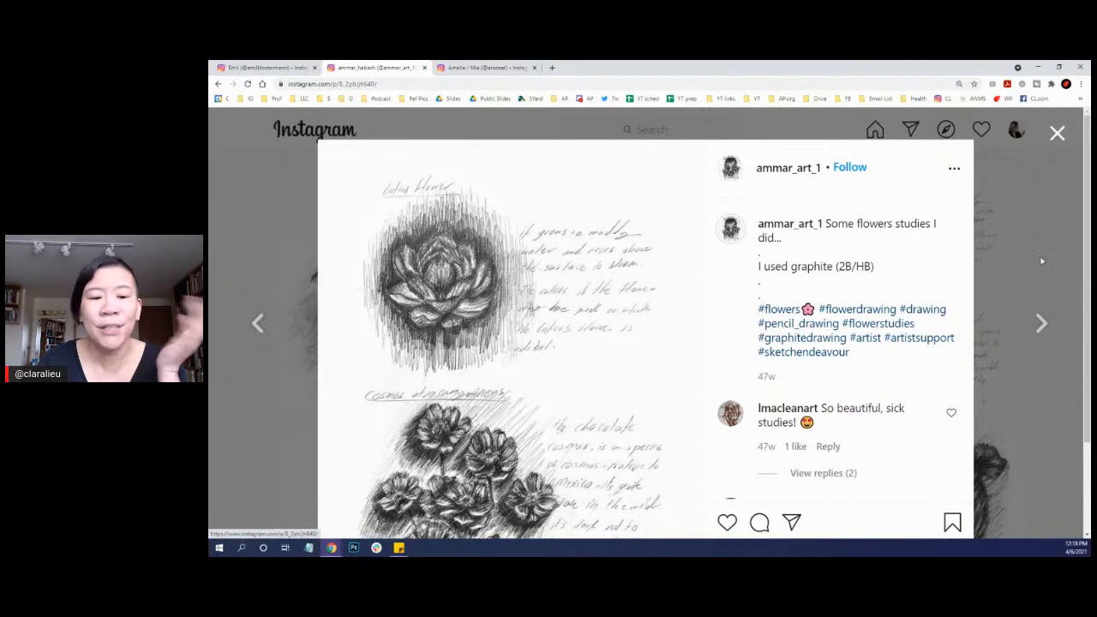
pyautogui.click(1057, 134)
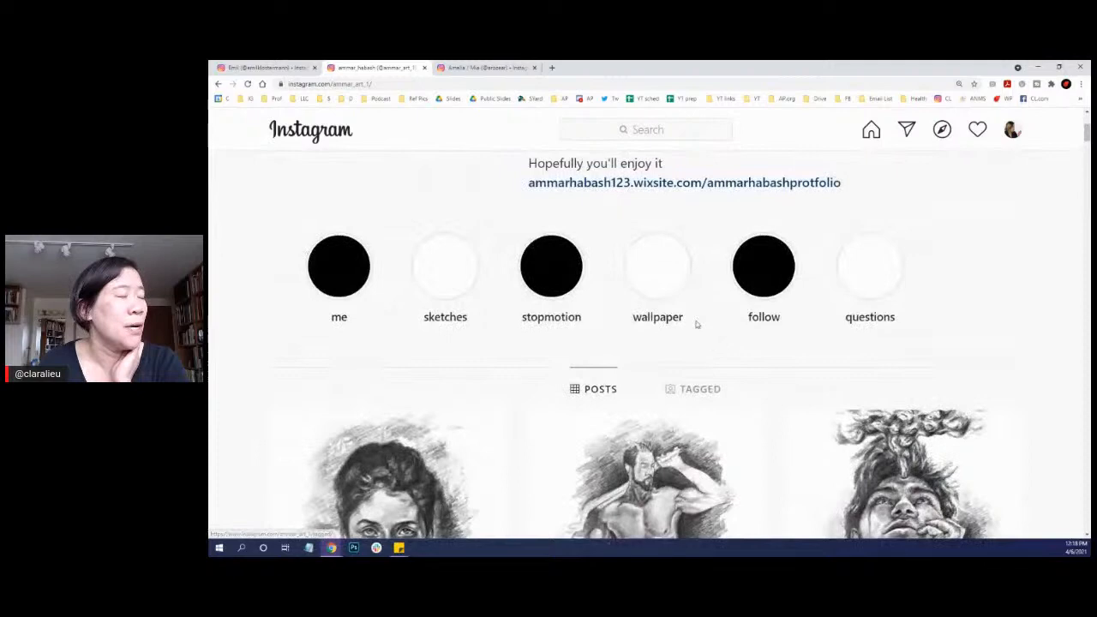
pyautogui.click(487, 67)
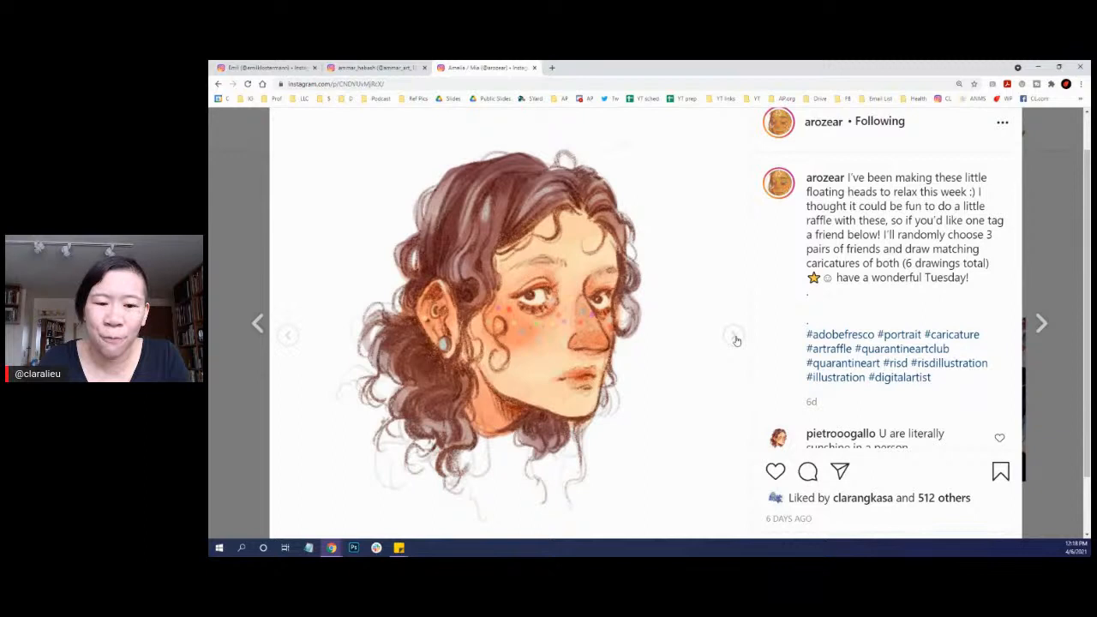
pyautogui.click(1043, 322)
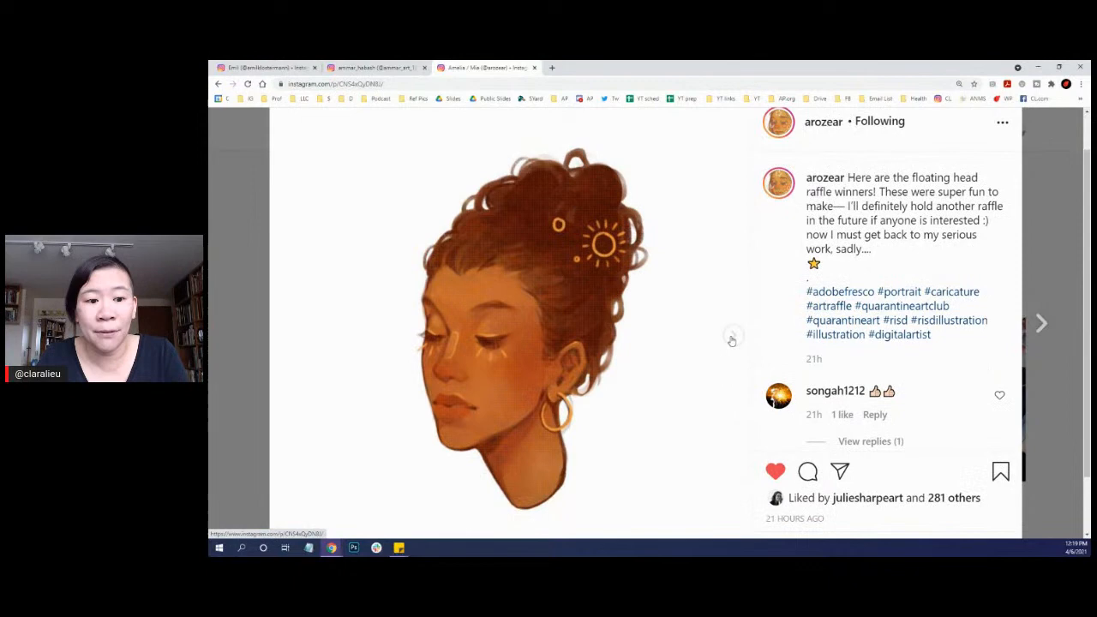
pyautogui.click(1040, 323)
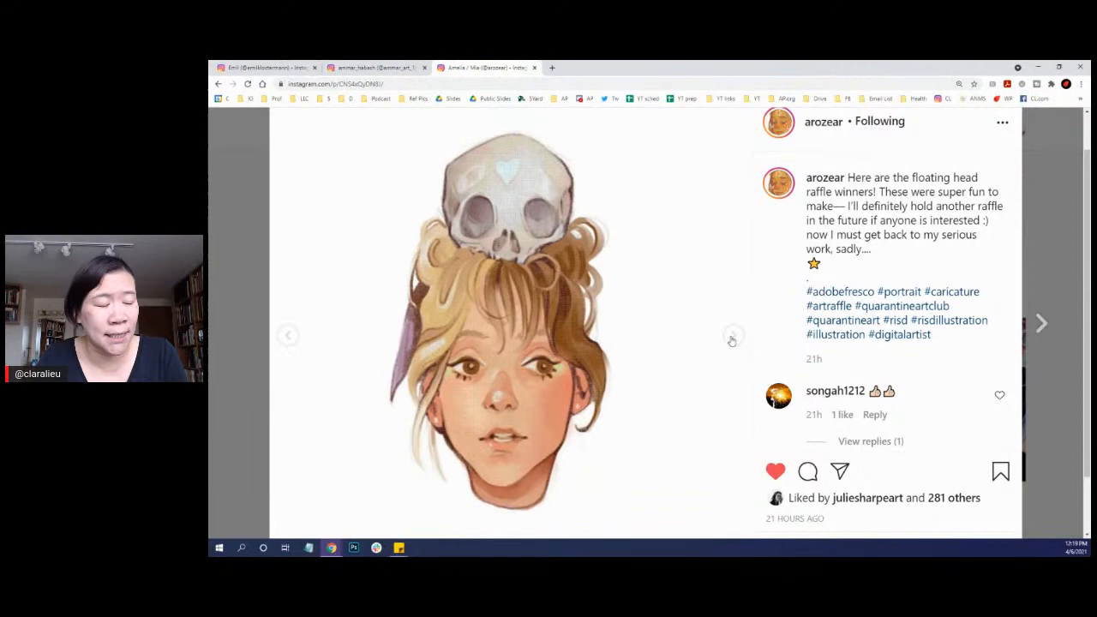
pyautogui.click(734, 335)
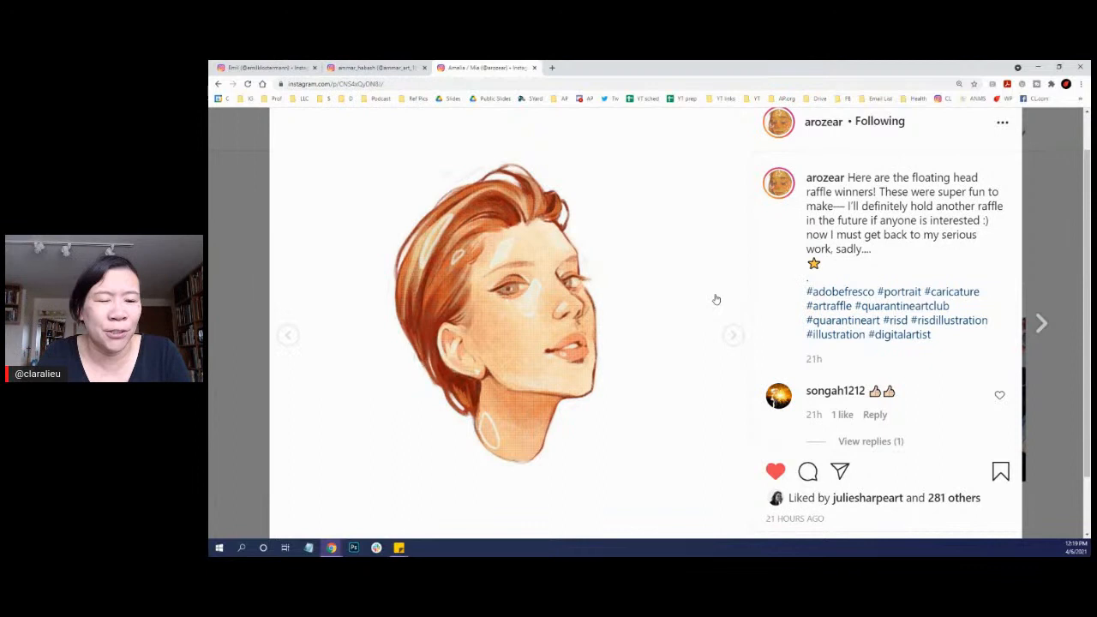
pyautogui.click(734, 335)
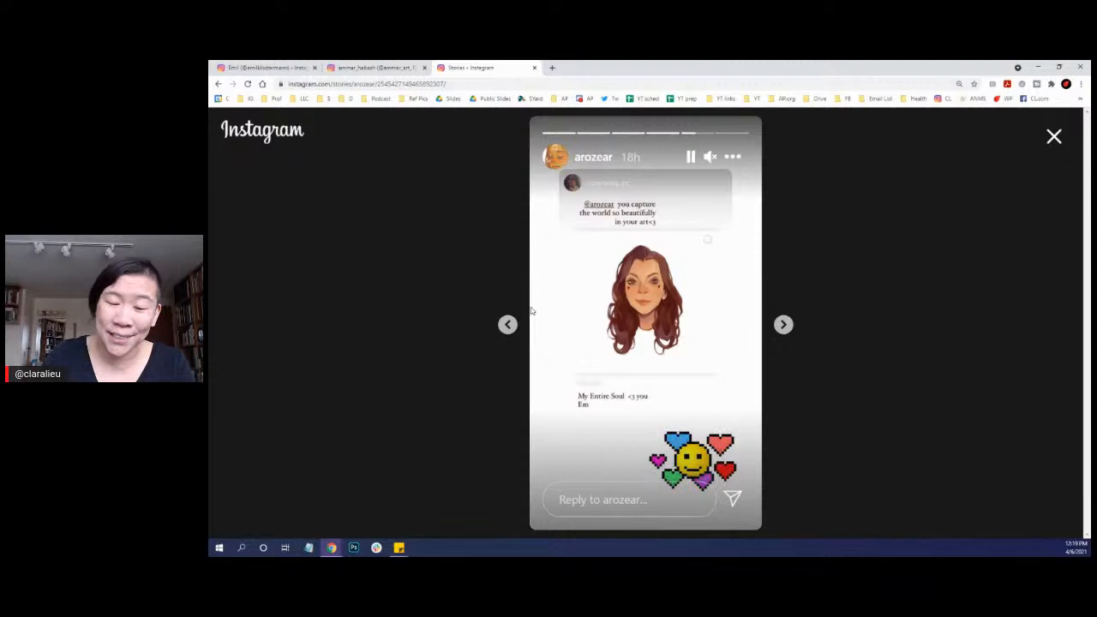
pyautogui.click(1053, 137)
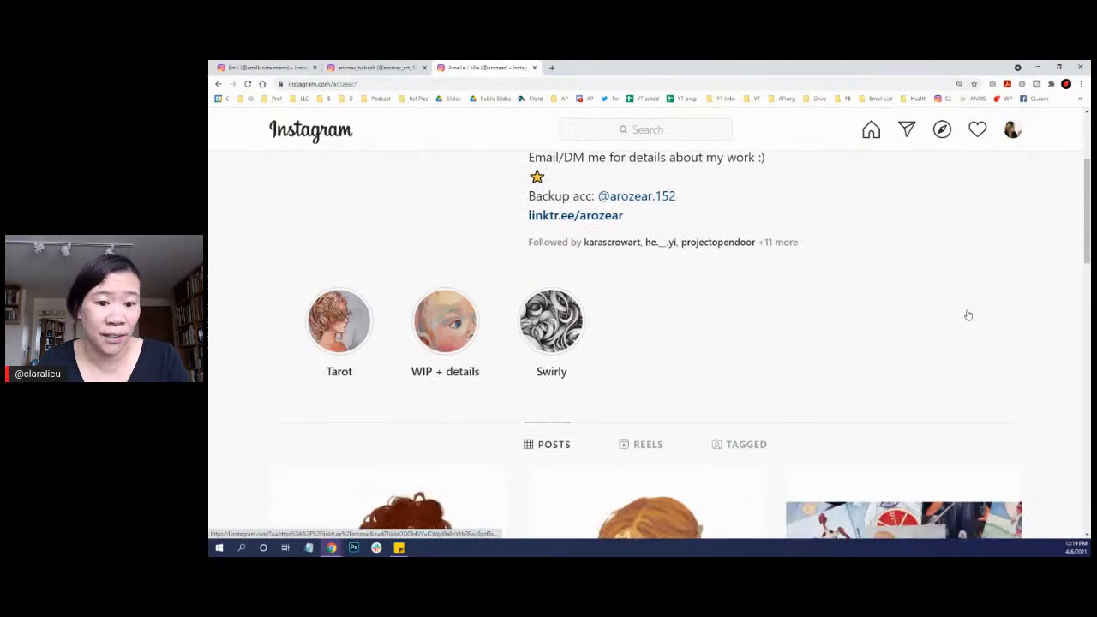
# Step: Glance down arozear's floating-head portrait grid, then bring up the ammar_art_1 profile
pyautogui.scroll(-3)
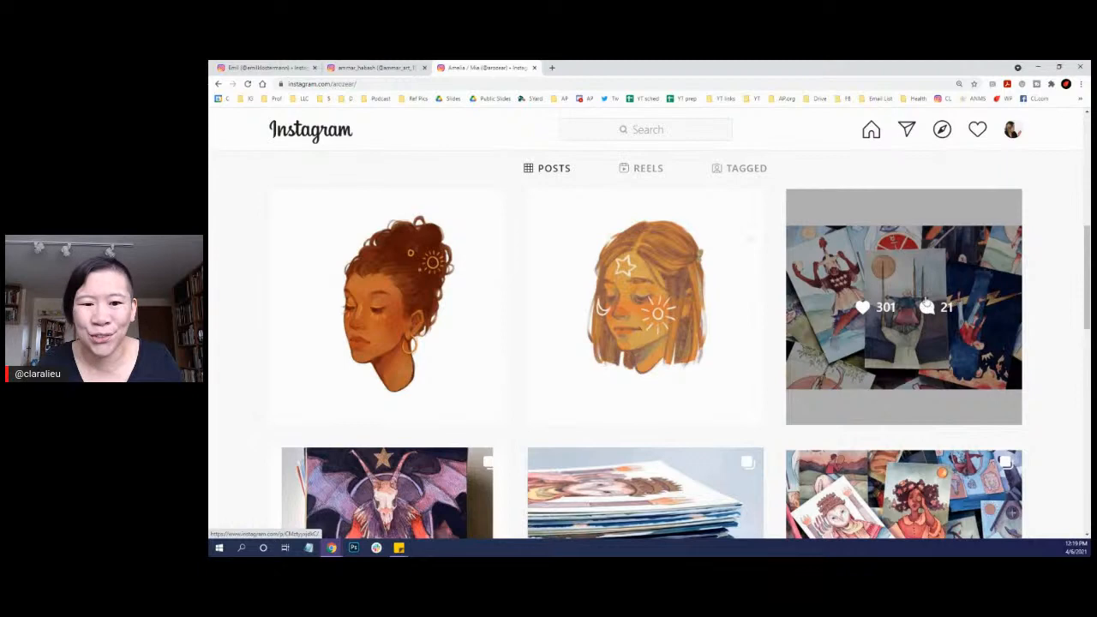
pyautogui.click(374, 69)
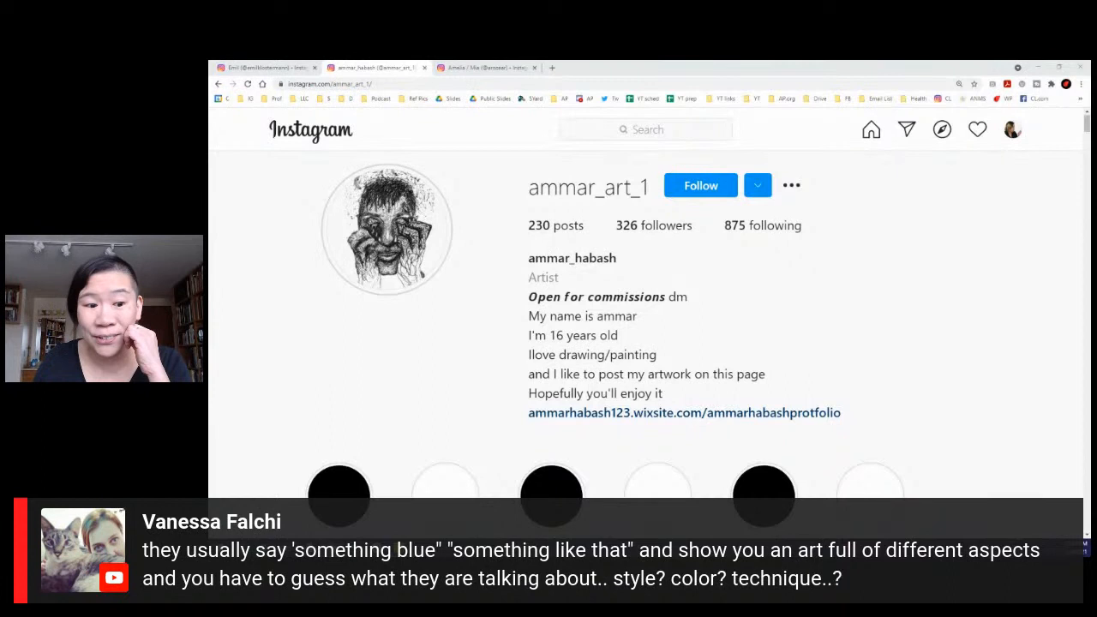
pyautogui.scroll(-3)
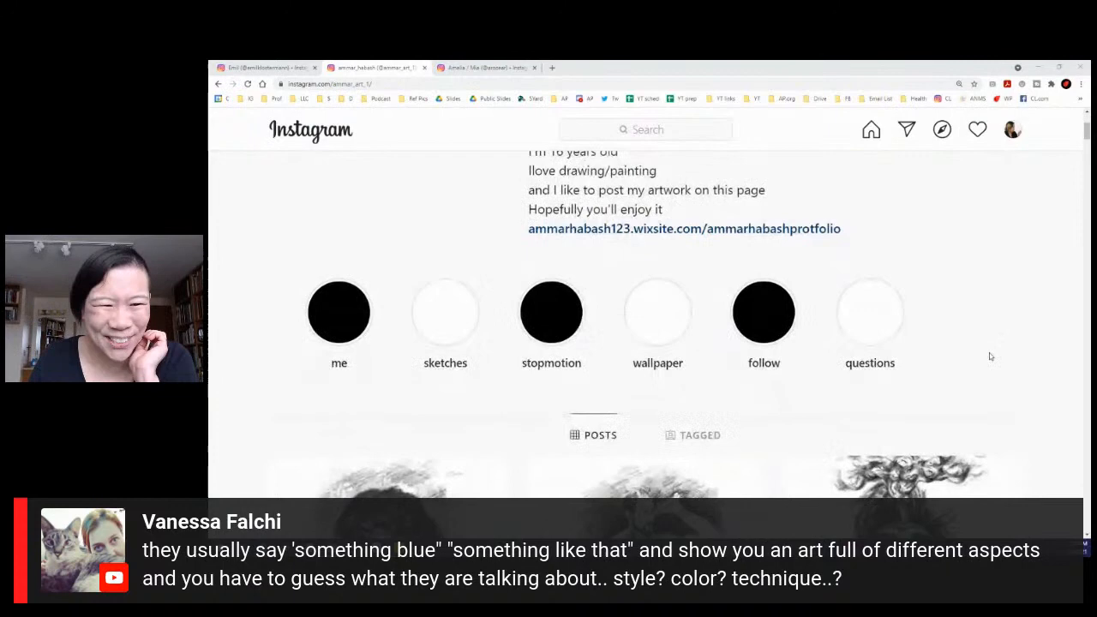
pyautogui.scroll(-3)
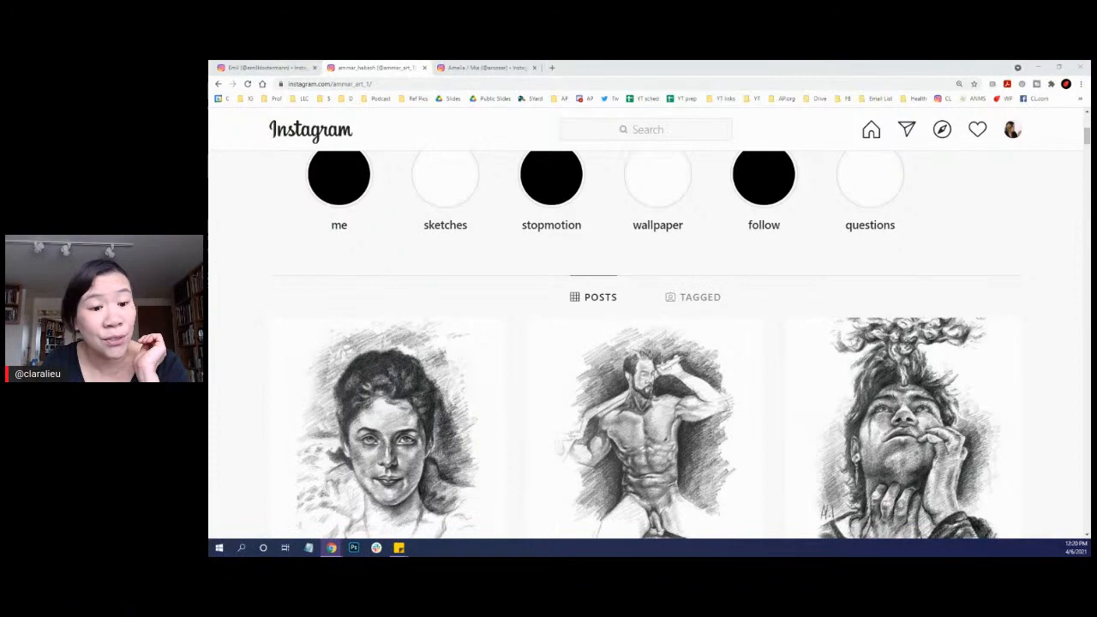
pyautogui.scroll(-3)
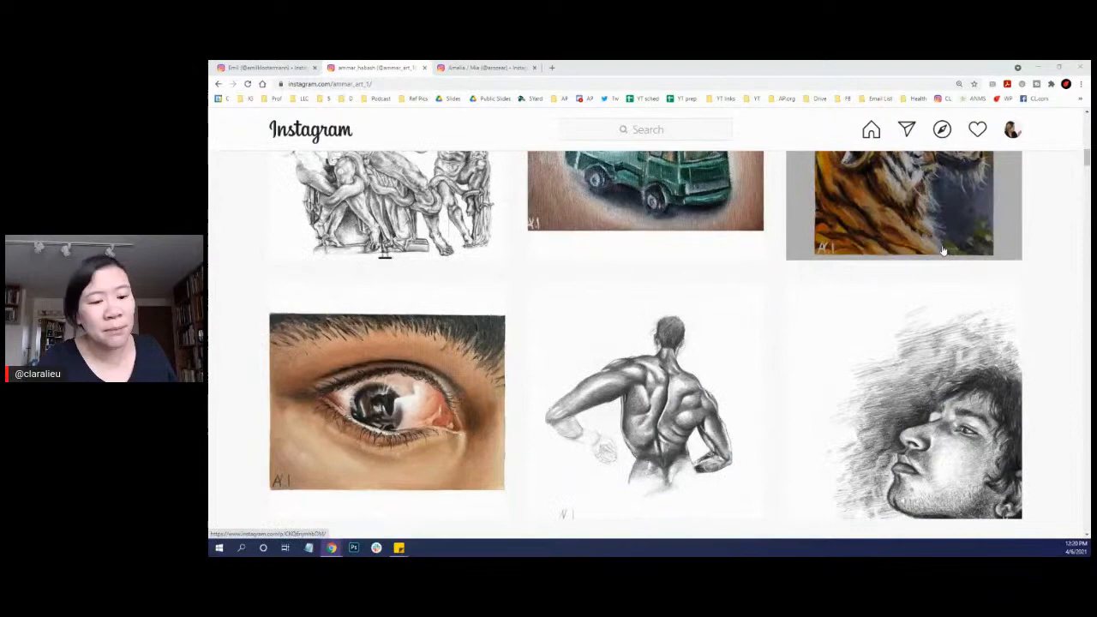
pyautogui.scroll(-3)
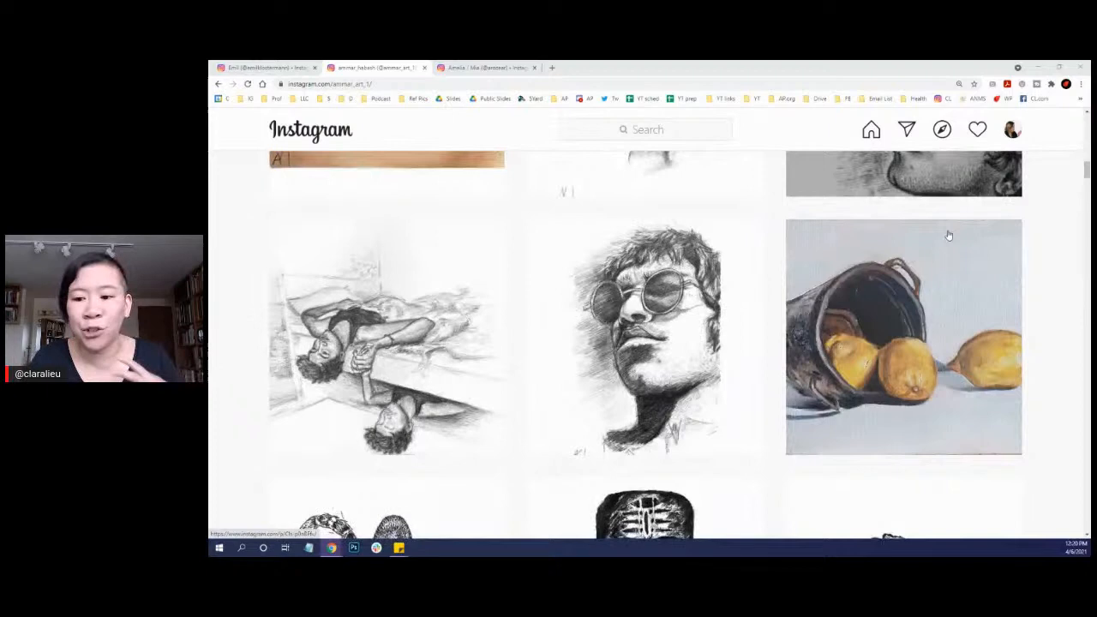
pyautogui.scroll(-3)
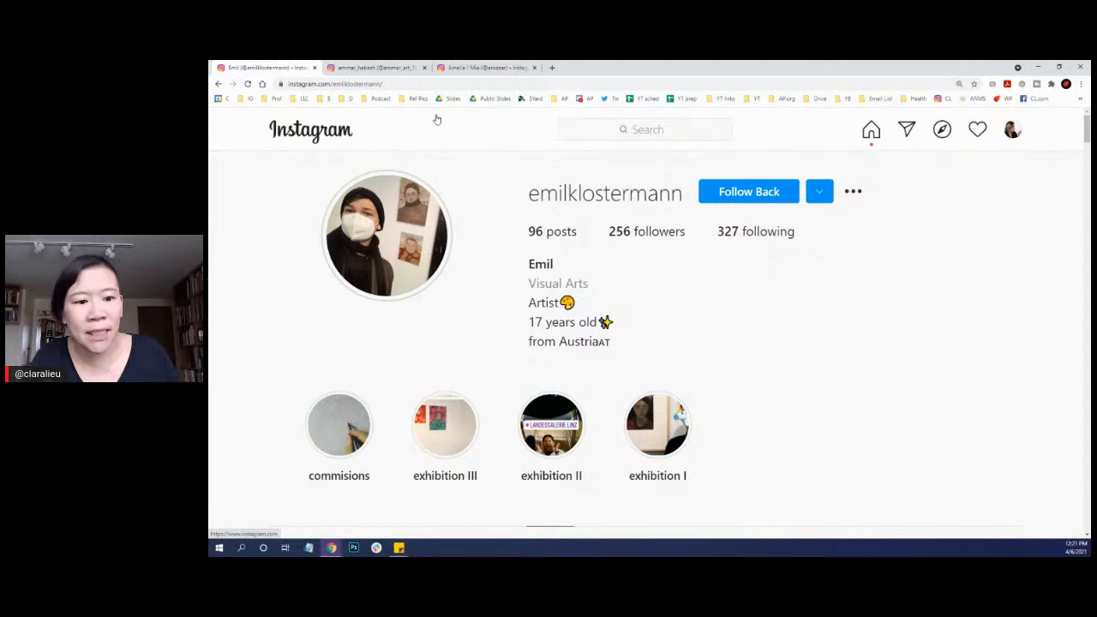
pyautogui.moveTo(1068, 165)
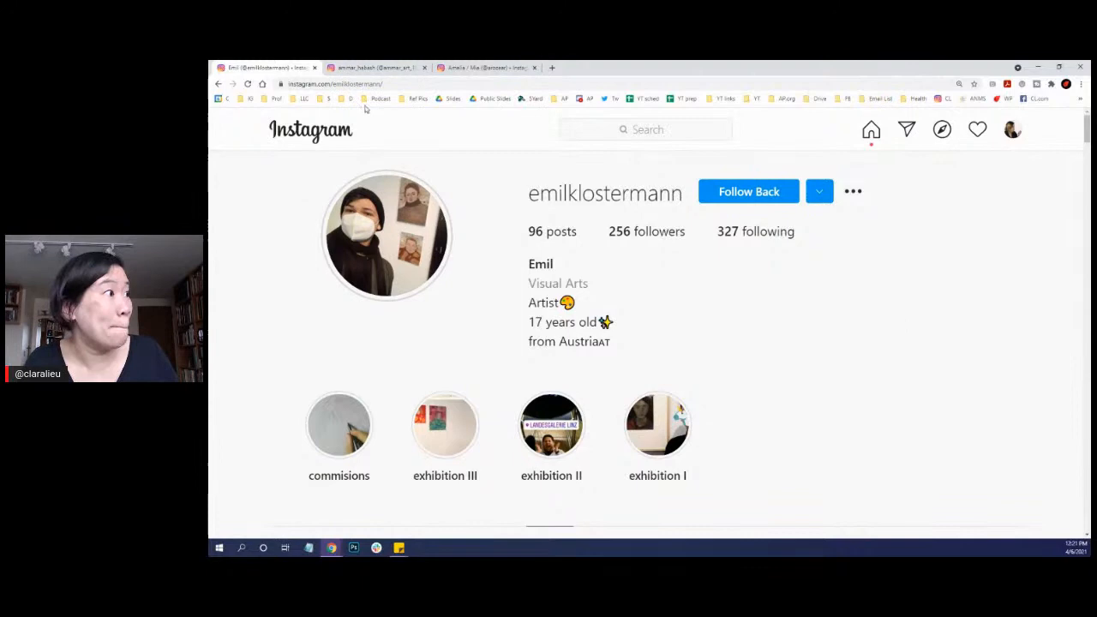
# Step: Return to the ammar_art_1 profile with its six highlights and pencil portrait posts
pyautogui.click(375, 66)
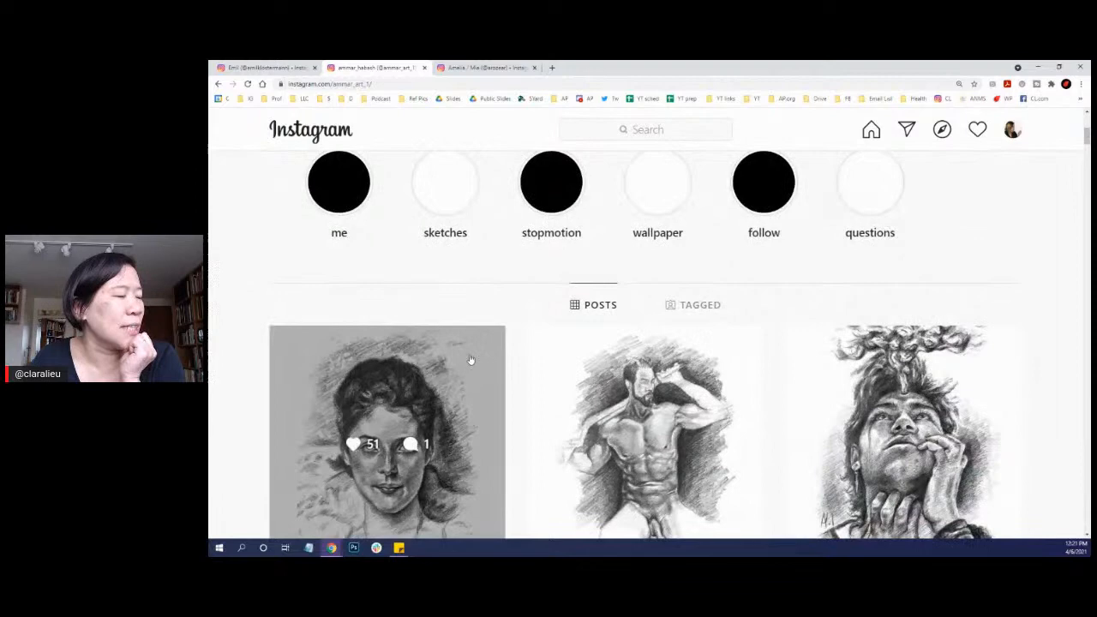
pyautogui.click(388, 429)
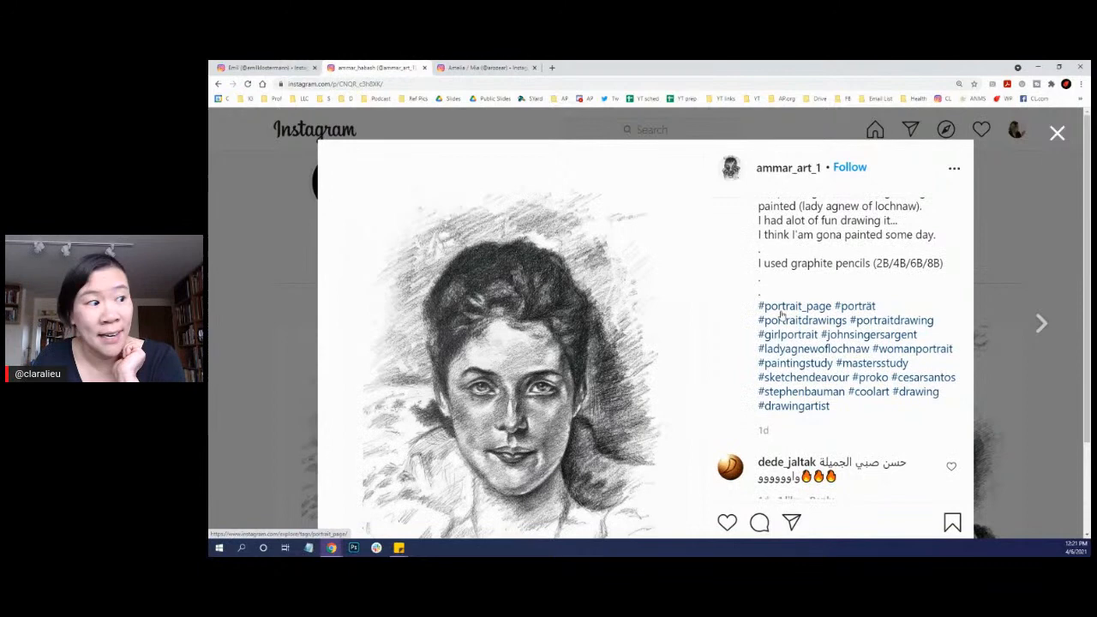
pyautogui.click(1041, 322)
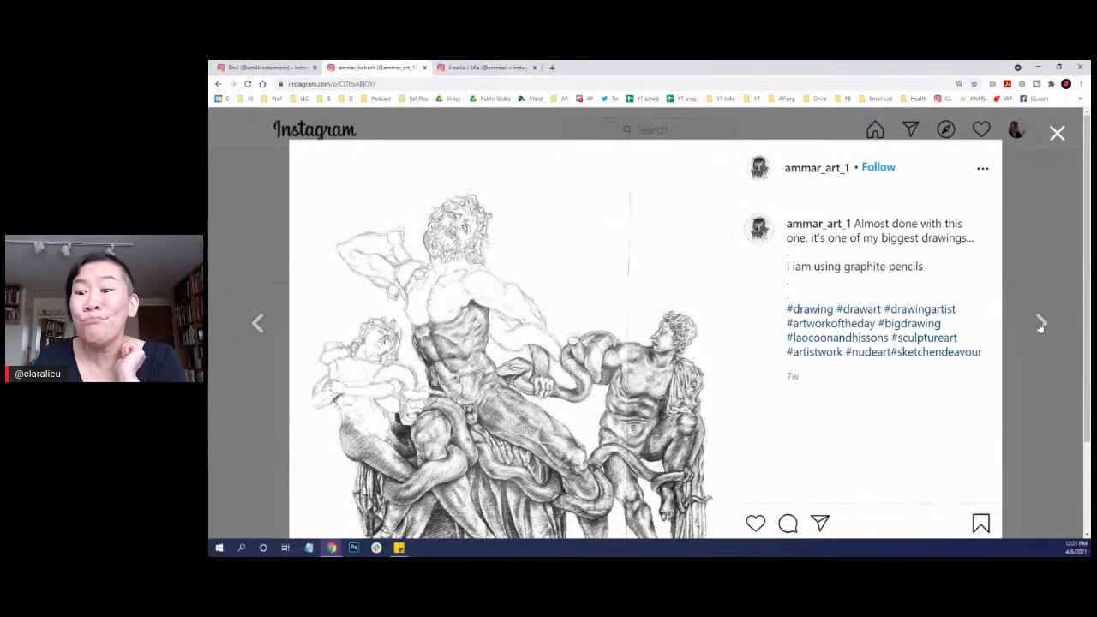
pyautogui.click(1040, 322)
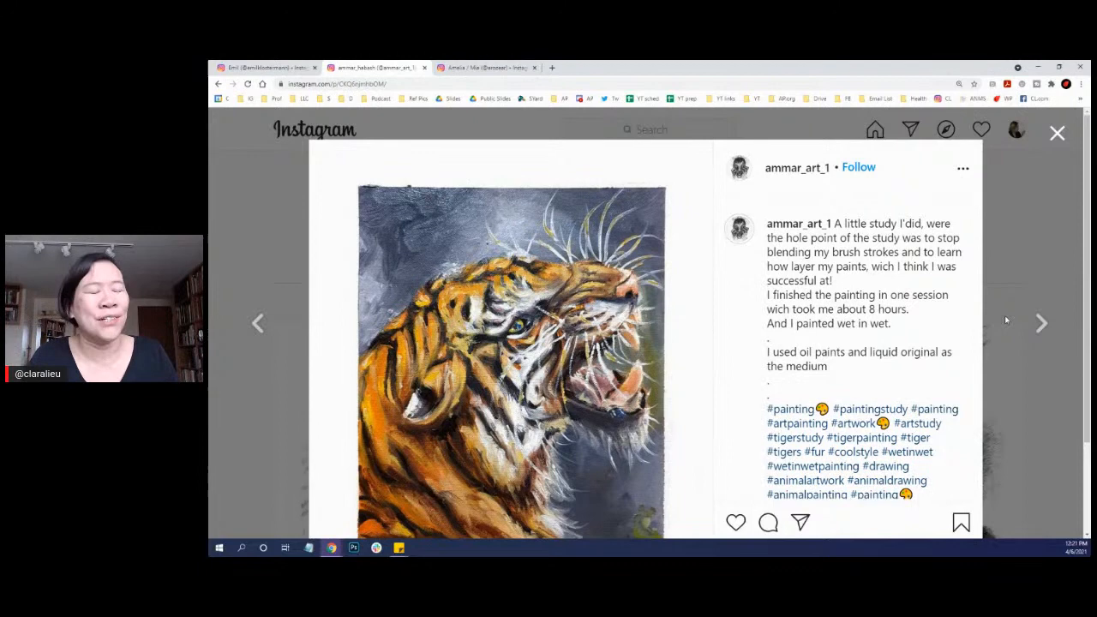
pyautogui.click(1043, 322)
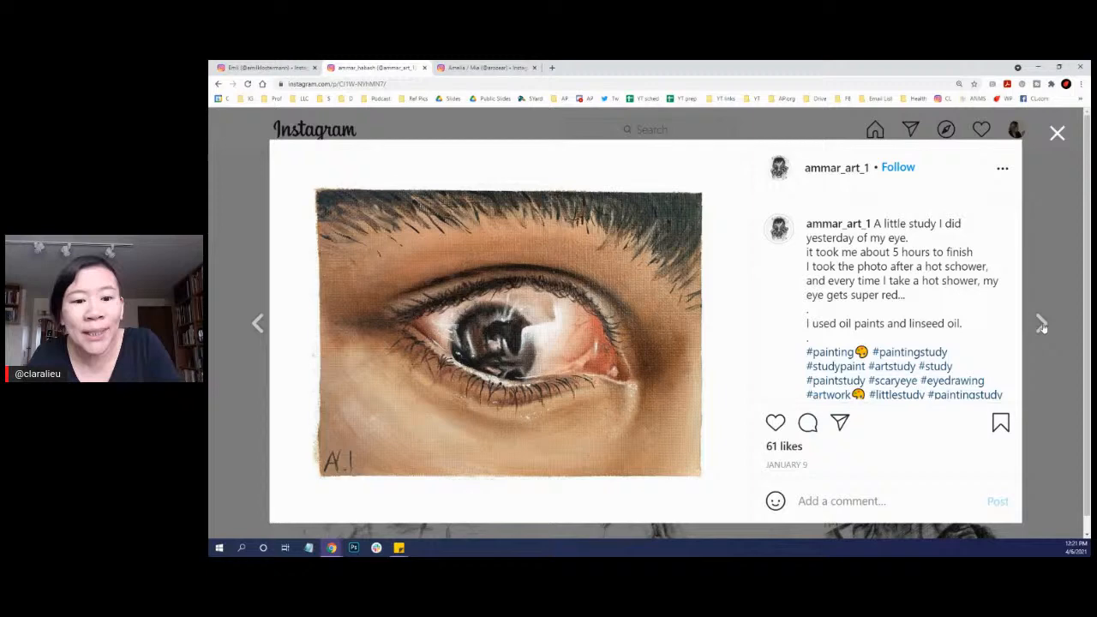
pyautogui.click(1043, 322)
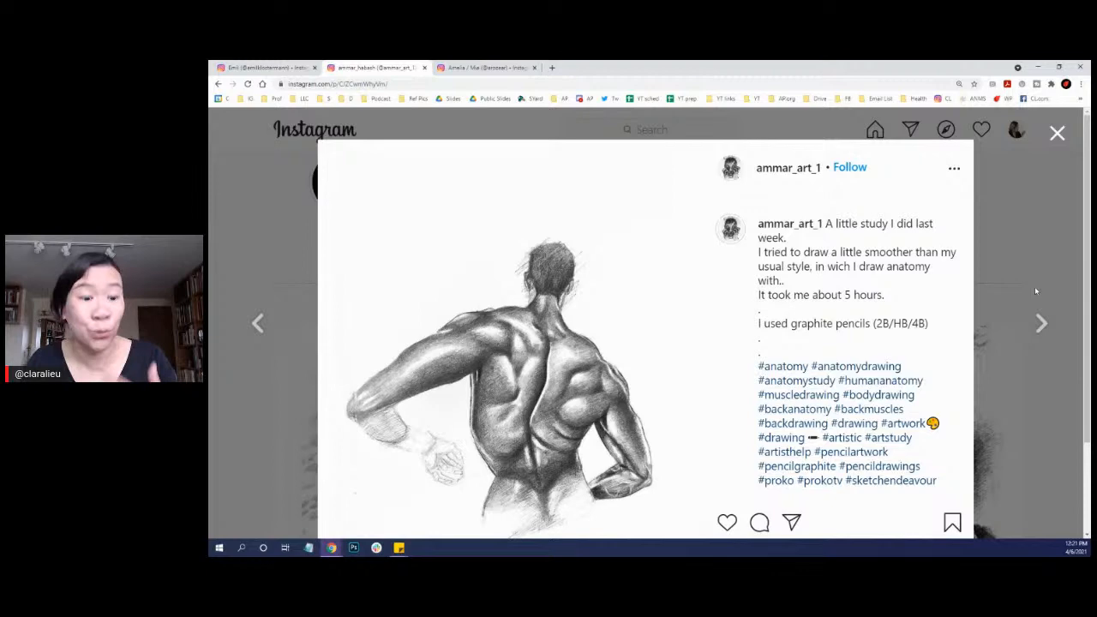
pyautogui.click(1057, 134)
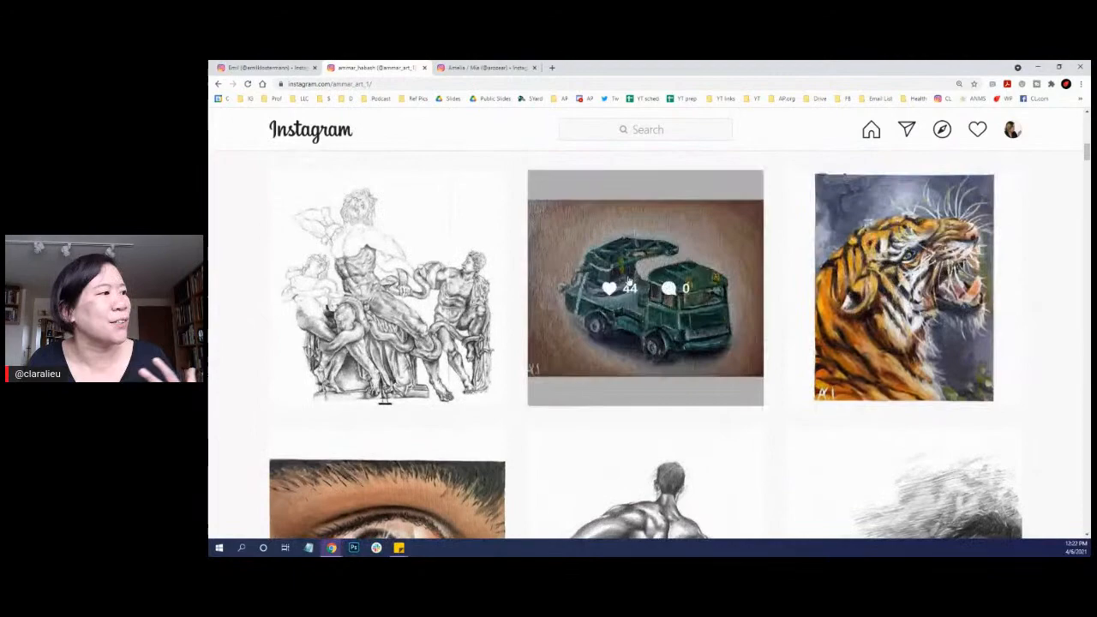
pyautogui.scroll(-3)
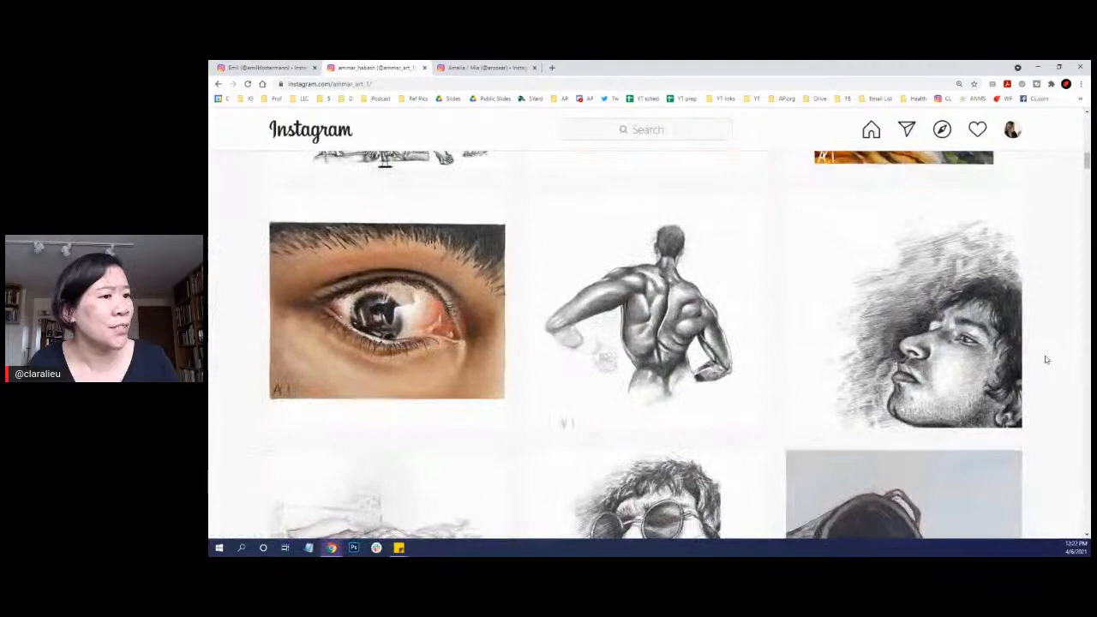
pyautogui.click(387, 309)
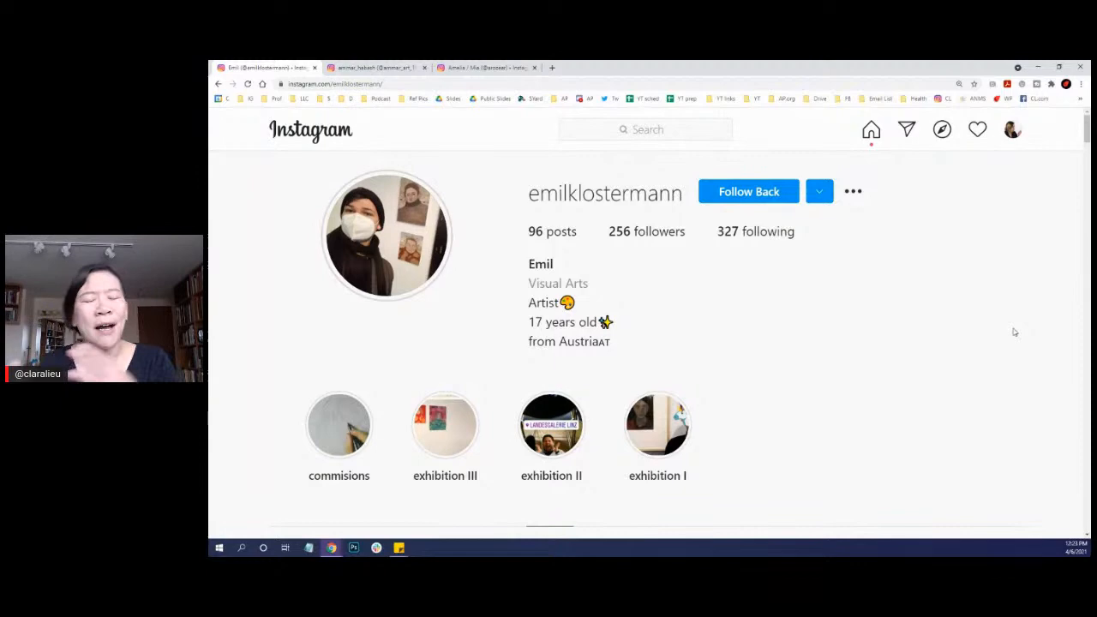
pyautogui.scroll(-3)
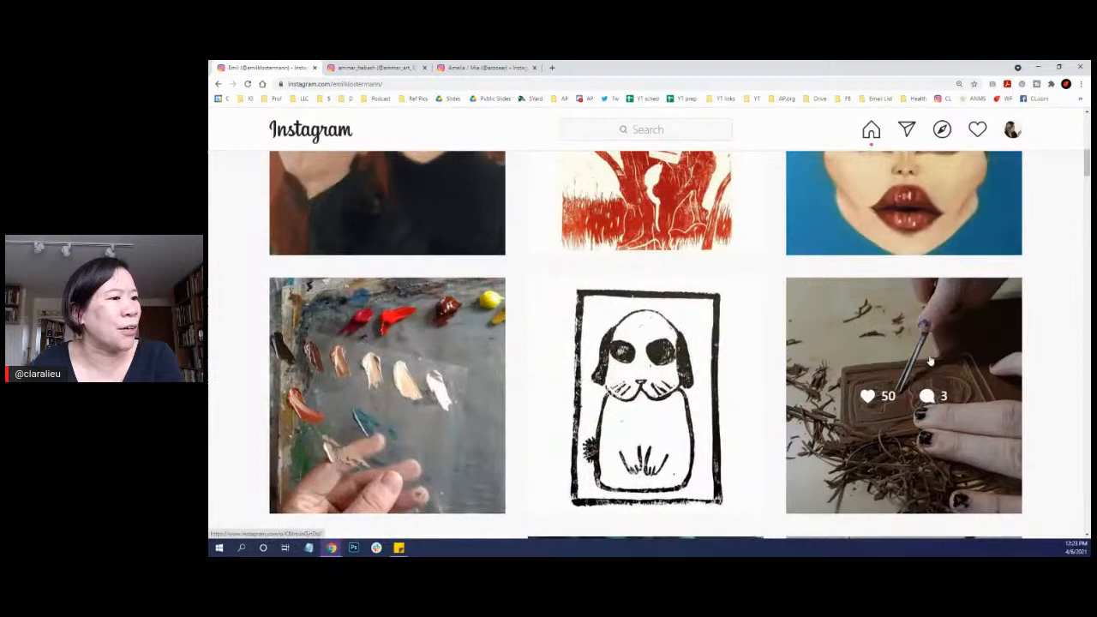
pyautogui.scroll(-3)
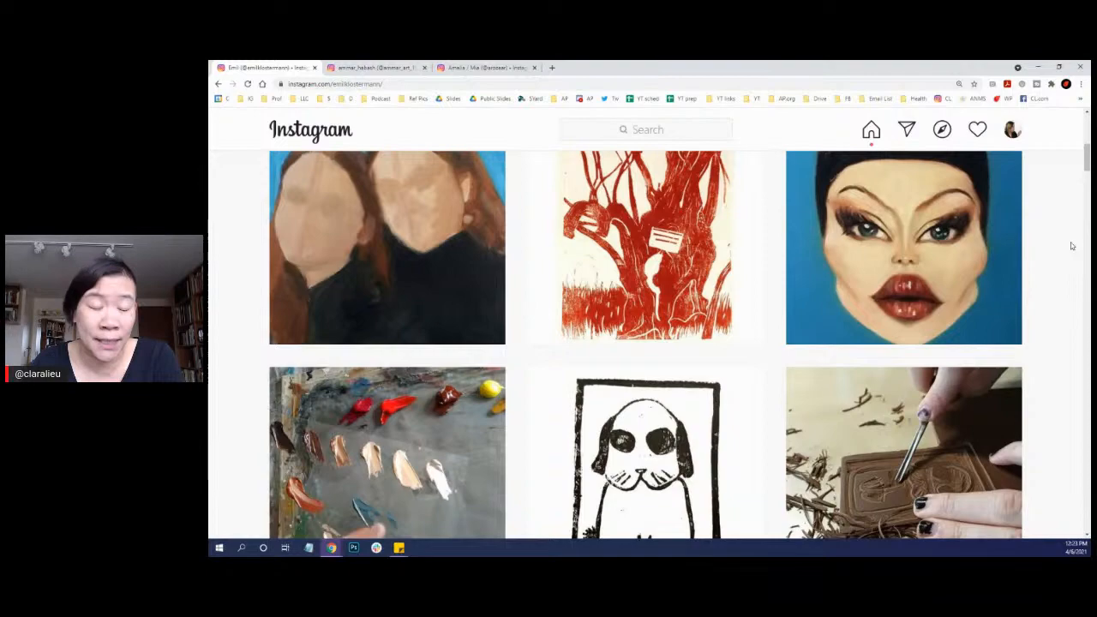
pyautogui.scroll(-3)
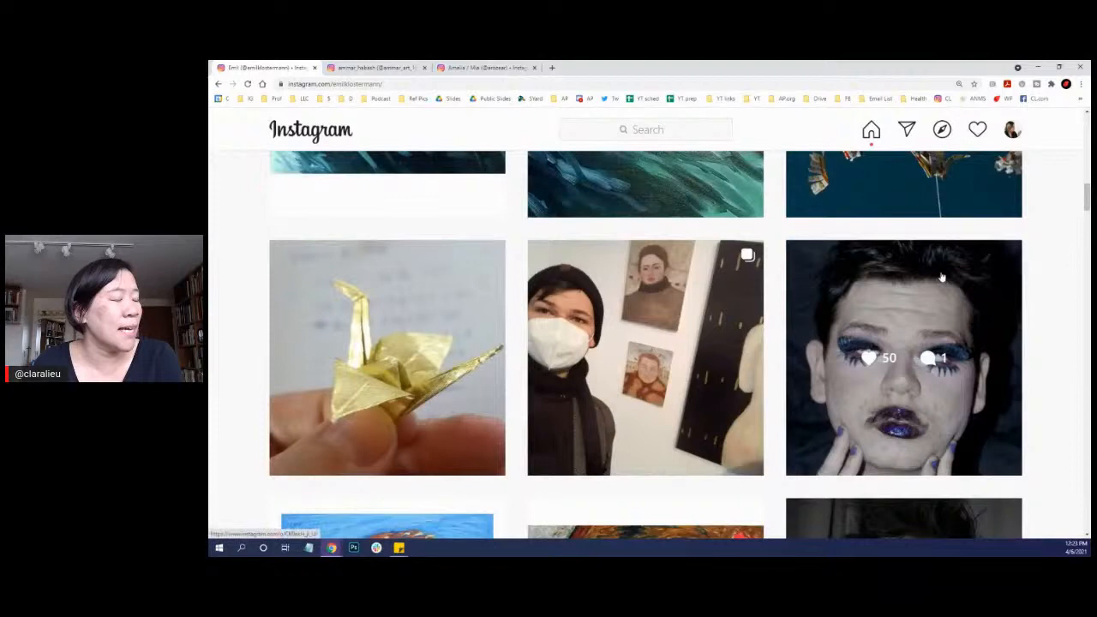
pyautogui.scroll(-3)
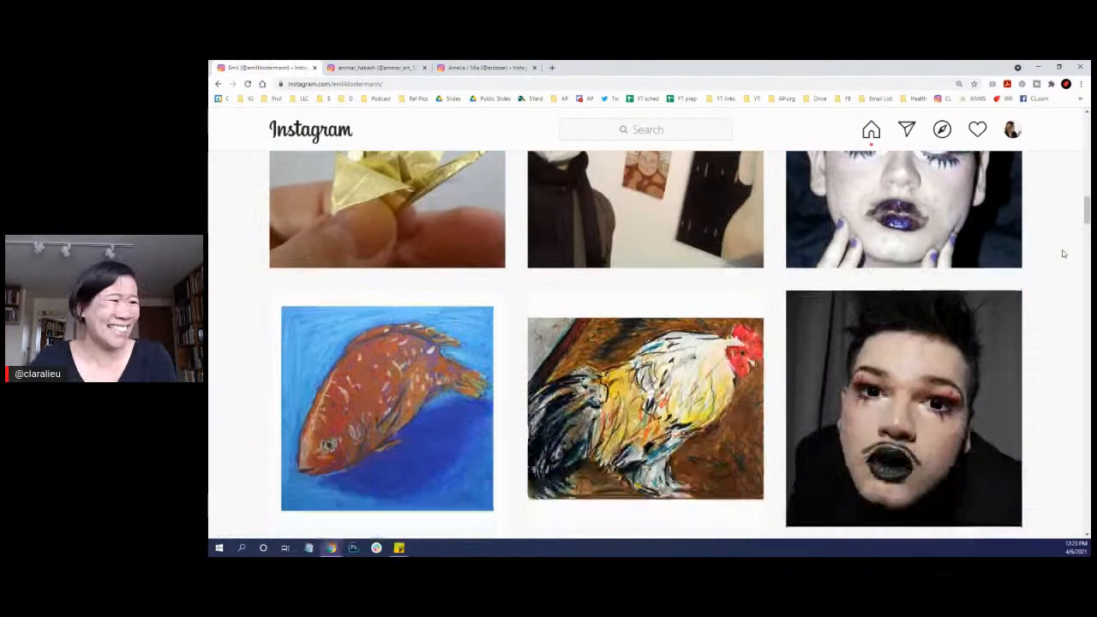
pyautogui.click(904, 206)
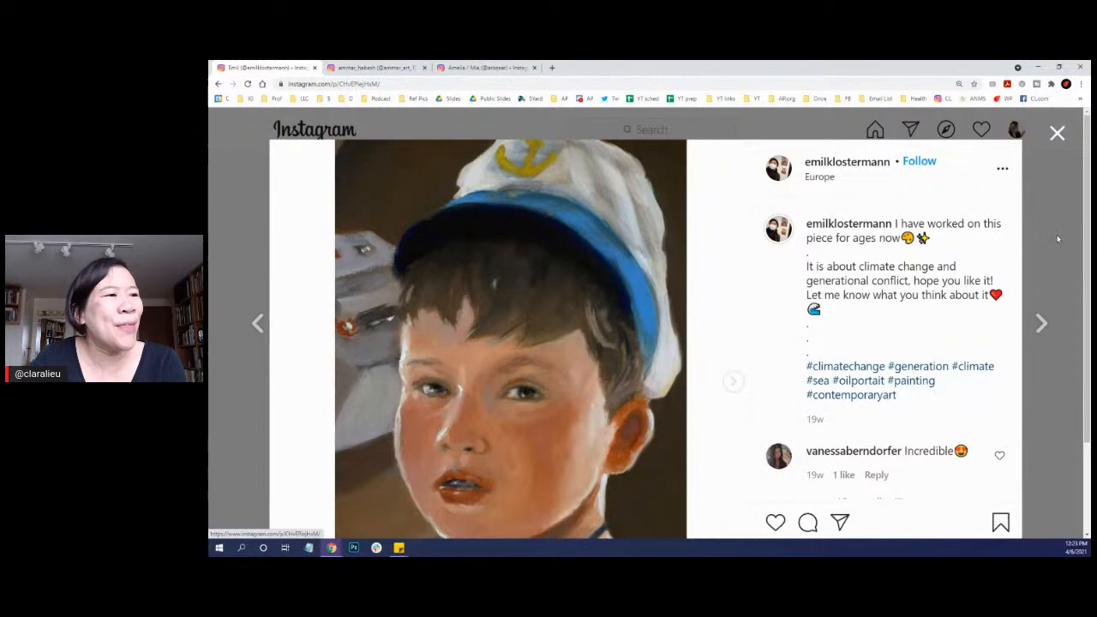
pyautogui.click(1056, 134)
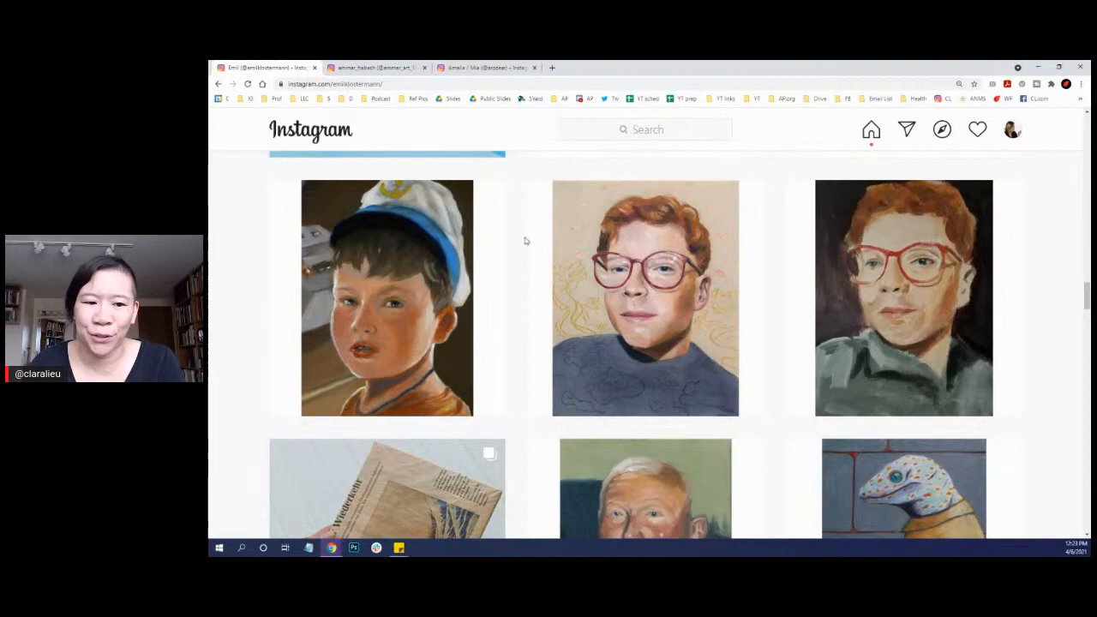
pyautogui.scroll(-3)
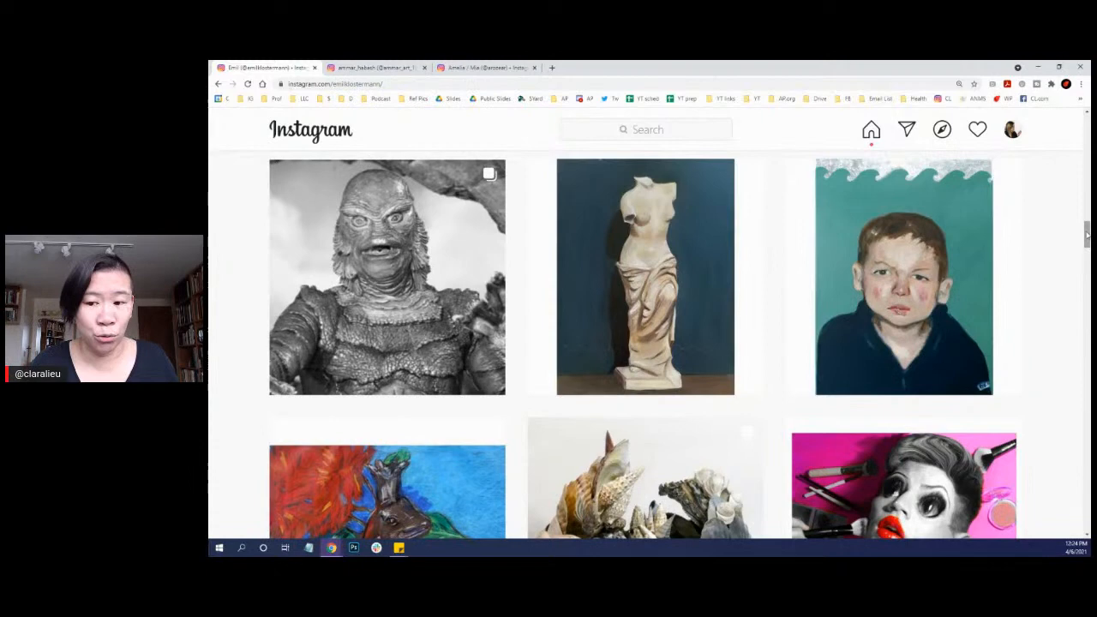
pyautogui.scroll(-3)
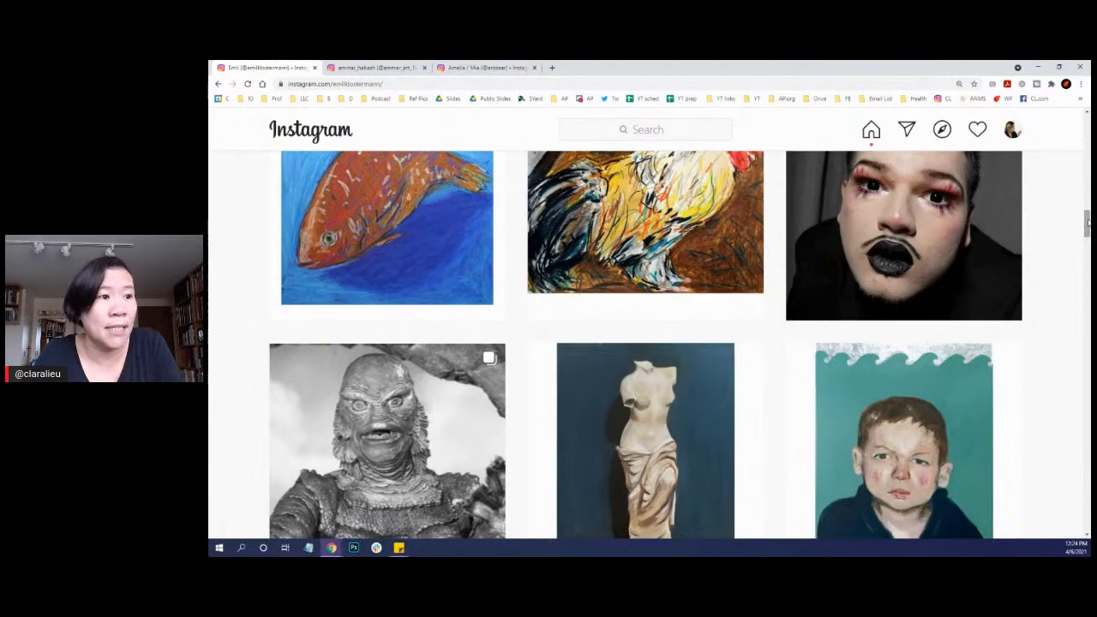
pyautogui.scroll(-3)
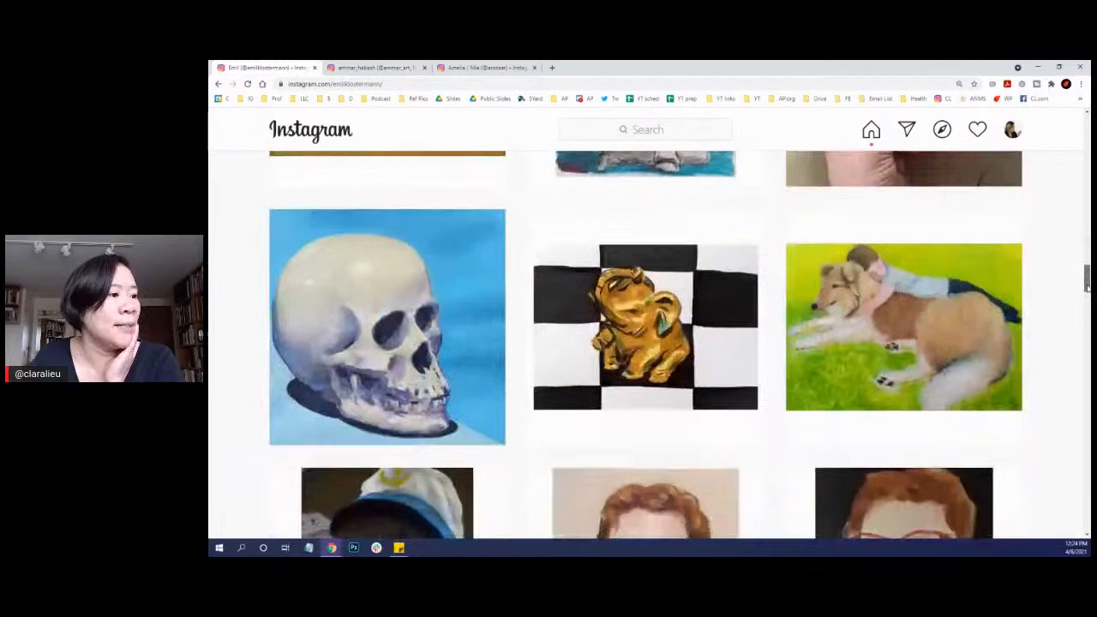
pyautogui.scroll(-3)
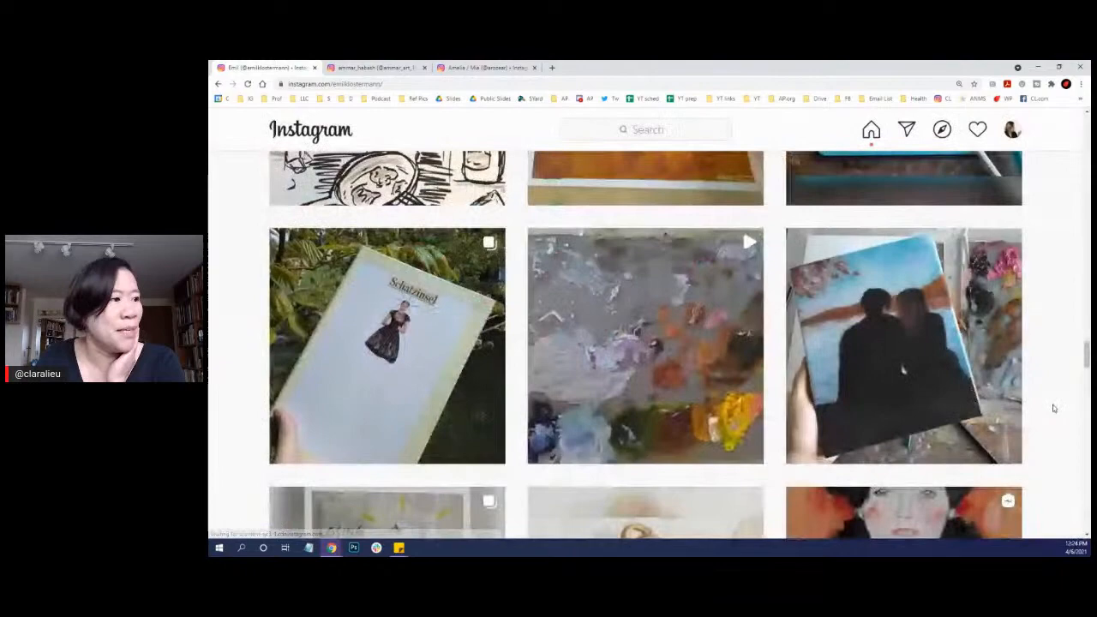
pyautogui.scroll(-3)
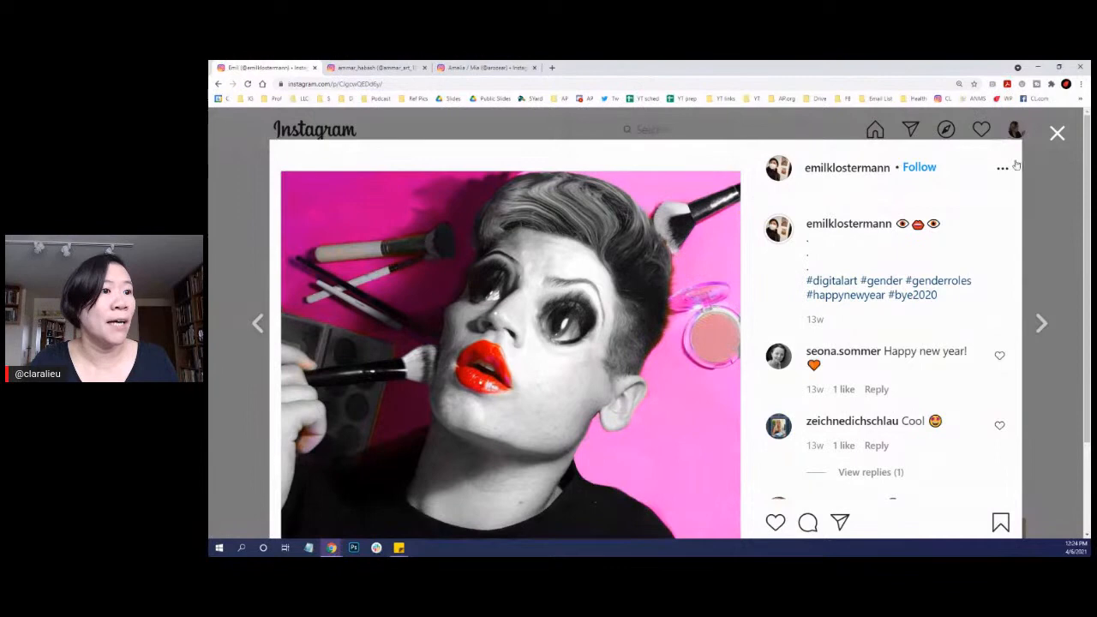
pyautogui.click(1042, 322)
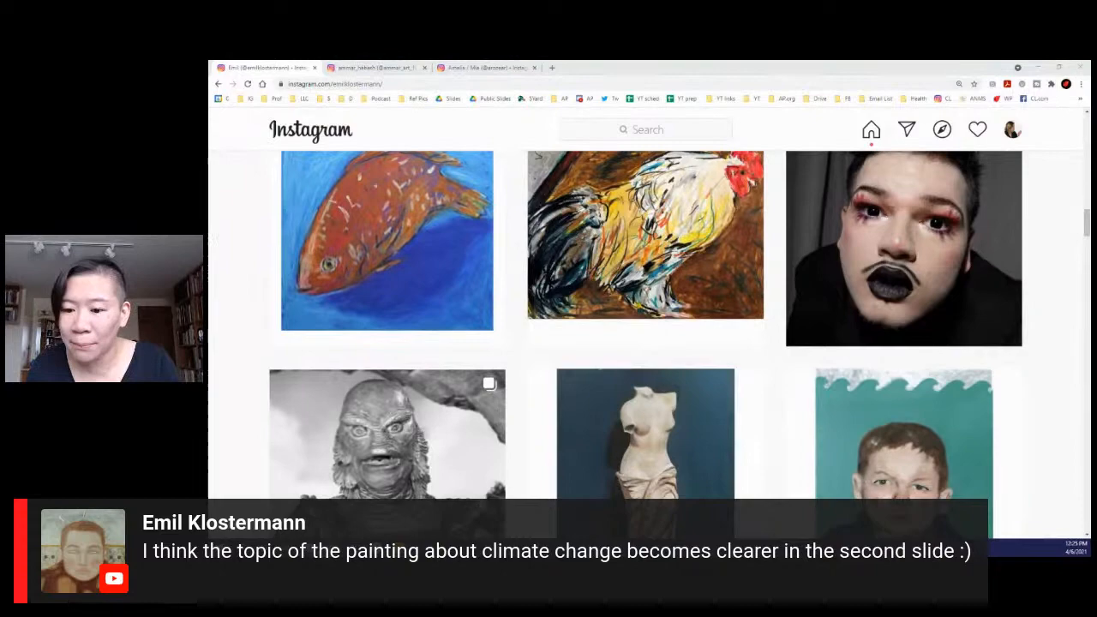
# Step: View the boy in the captain's hat painting, then open the Creature from the Black Lagoon ink drawing post
pyautogui.scroll(-3)
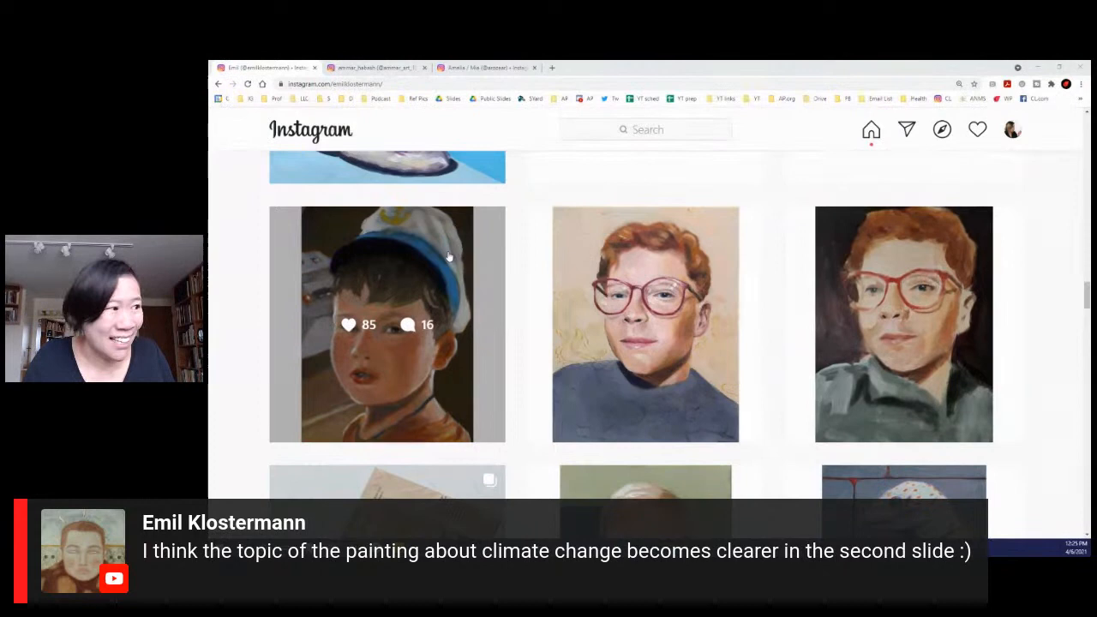
pyautogui.click(388, 324)
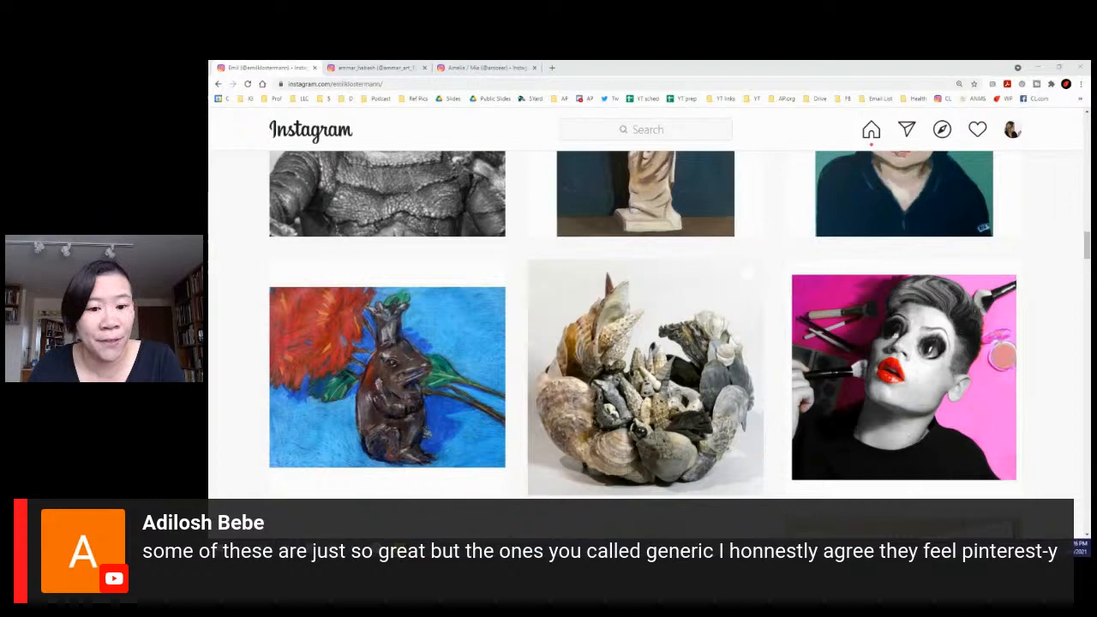
pyautogui.click(645, 377)
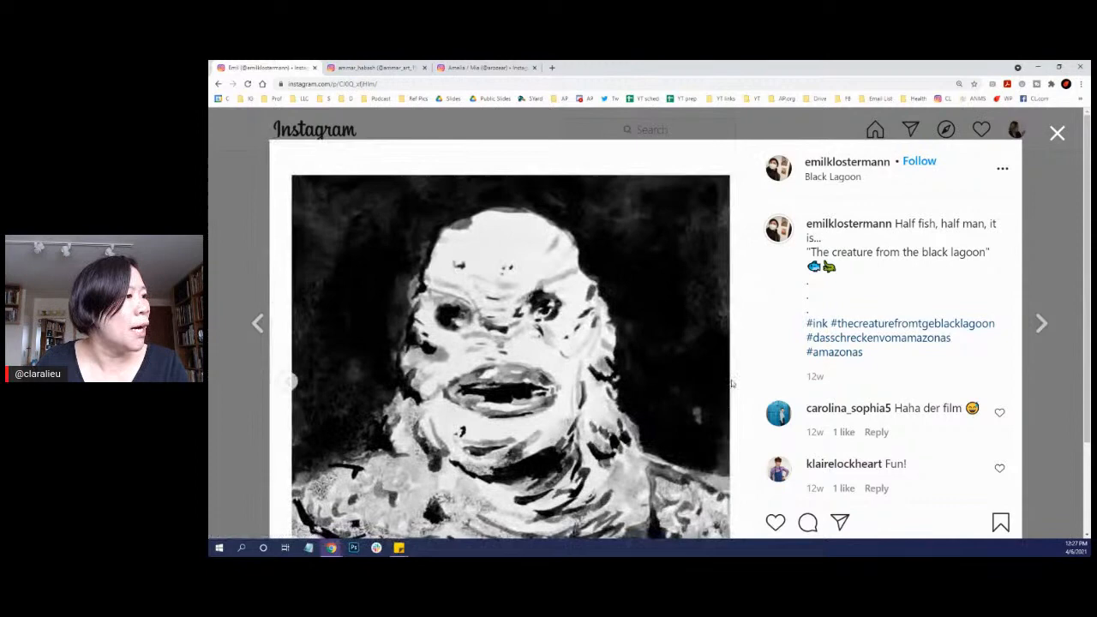
# Step: View the Creature post's second slide, a film still, then close it back to the grid
pyautogui.click(734, 380)
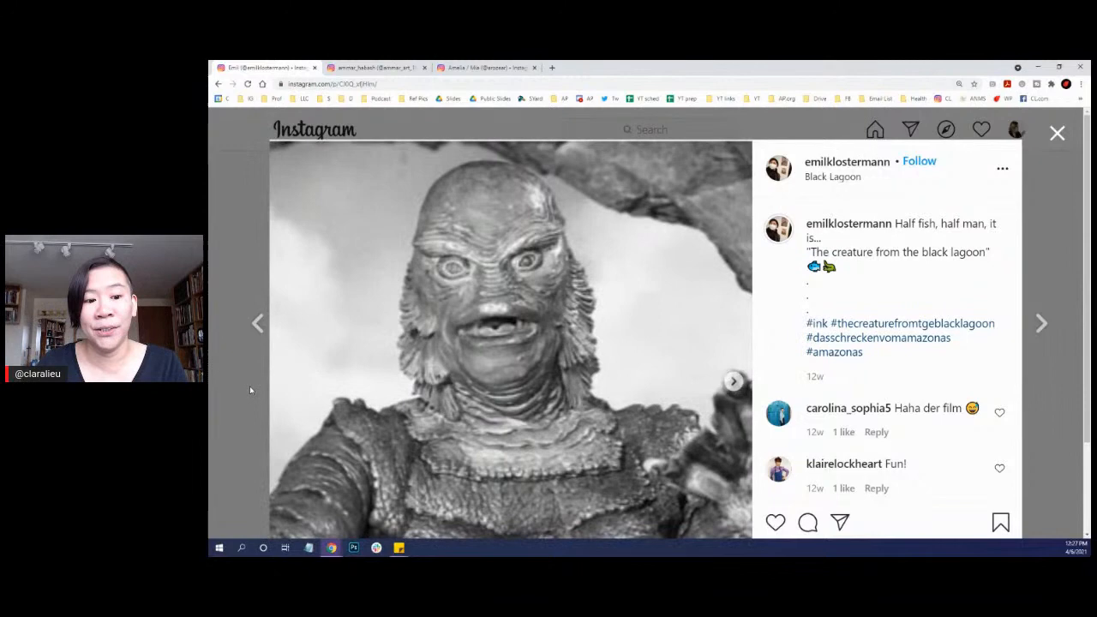
pyautogui.click(1056, 133)
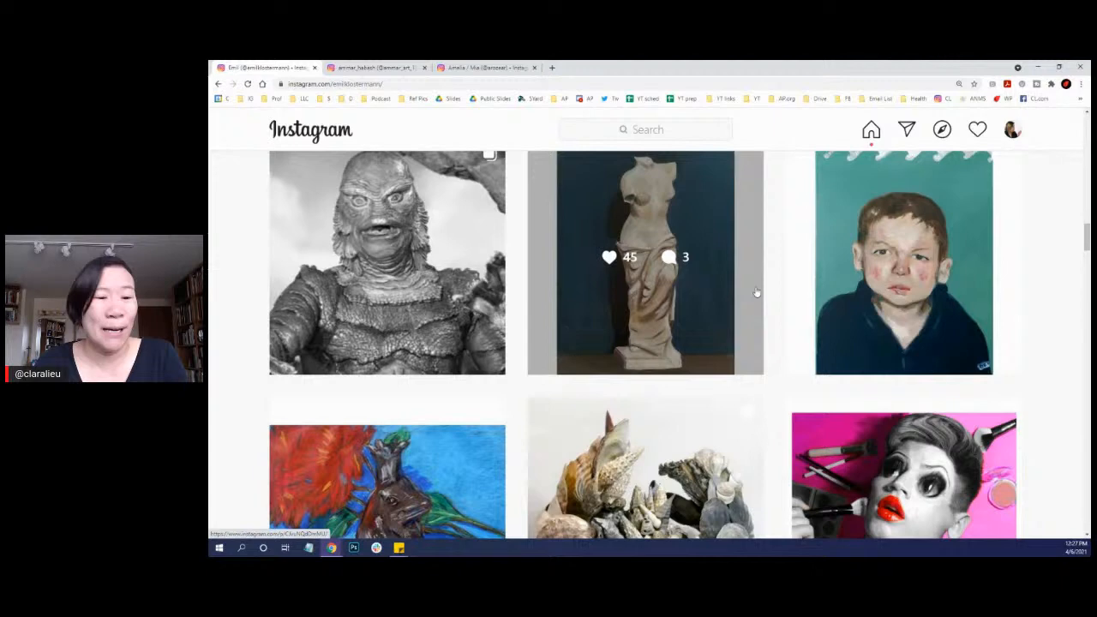
# Step: Open the black-lipstick, red-eye makeup photograph post captioned Boo
pyautogui.scroll(-3)
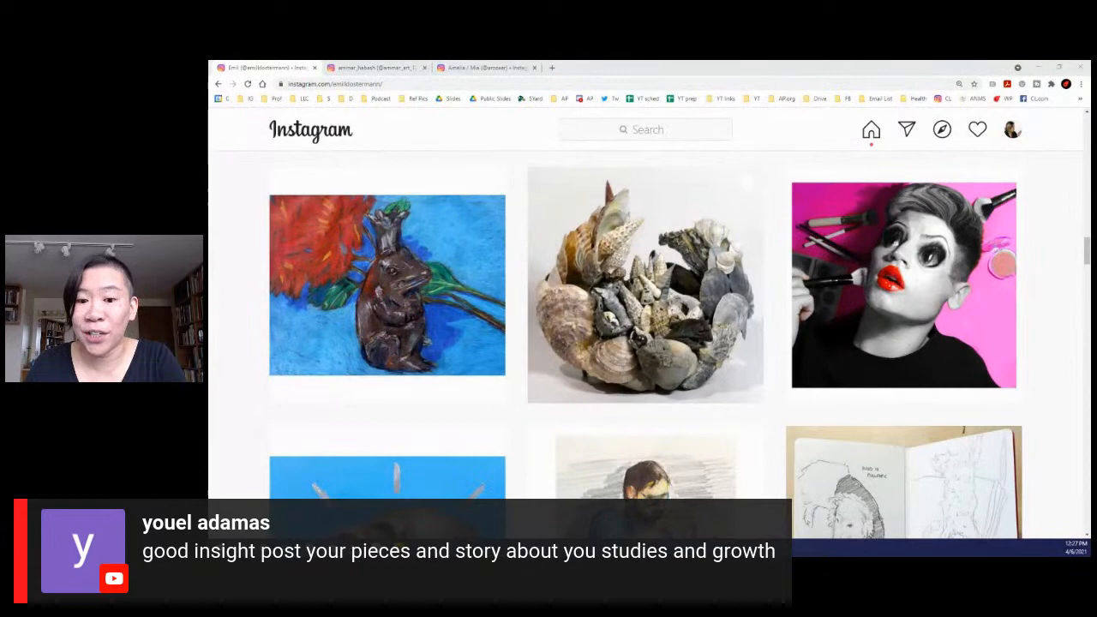
pyautogui.click(903, 285)
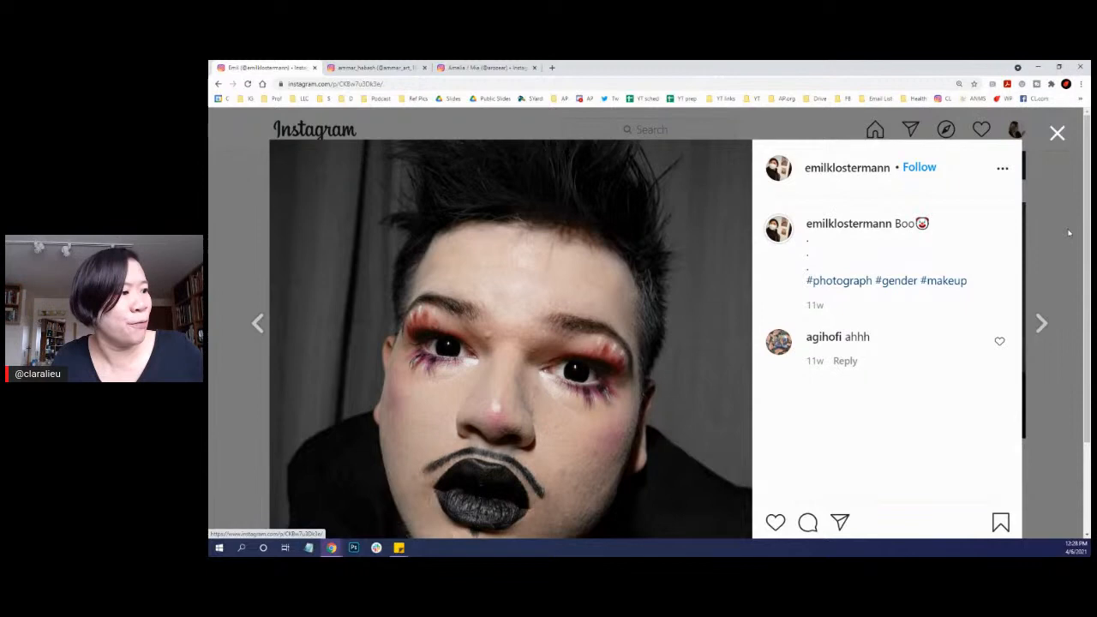
pyautogui.scroll(-3)
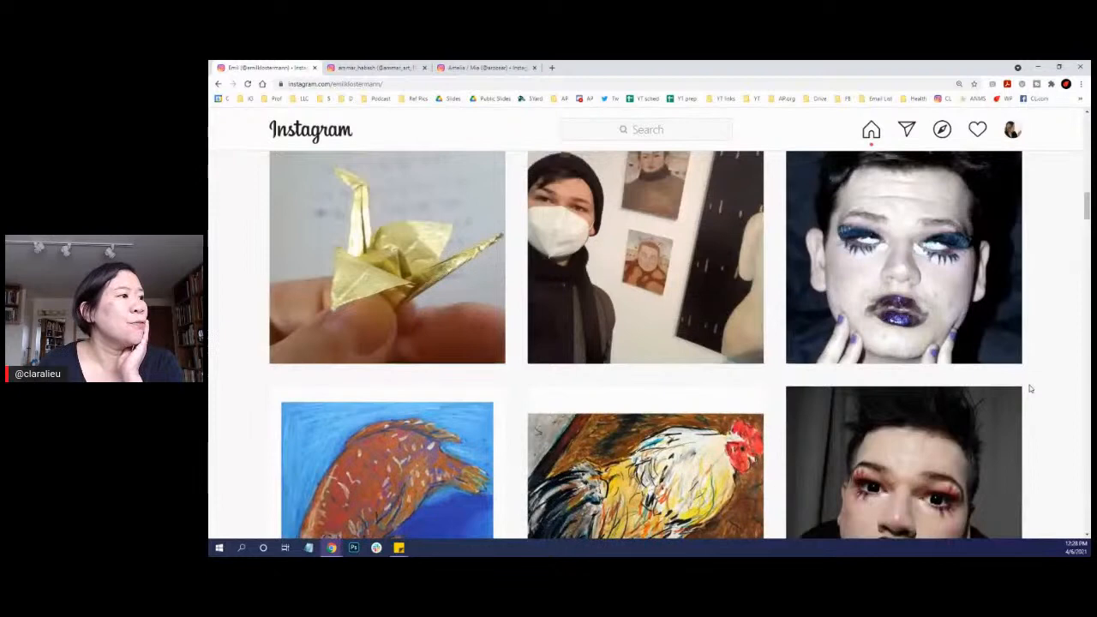
pyautogui.click(903, 257)
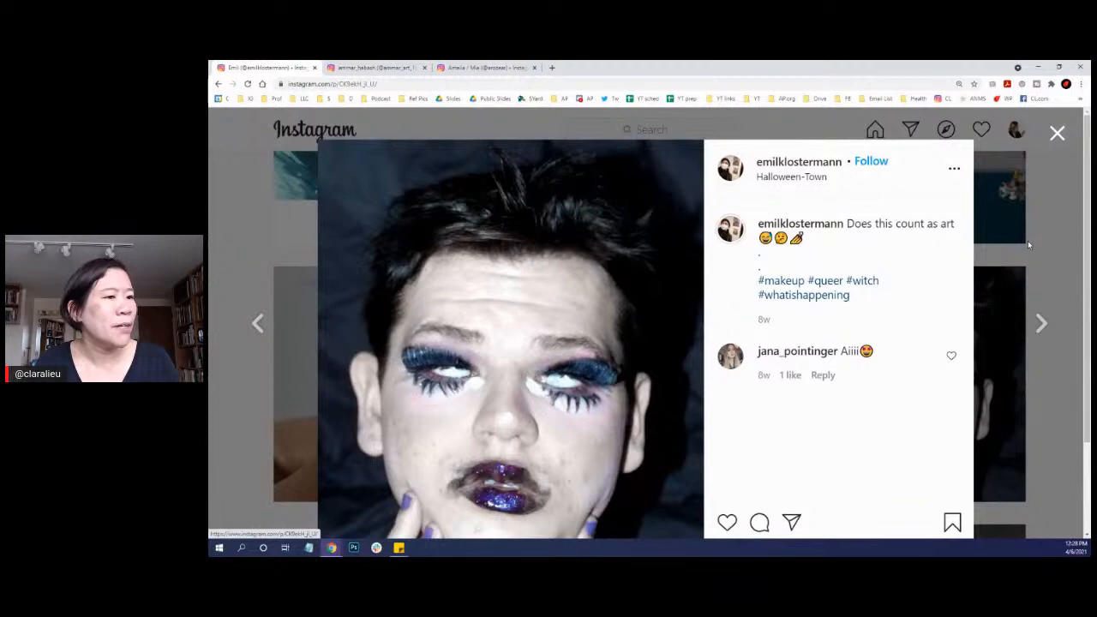
pyautogui.click(1056, 134)
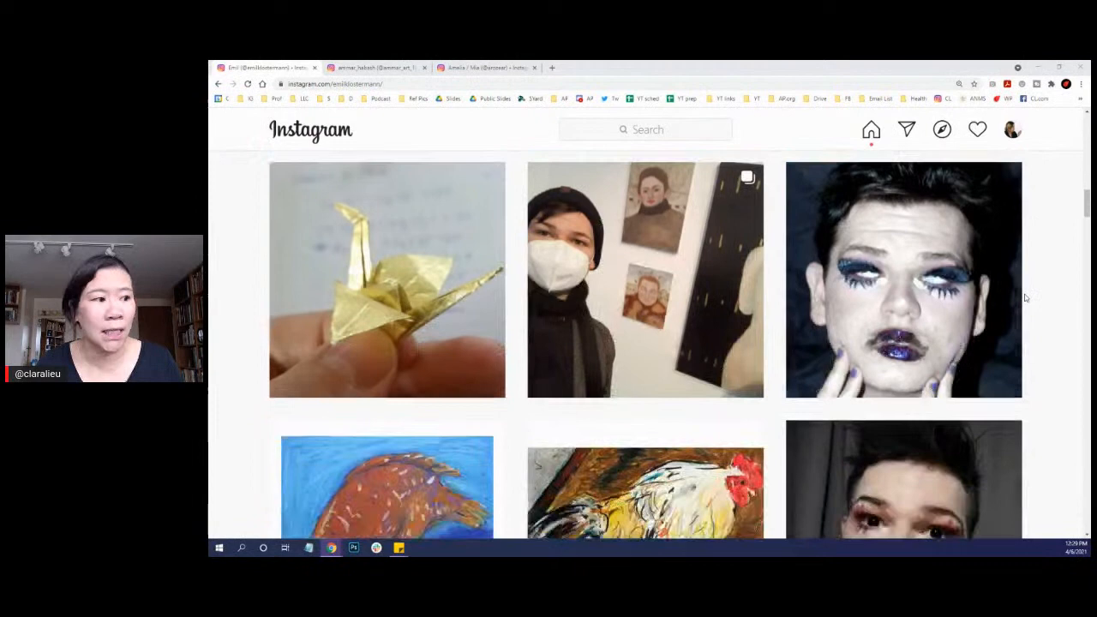
pyautogui.click(902, 280)
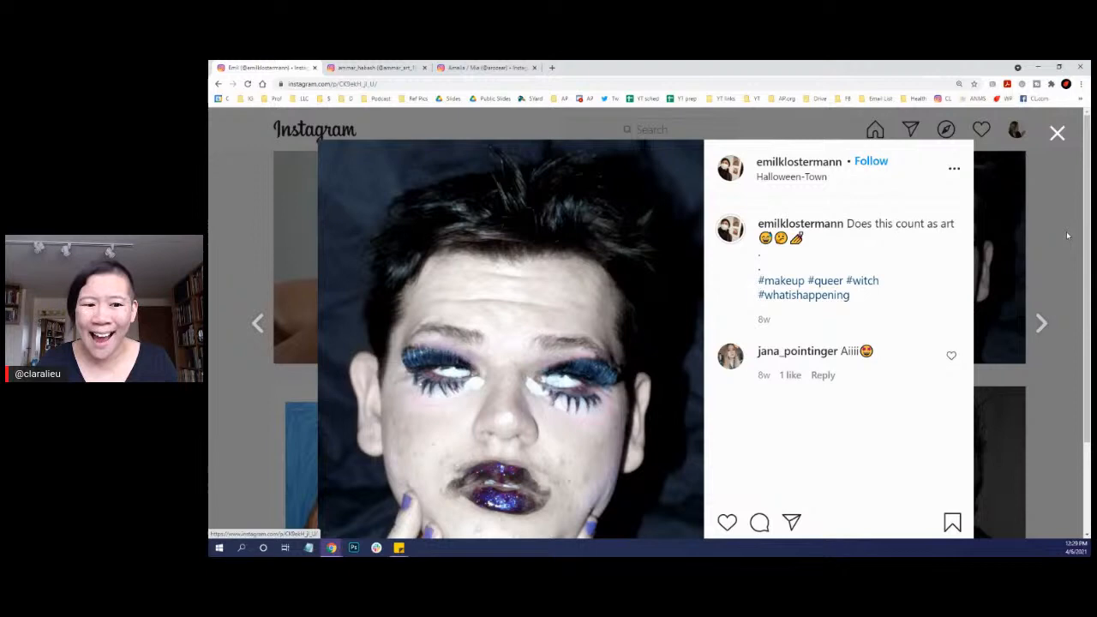
pyautogui.click(1056, 134)
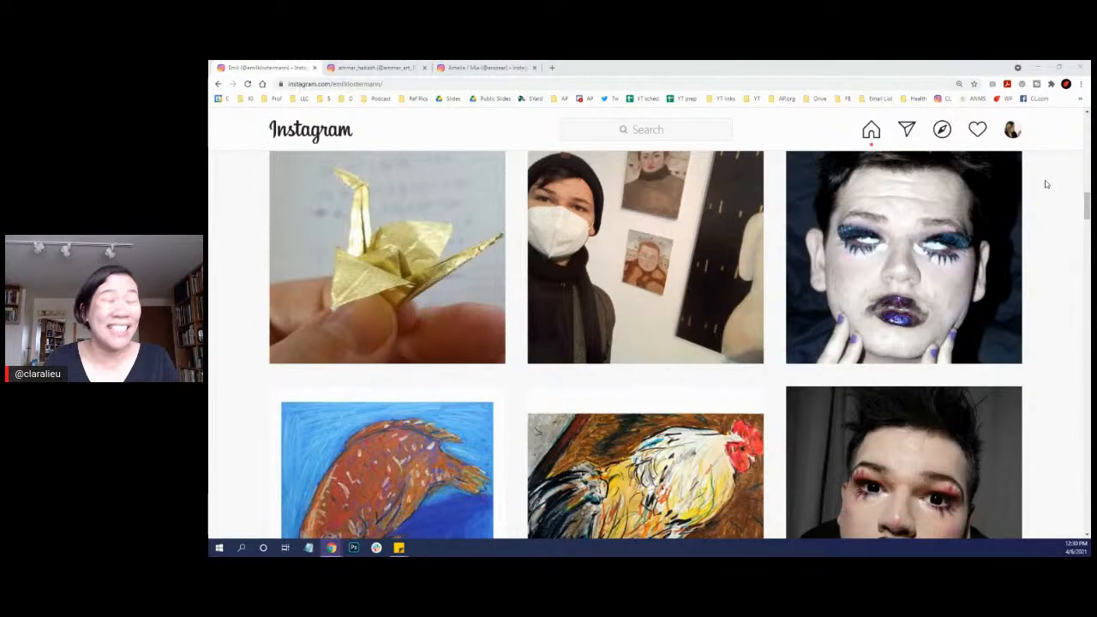
pyautogui.scroll(-3)
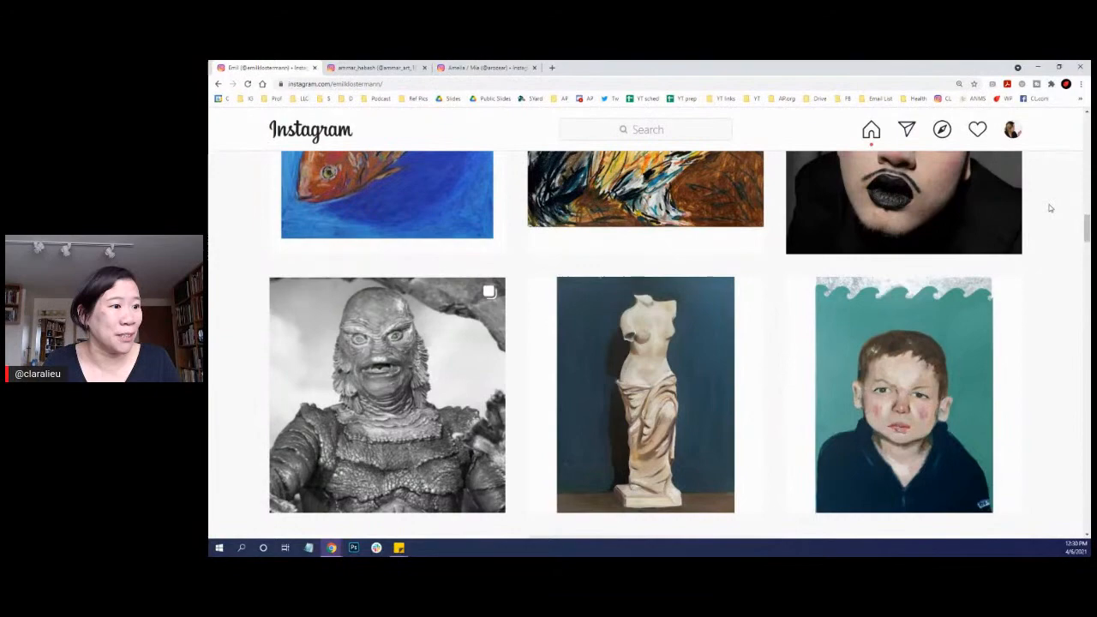
pyautogui.scroll(-3)
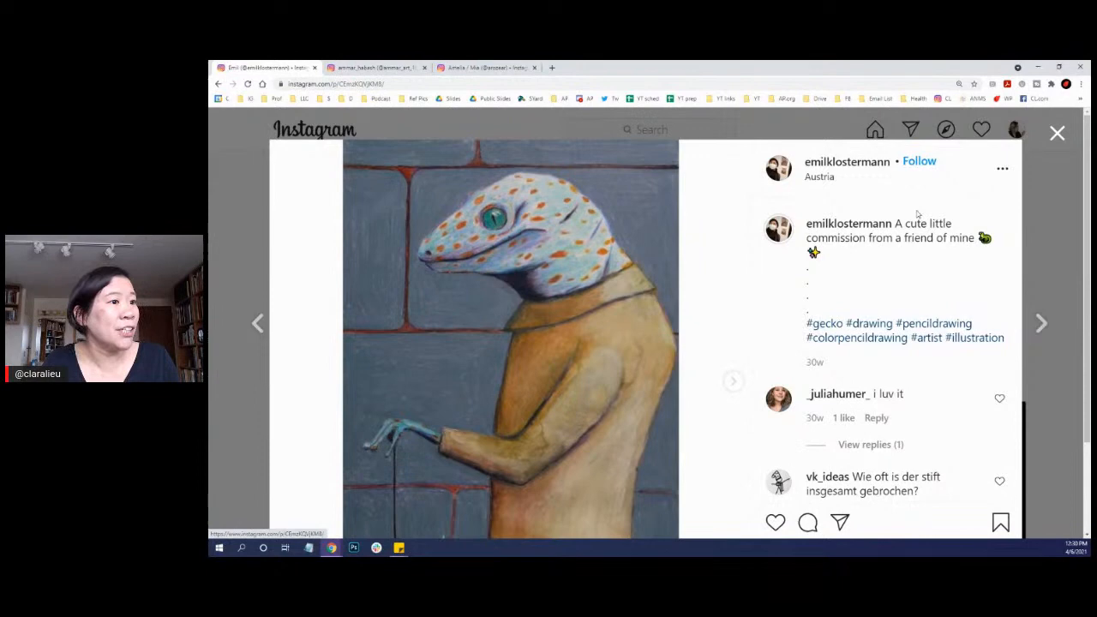
pyautogui.scroll(-3)
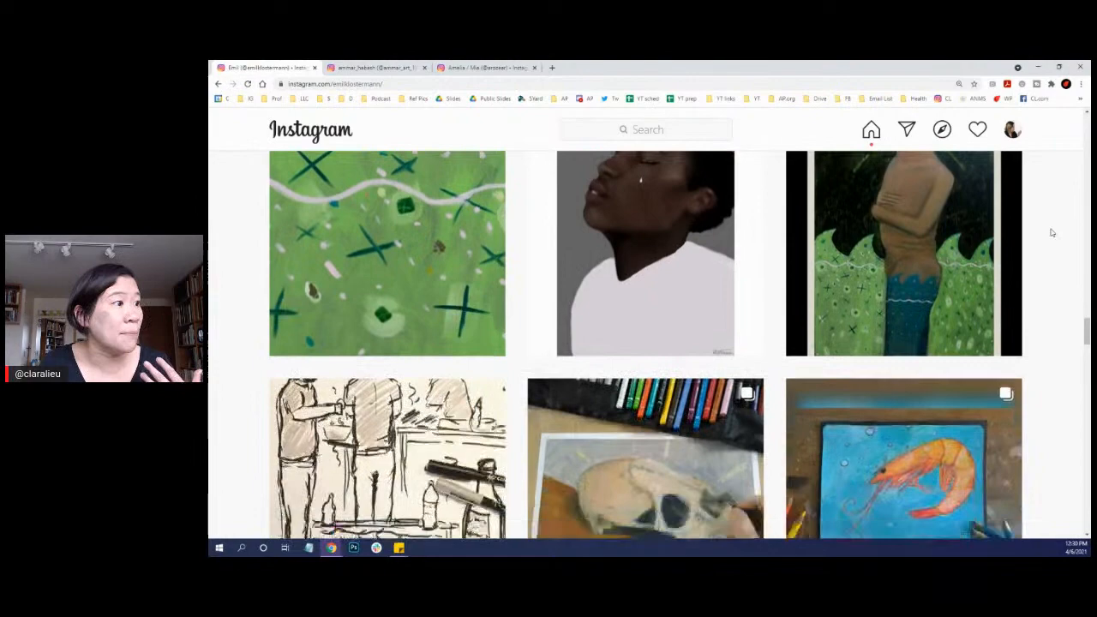
pyautogui.scroll(-3)
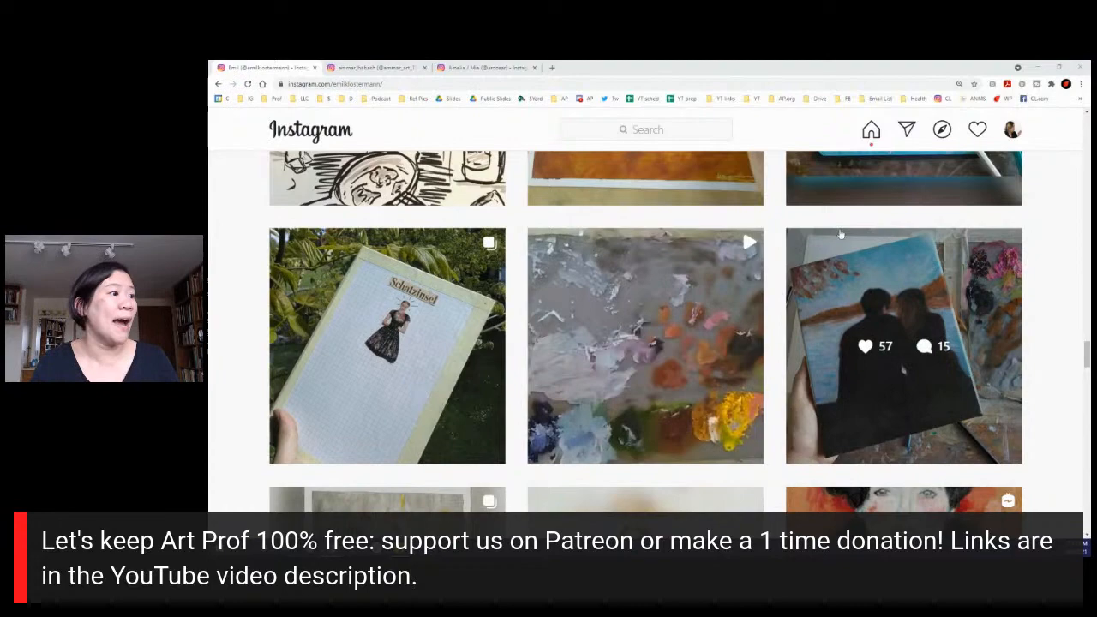
pyautogui.scroll(-3)
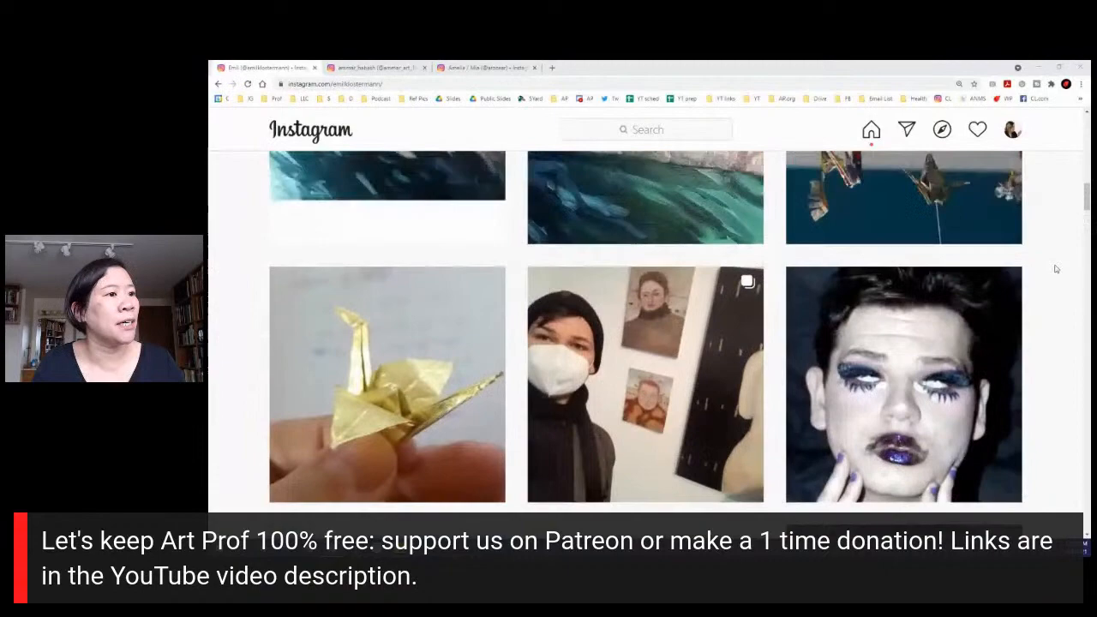
pyautogui.click(387, 384)
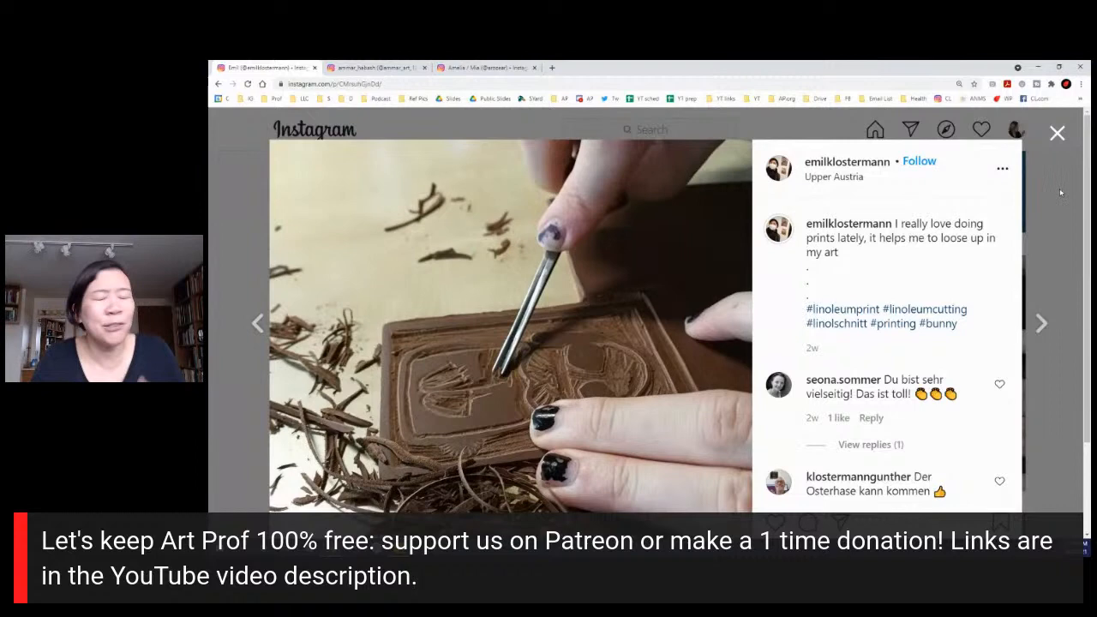
pyautogui.click(1056, 134)
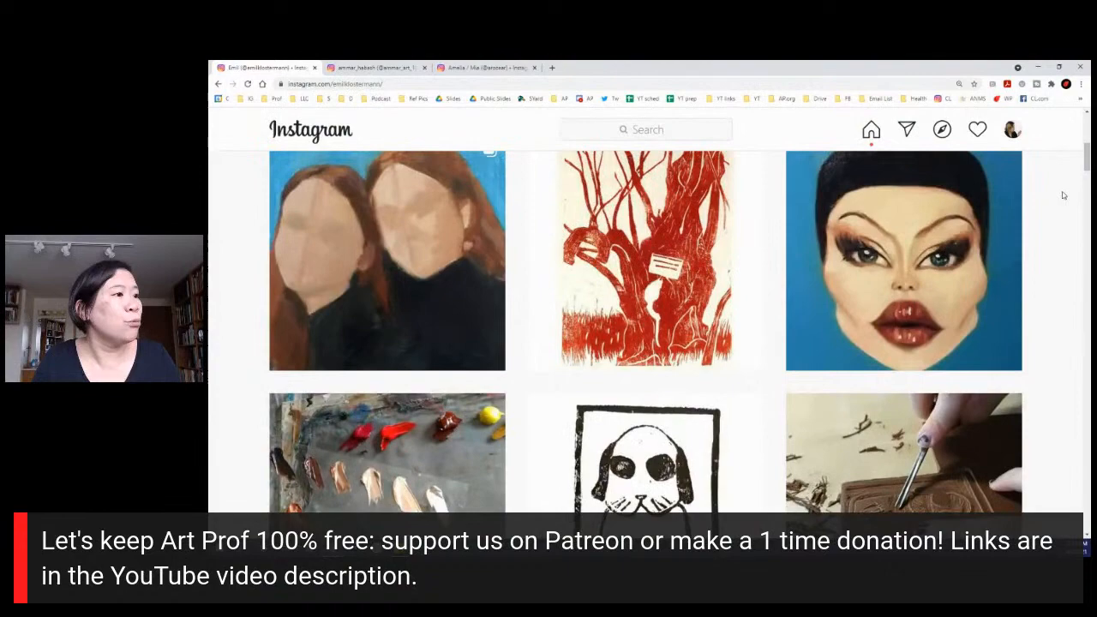
pyautogui.scroll(-3)
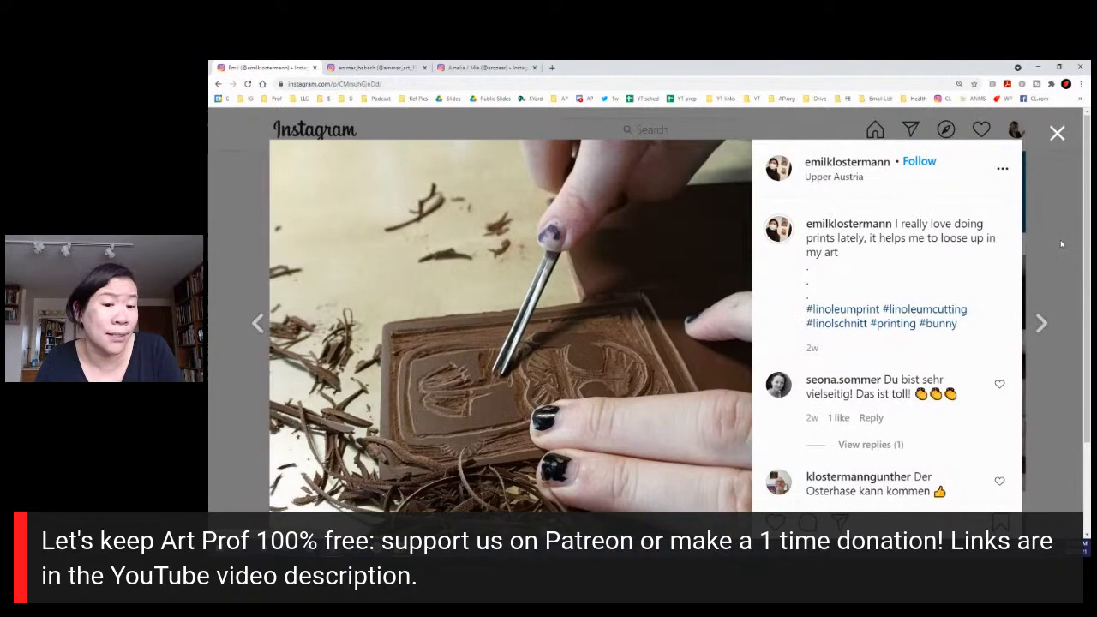
pyautogui.click(1056, 133)
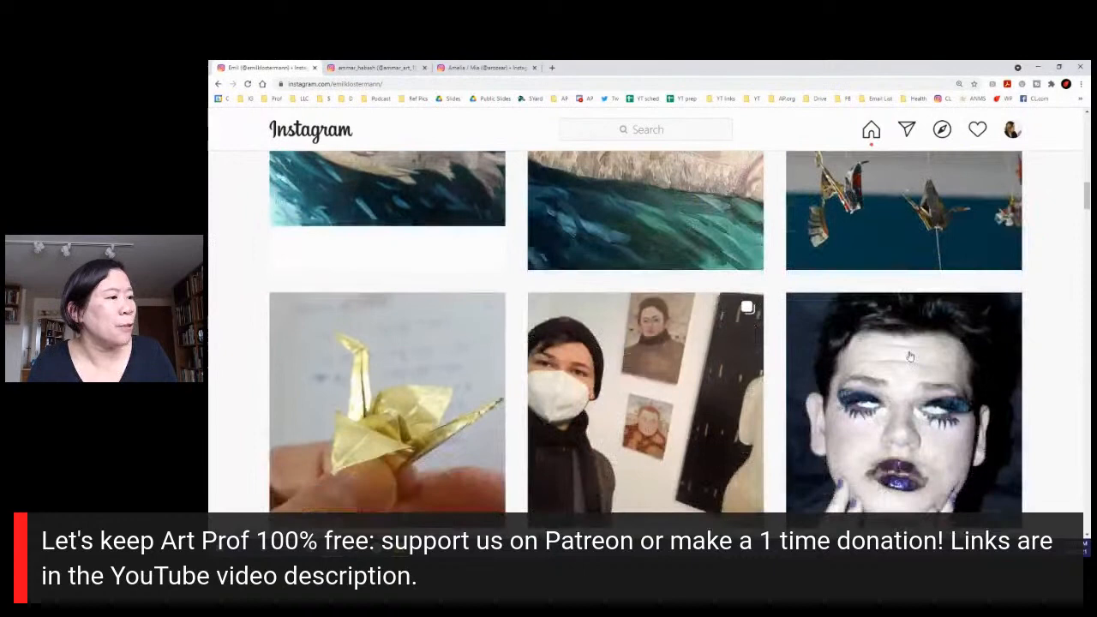
pyautogui.scroll(-3)
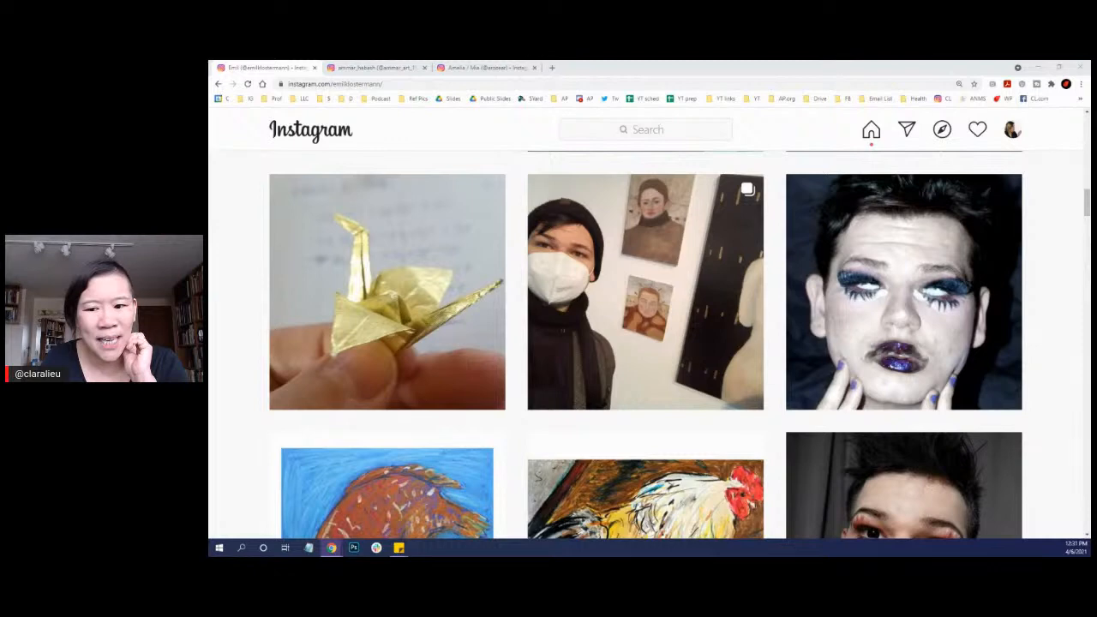
pyautogui.scroll(-3)
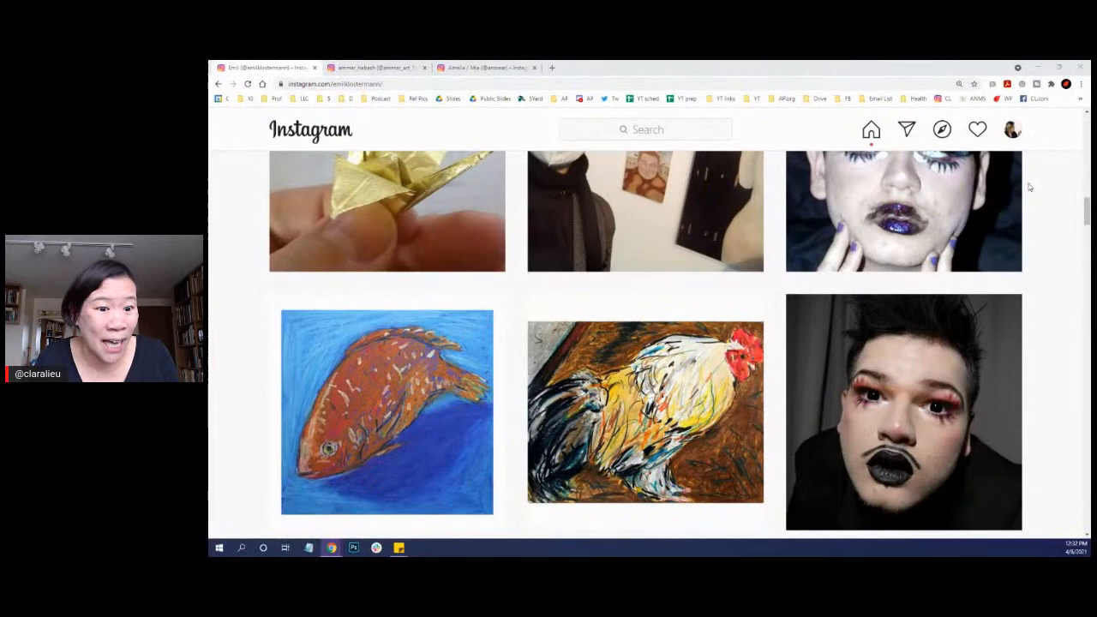
pyautogui.scroll(-3)
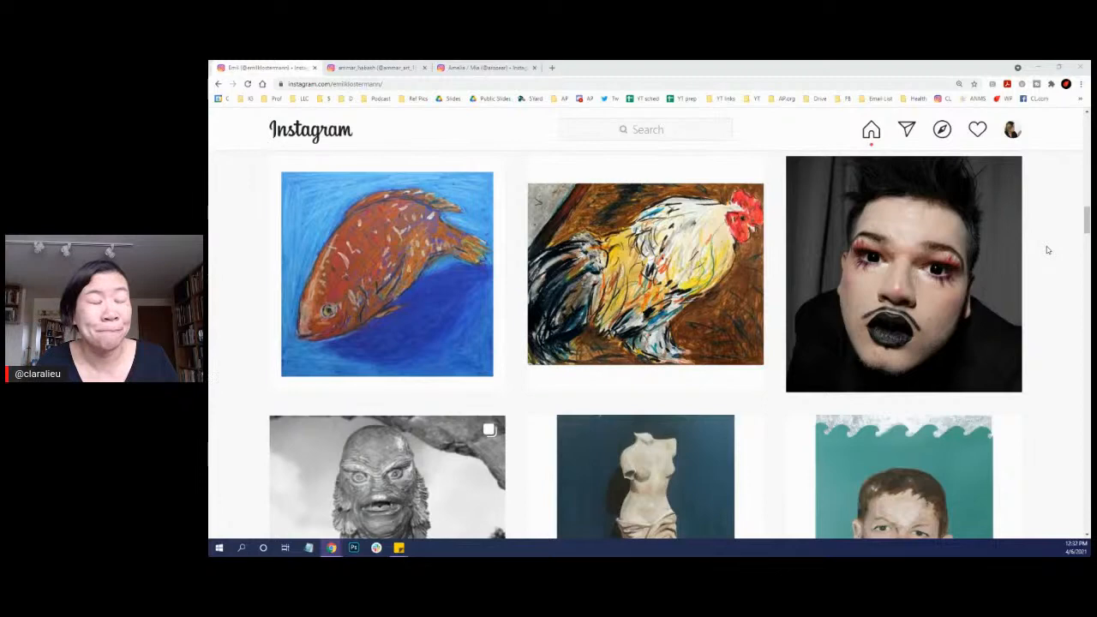
pyautogui.scroll(-3)
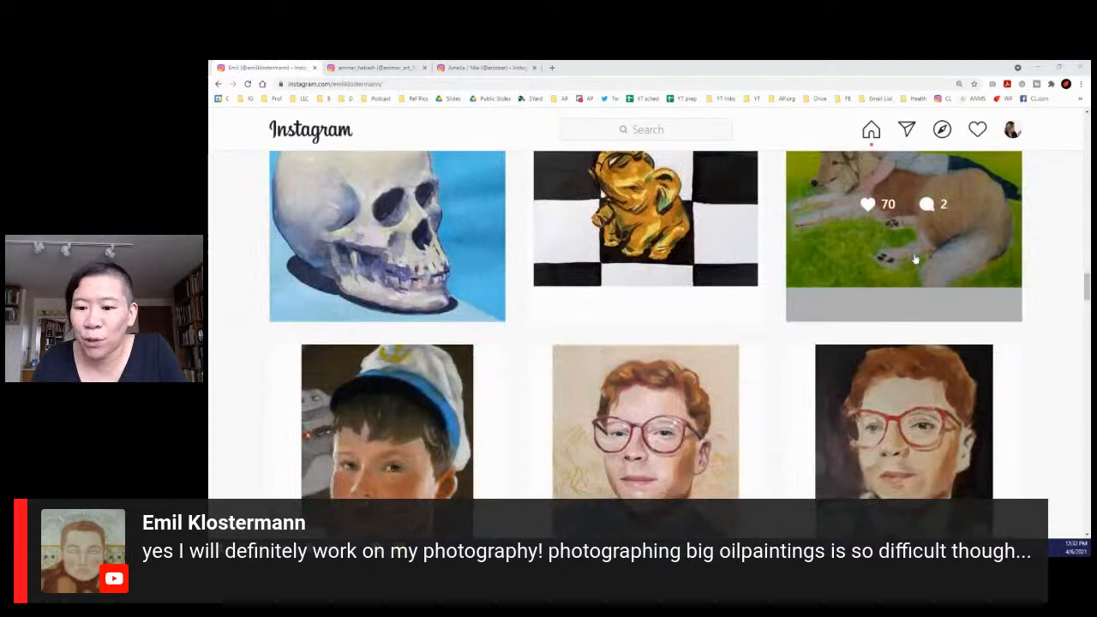
pyautogui.scroll(-3)
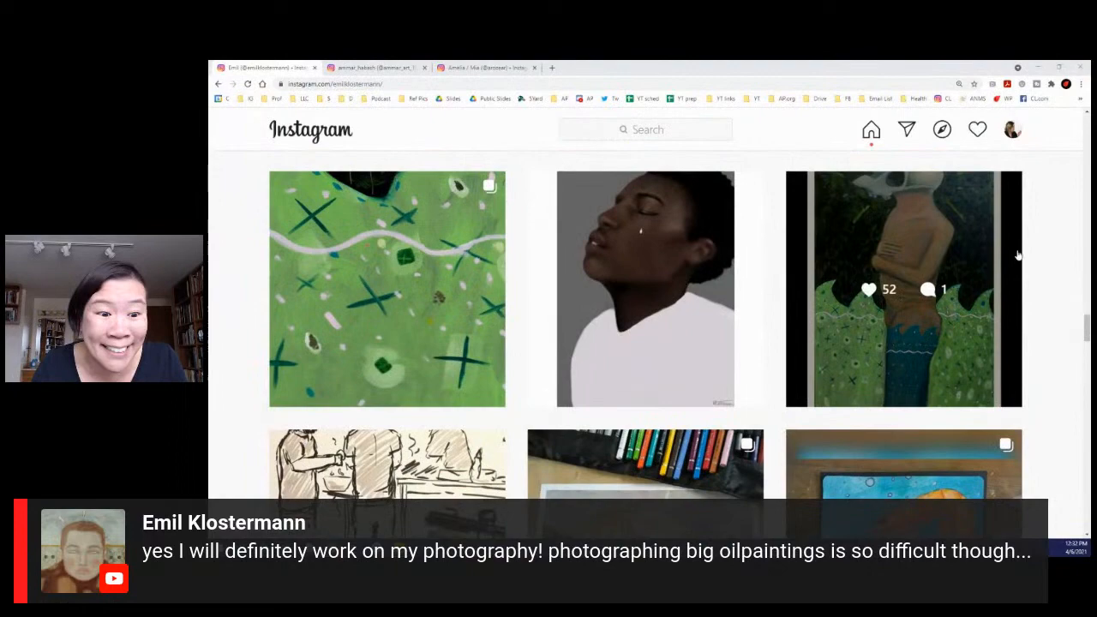
pyautogui.scroll(-3)
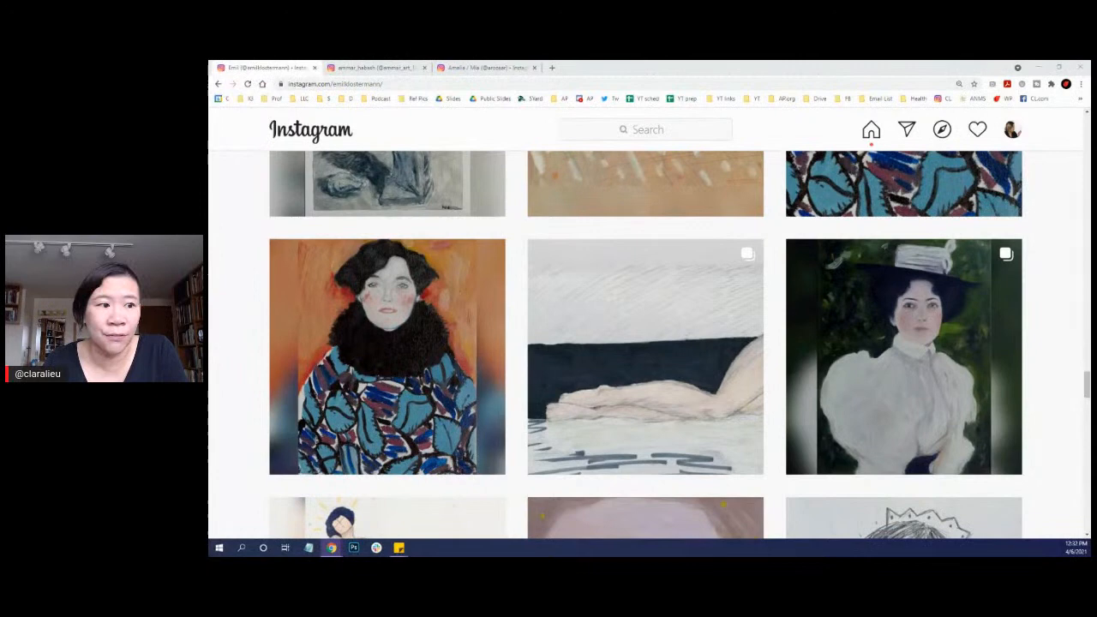
pyautogui.scroll(-3)
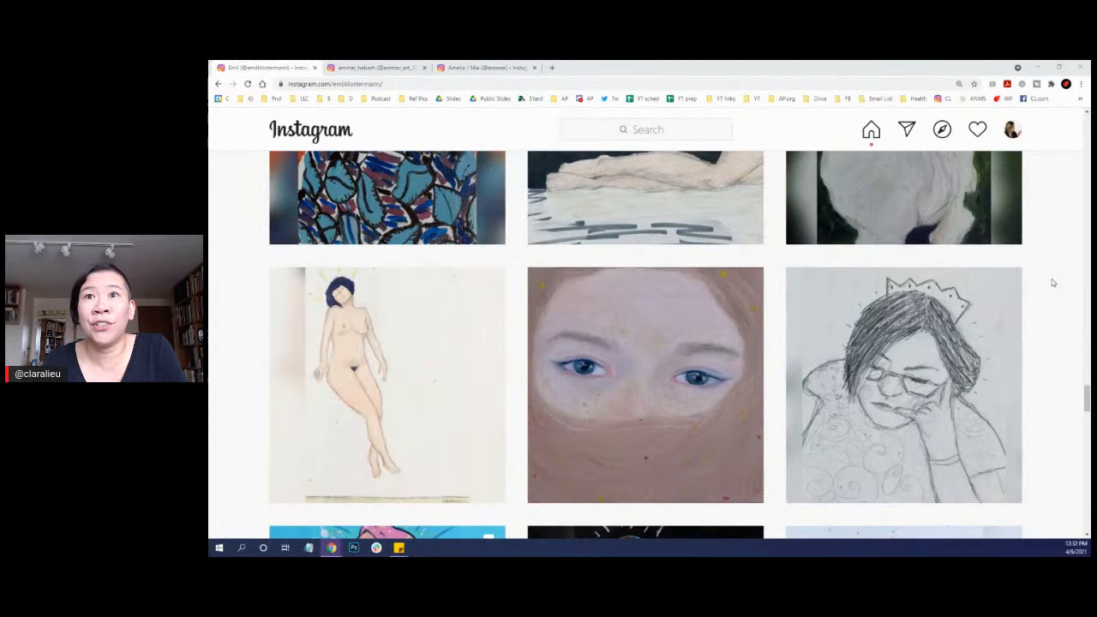
# Step: View the commissioned oil portrait of the red-haired figure in pink glasses
pyautogui.scroll(-3)
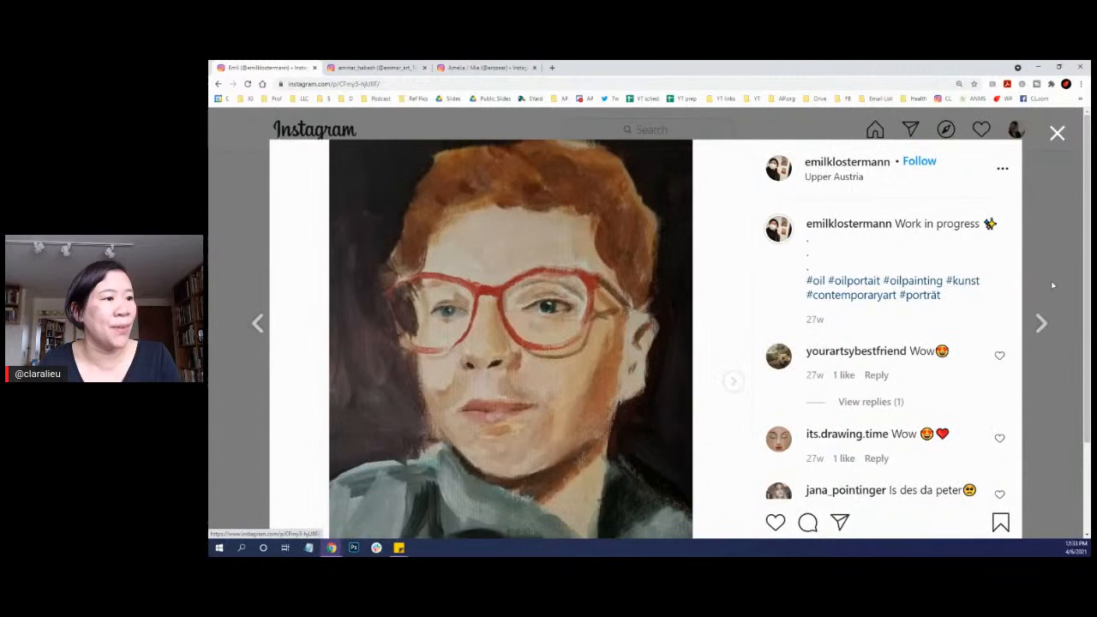
pyautogui.click(1042, 323)
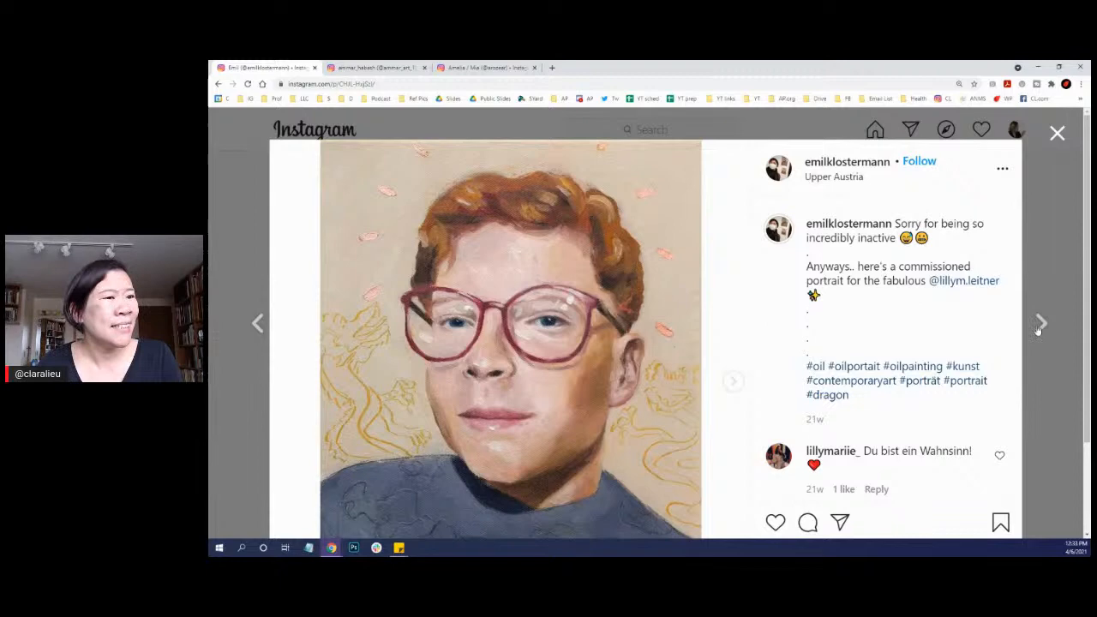
pyautogui.click(1039, 322)
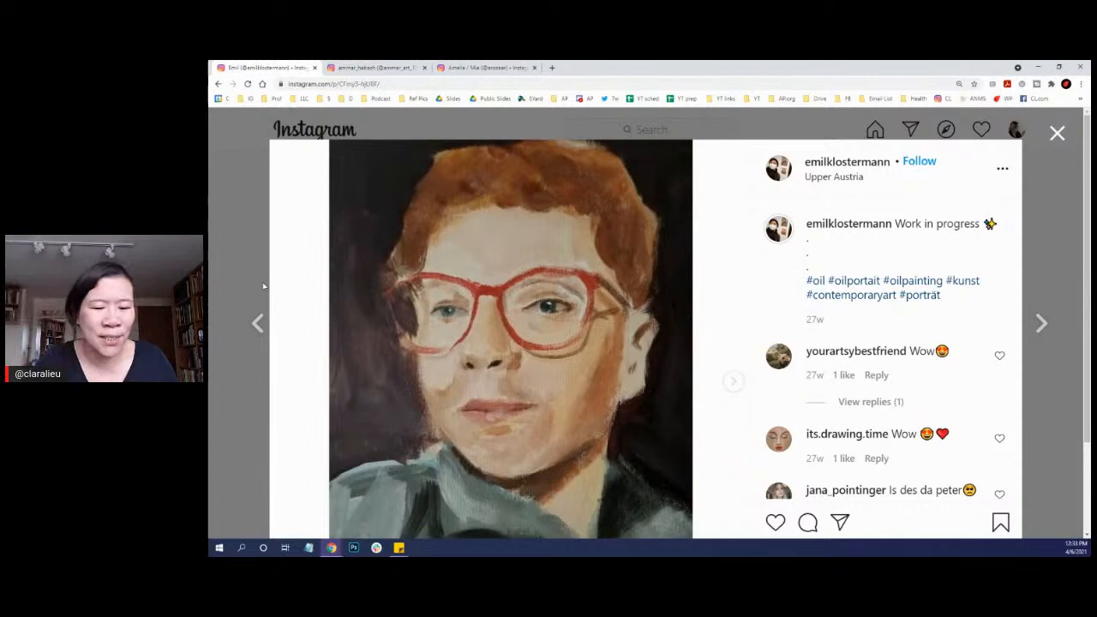
pyautogui.click(1041, 323)
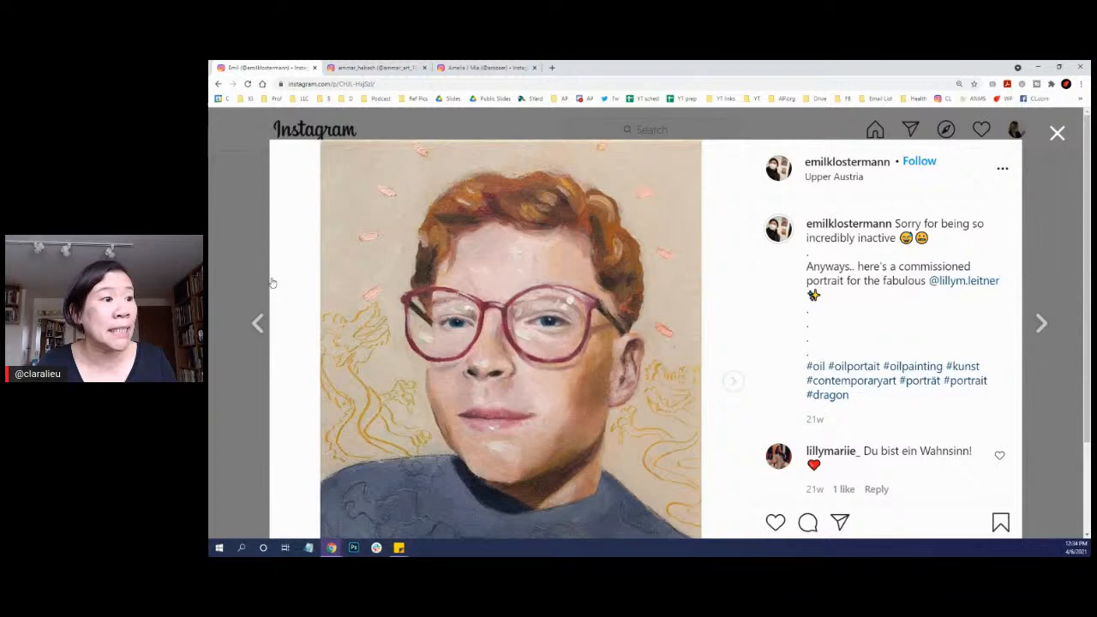
pyautogui.click(1056, 134)
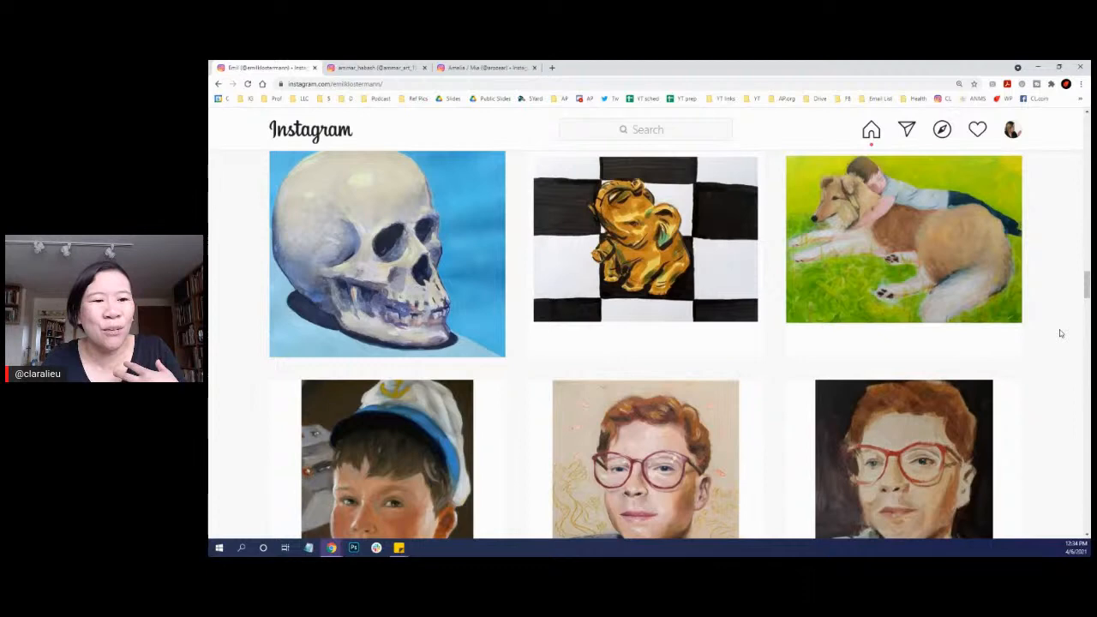
pyautogui.click(645, 459)
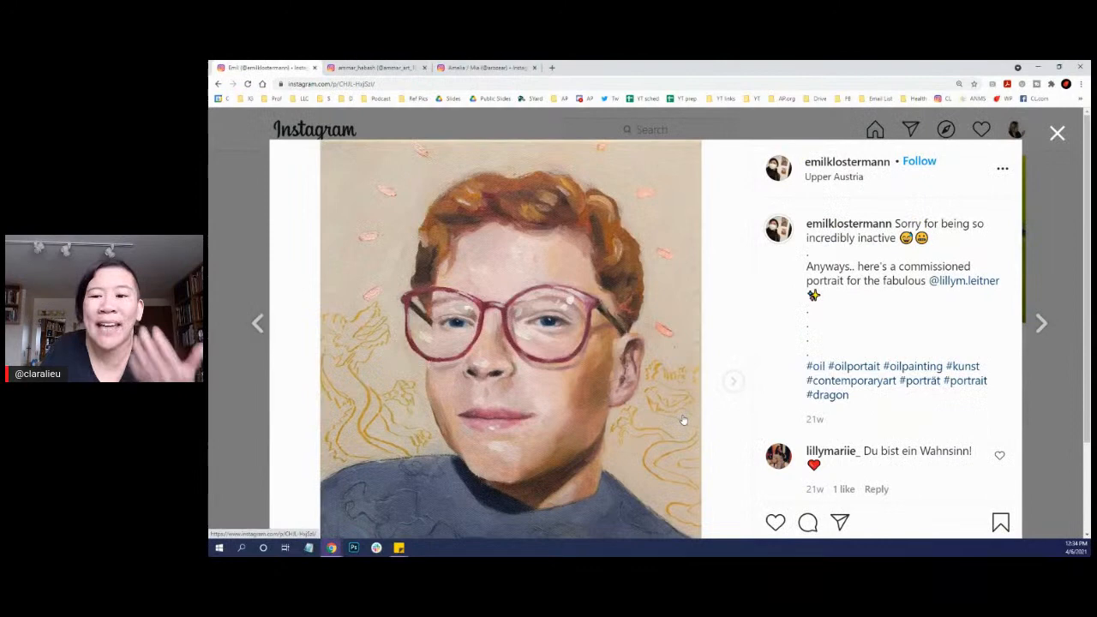
pyautogui.click(1056, 134)
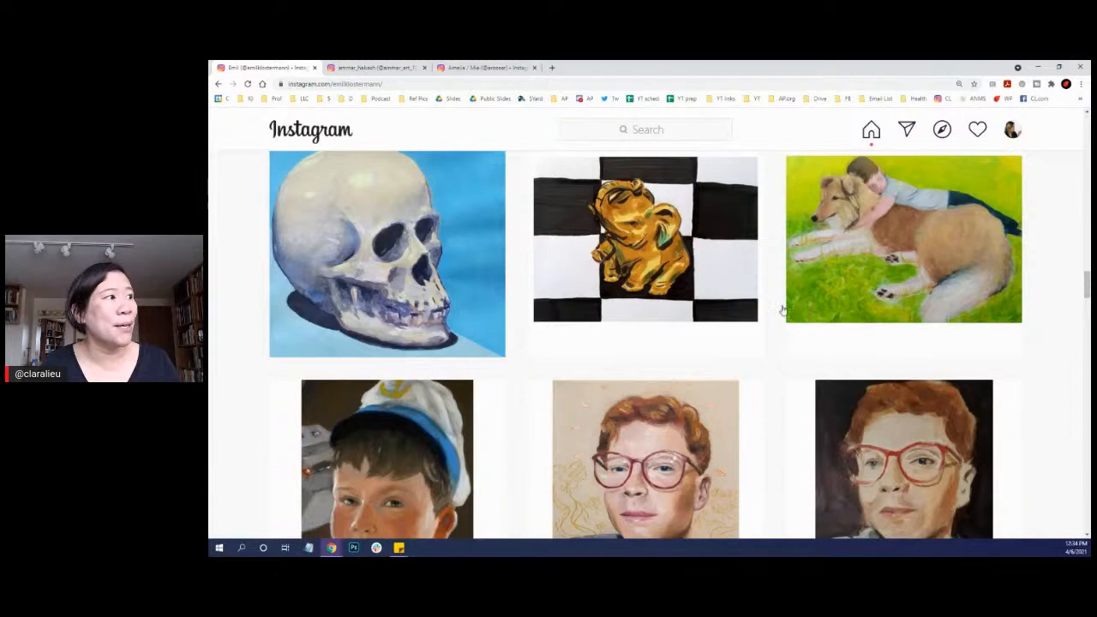
pyautogui.click(645, 241)
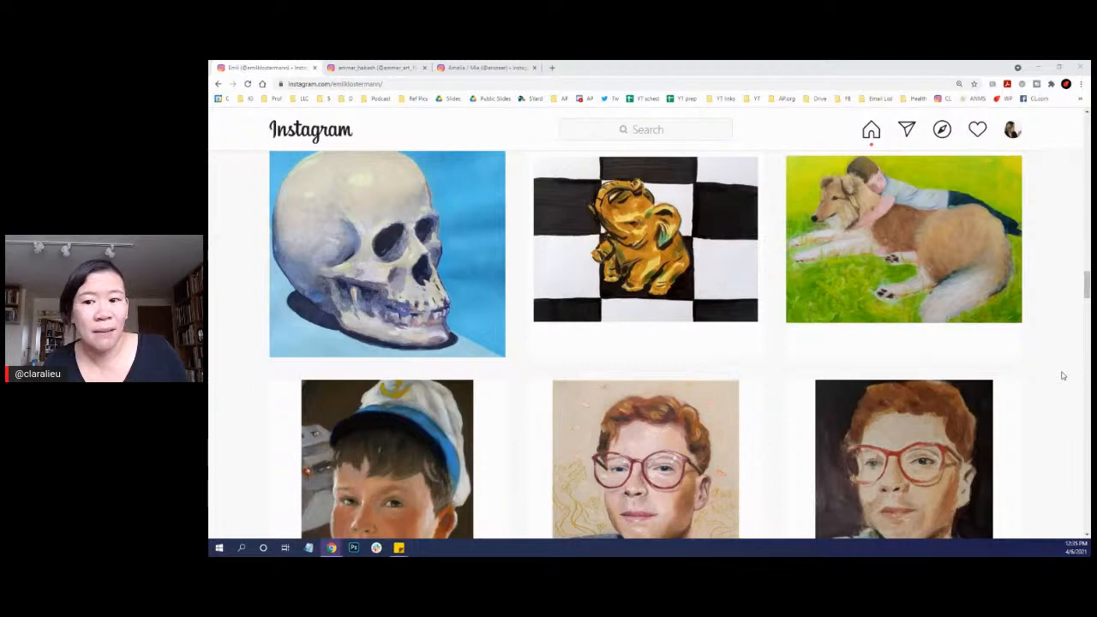
pyautogui.scroll(-3)
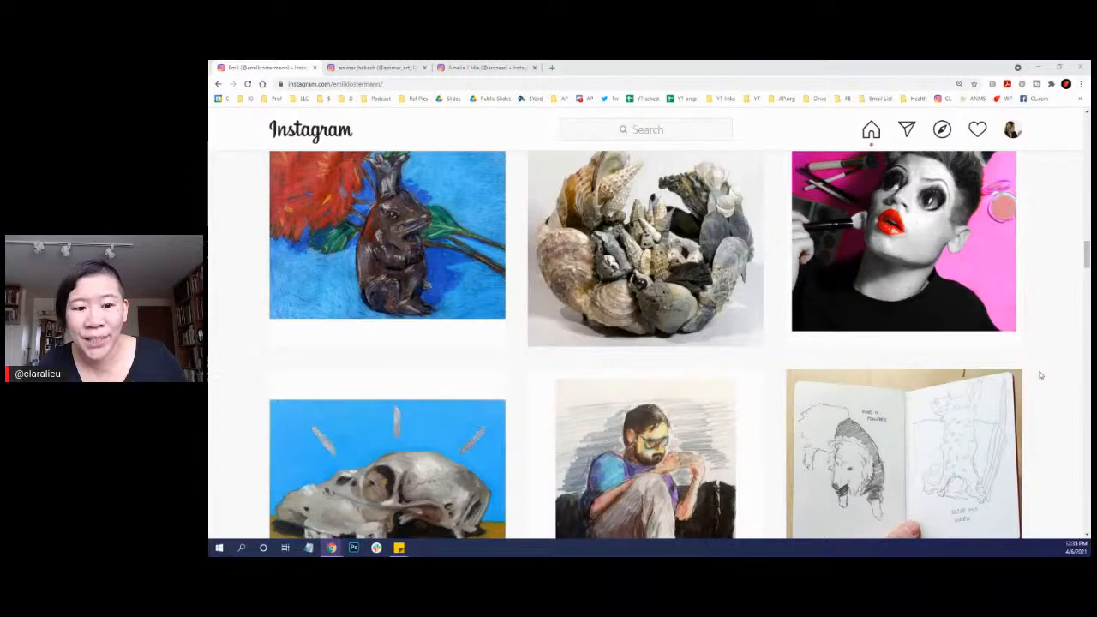
pyautogui.scroll(-3)
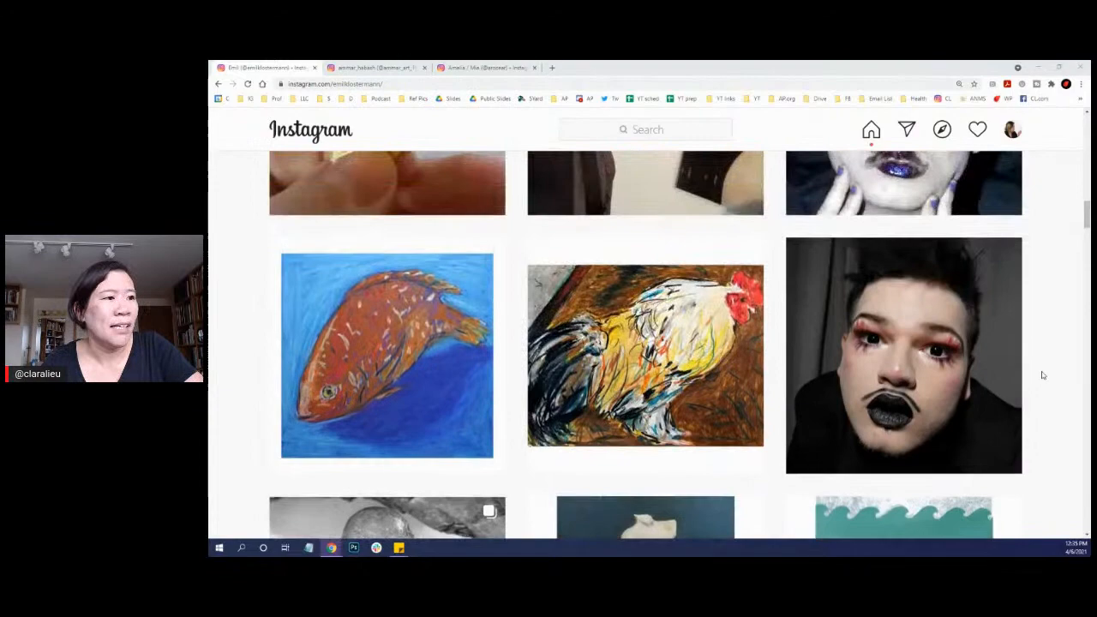
pyautogui.click(486, 68)
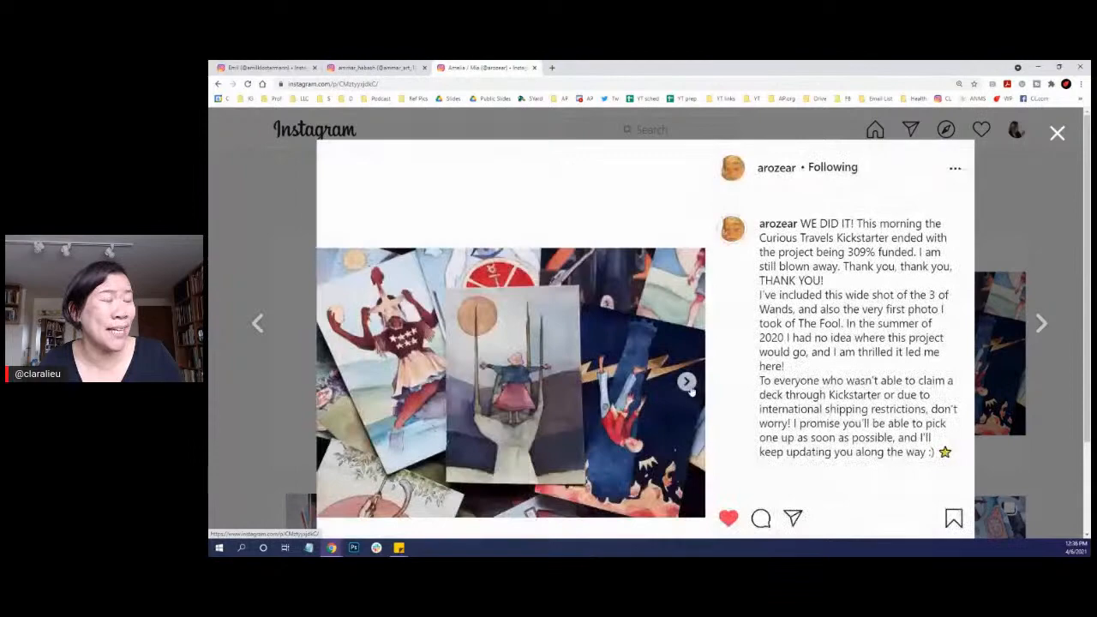
pyautogui.click(1056, 134)
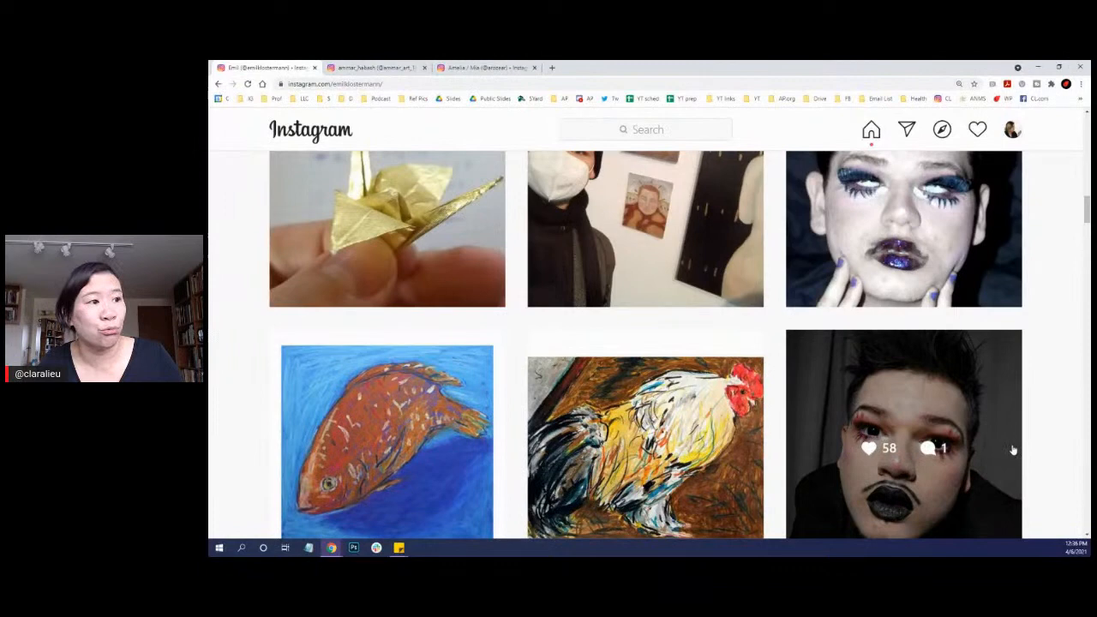
pyautogui.scroll(-3)
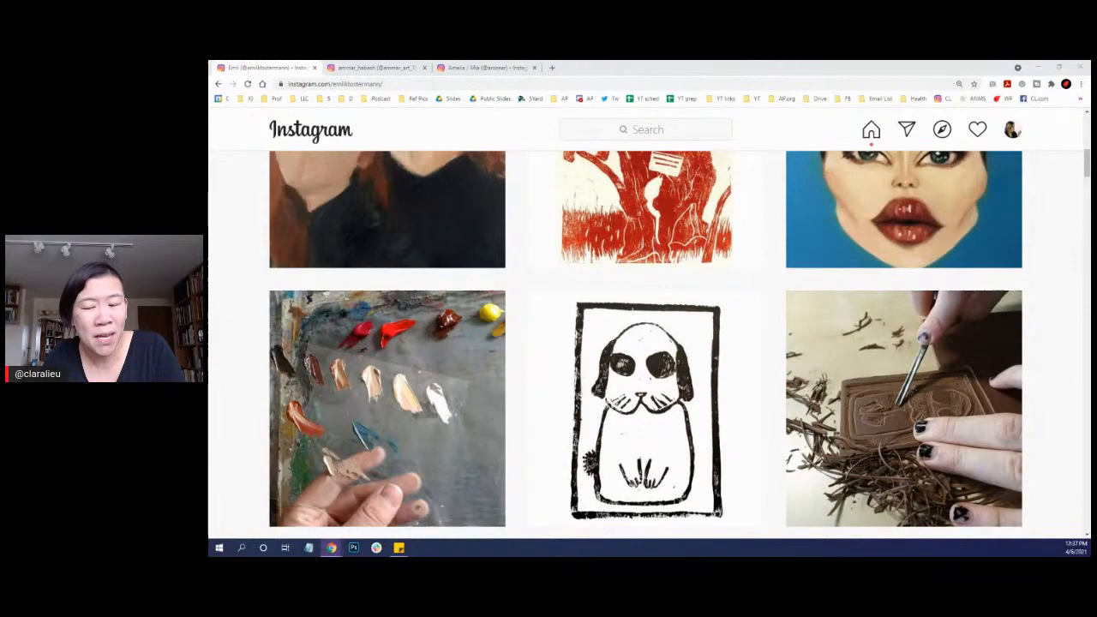
pyautogui.scroll(-3)
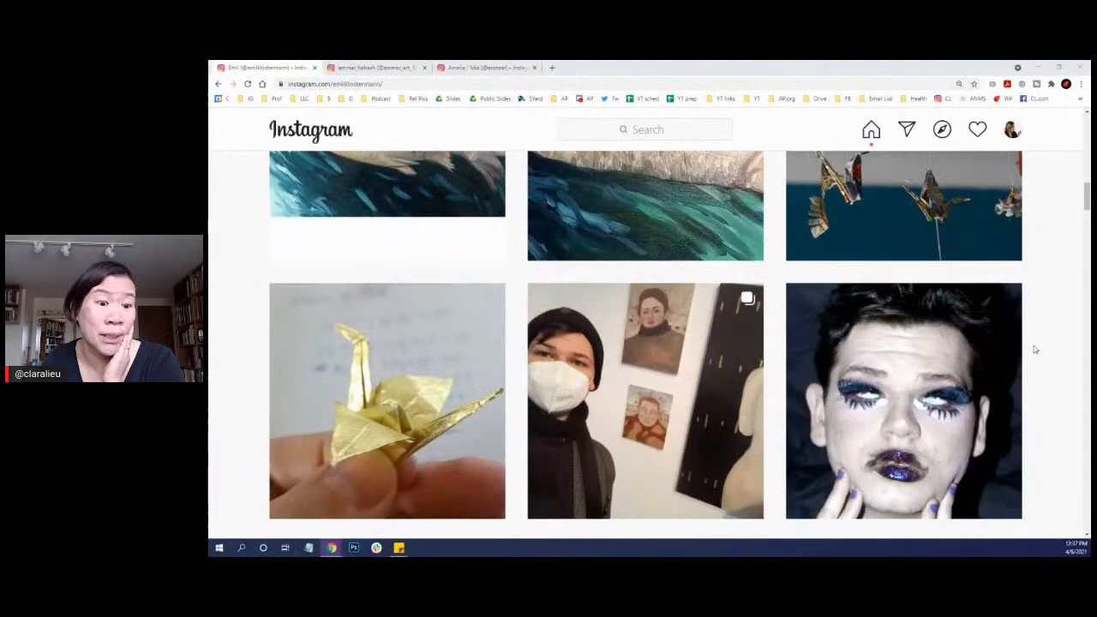
pyautogui.scroll(-3)
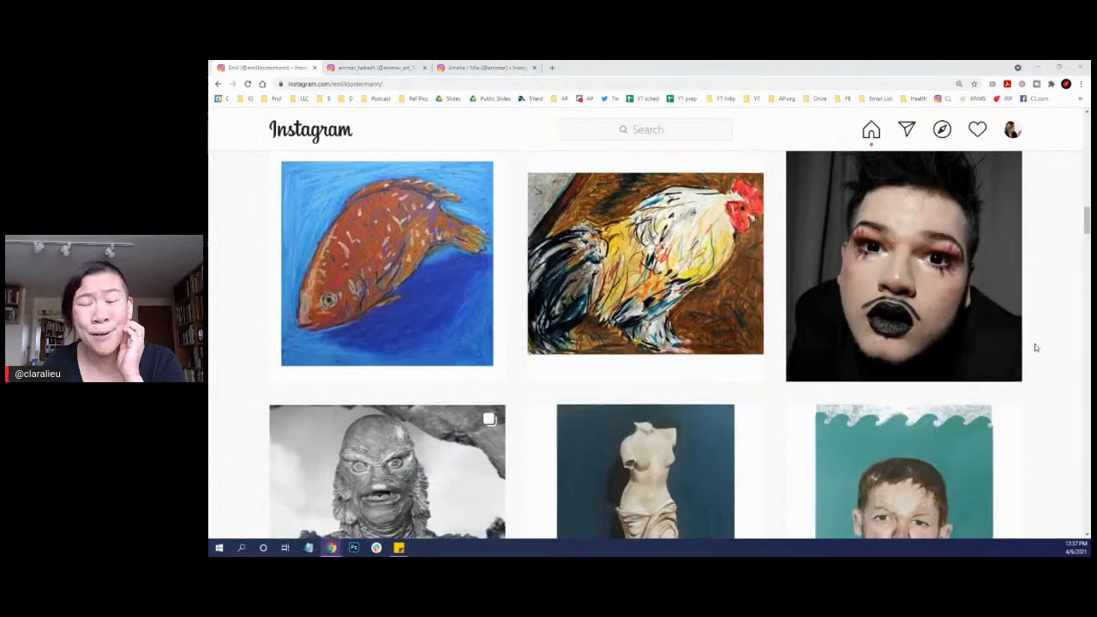
pyautogui.scroll(-3)
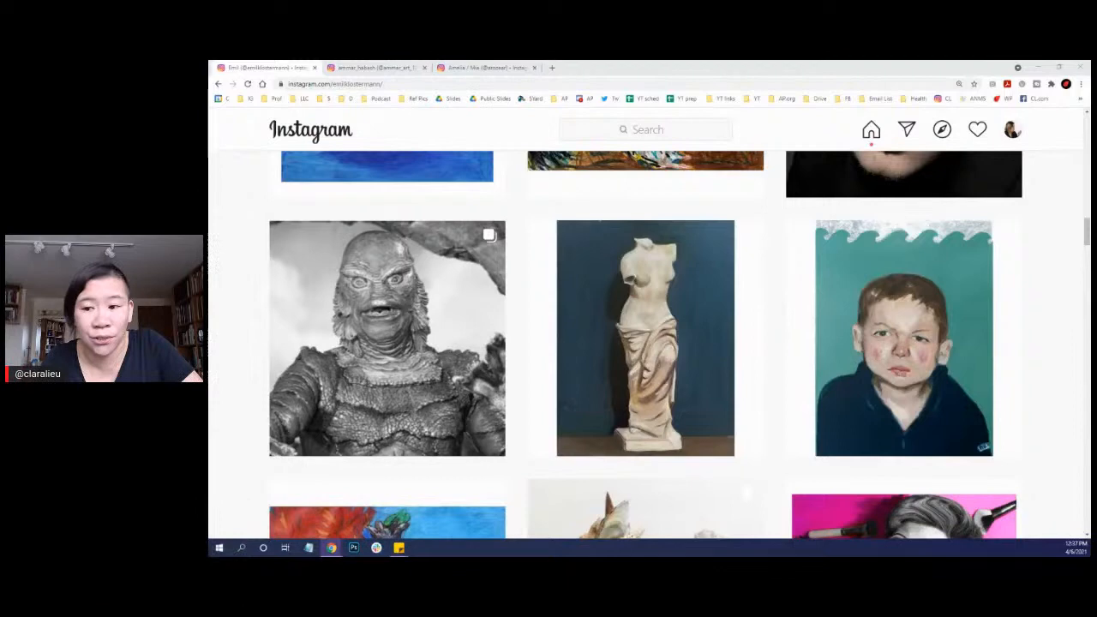
pyautogui.scroll(-3)
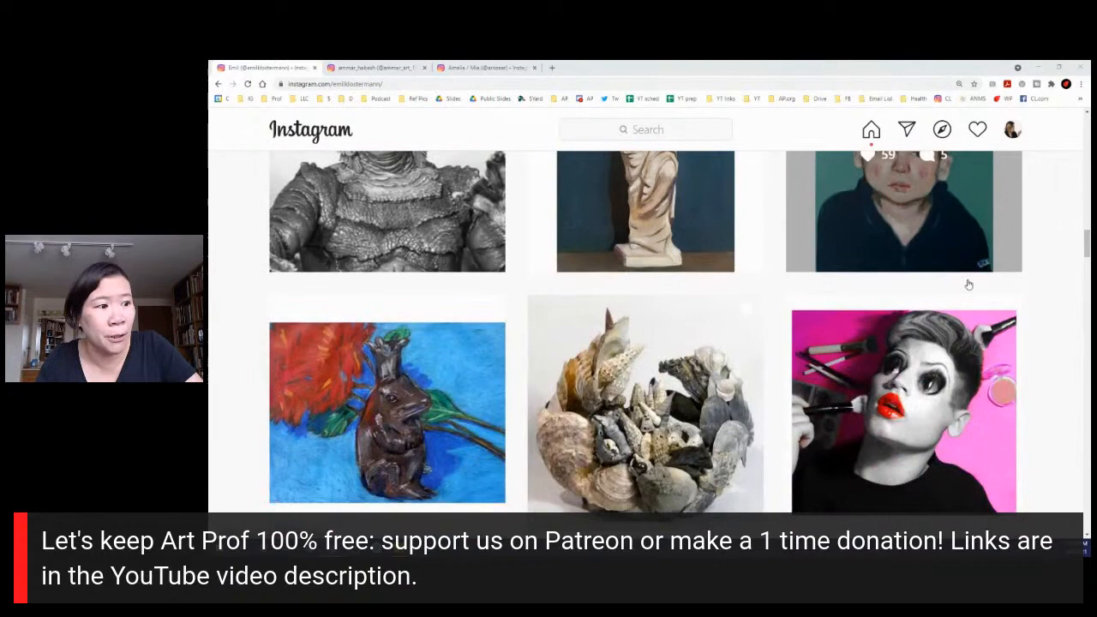
pyautogui.scroll(-3)
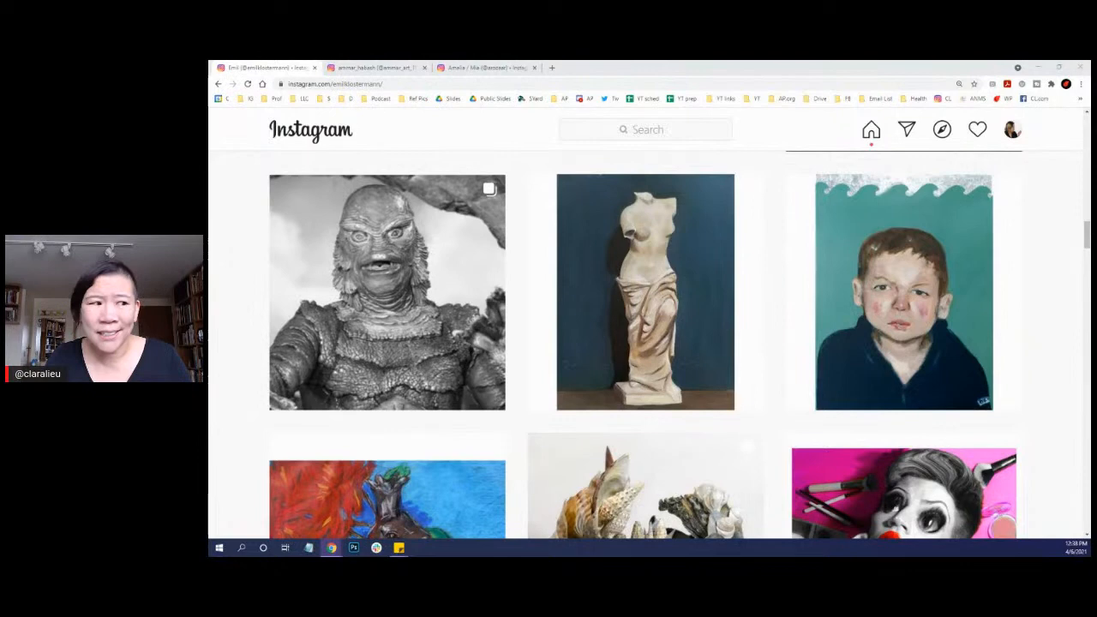
pyautogui.click(902, 292)
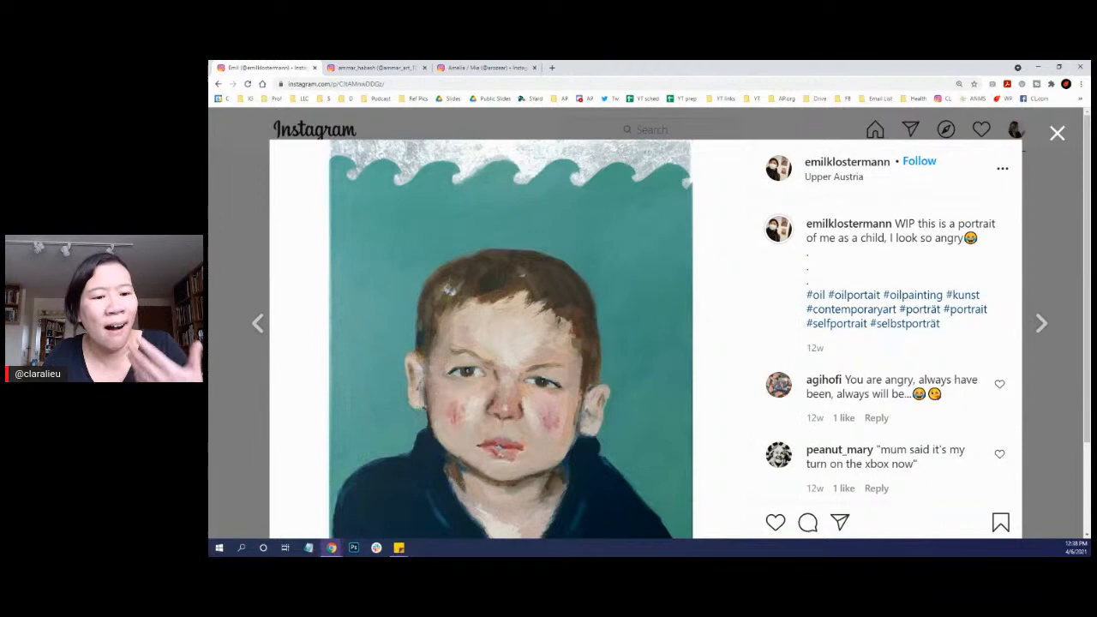
pyautogui.click(1056, 134)
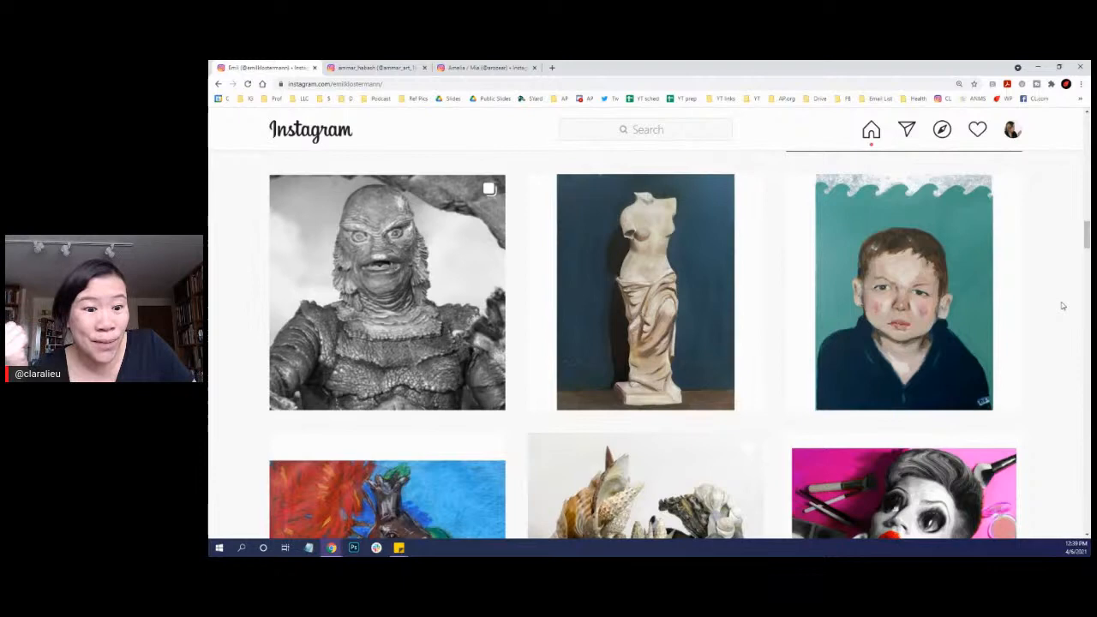
pyautogui.scroll(-3)
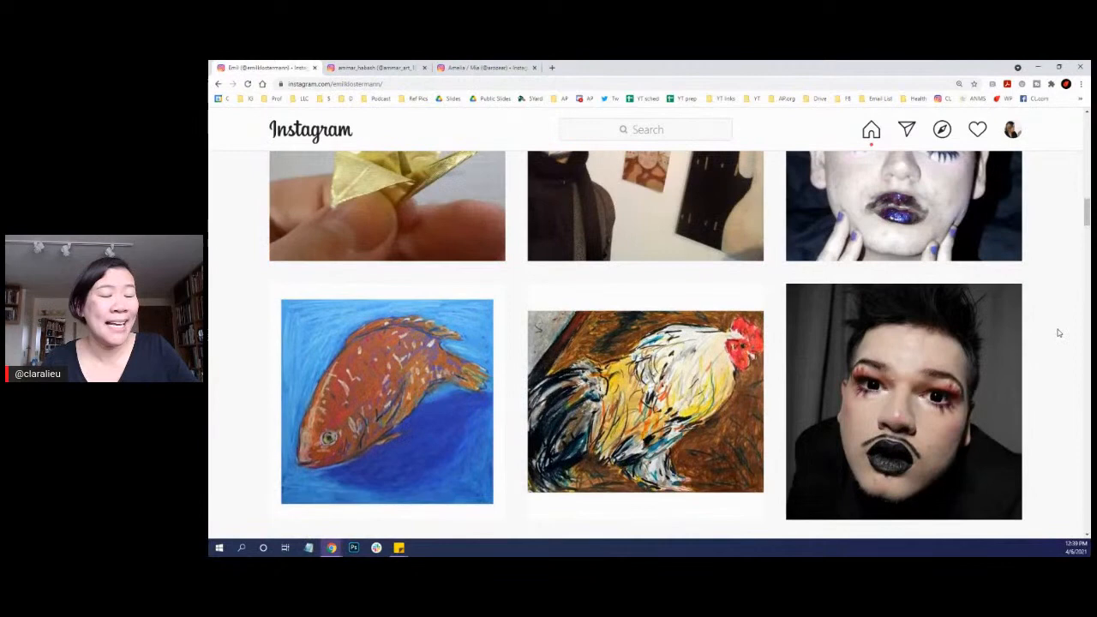
pyautogui.scroll(3)
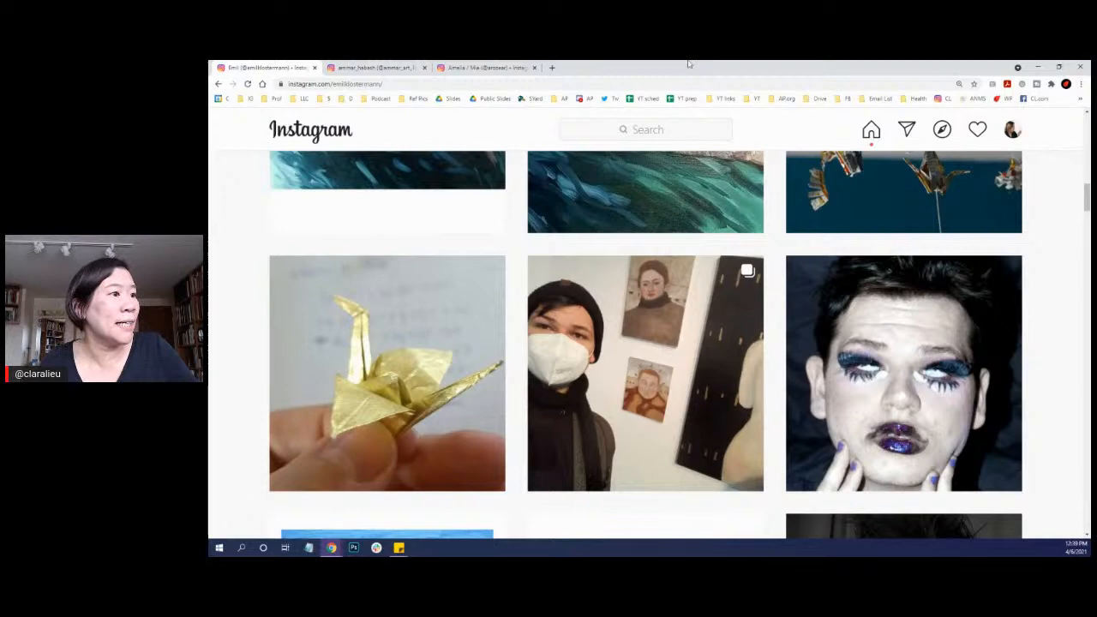
# Step: View the origami mobile installation post, then the golden origami crane preview
pyautogui.click(387, 374)
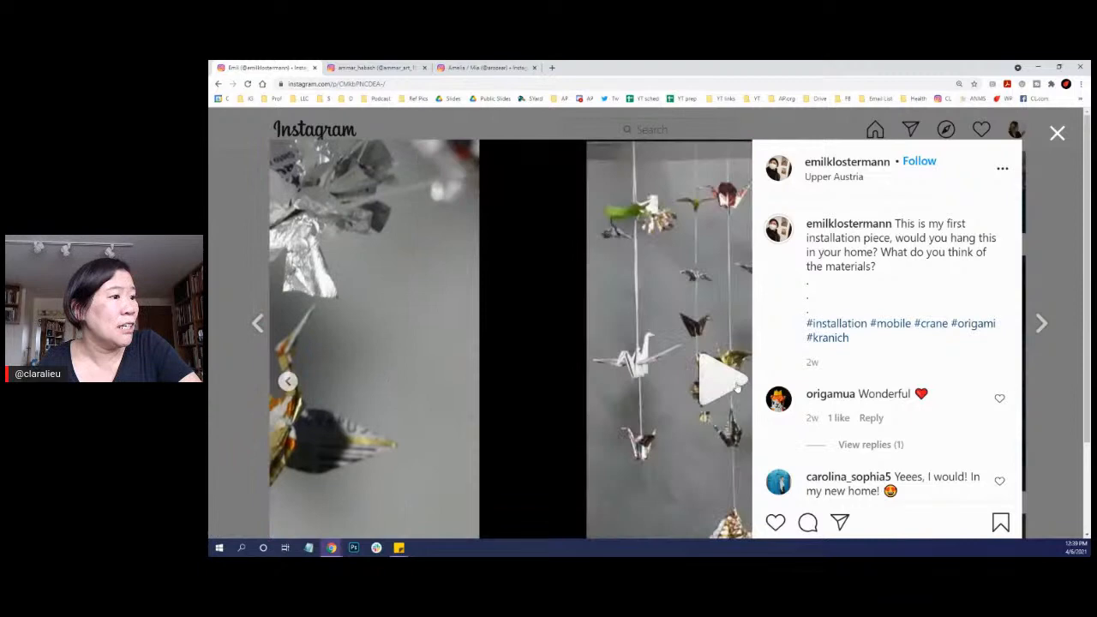
pyautogui.click(724, 381)
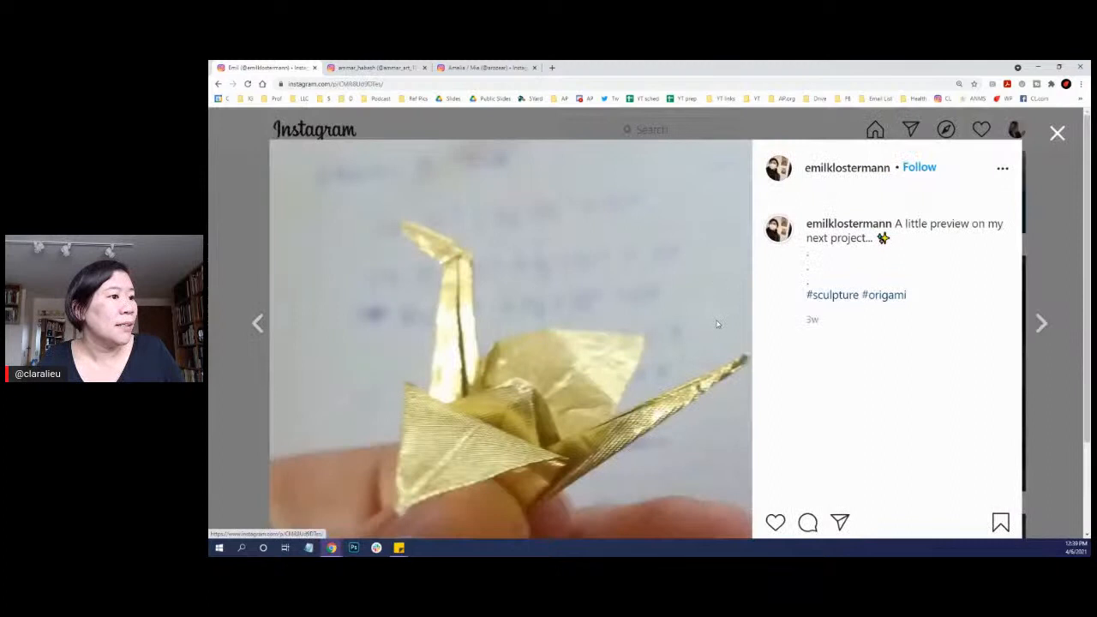
pyautogui.scroll(-3)
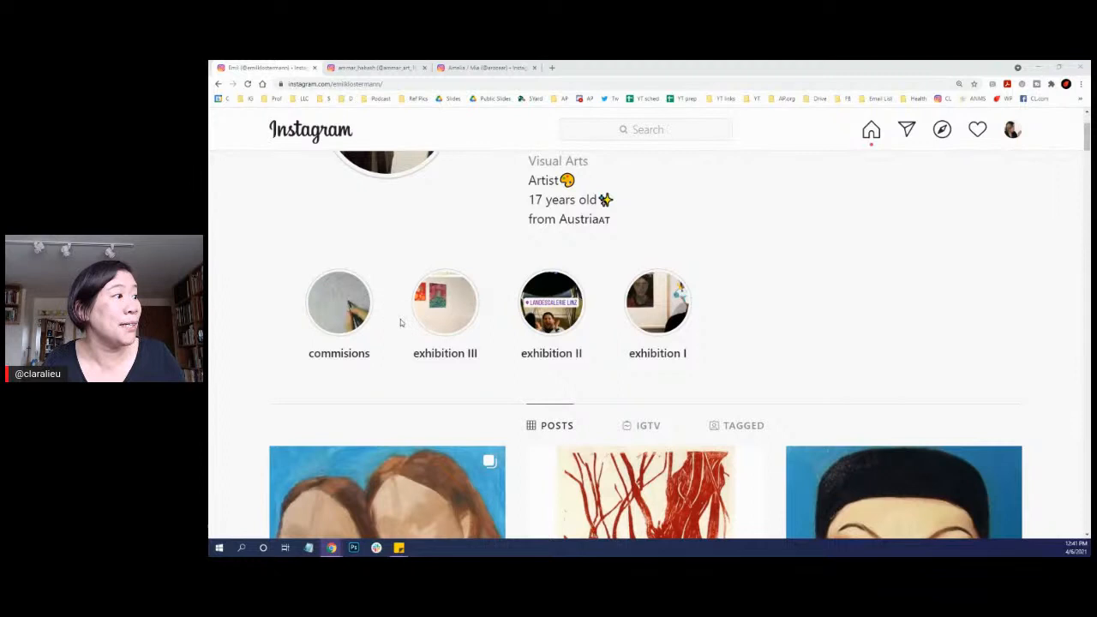
# Step: View the commissions highlight, then return to the grid at the fish painting and origami mobile row
pyautogui.click(340, 302)
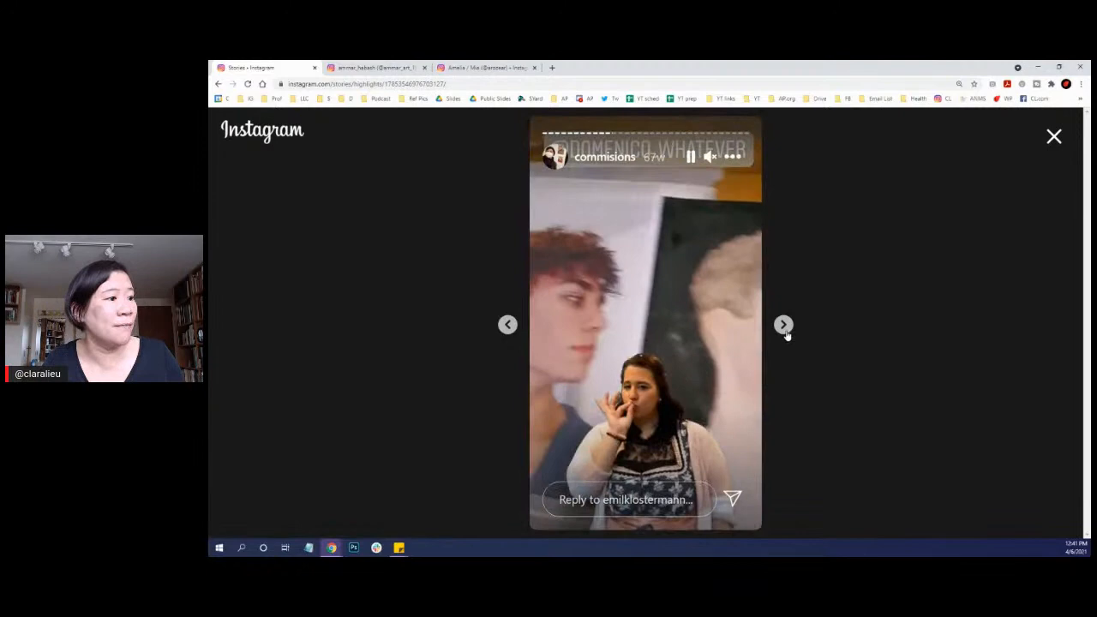
pyautogui.click(1053, 138)
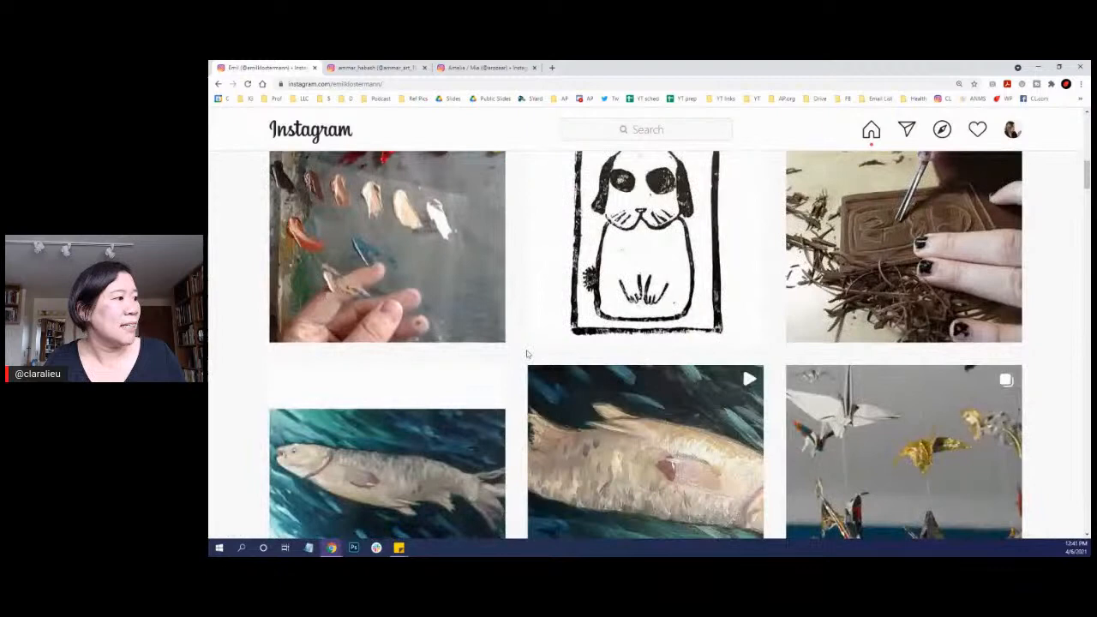
pyautogui.scroll(-3)
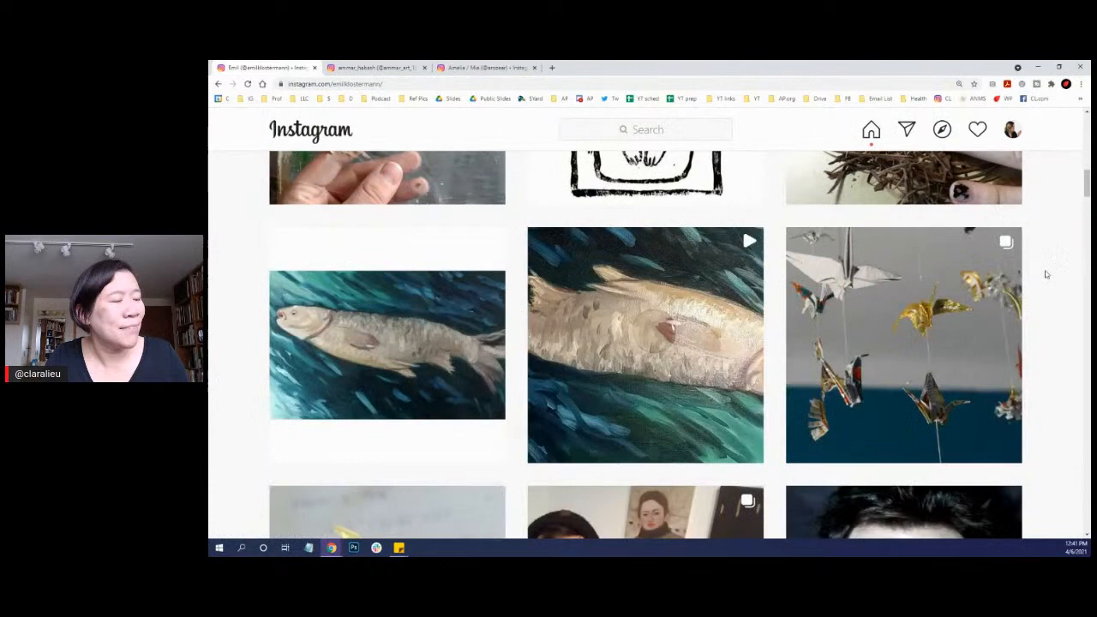